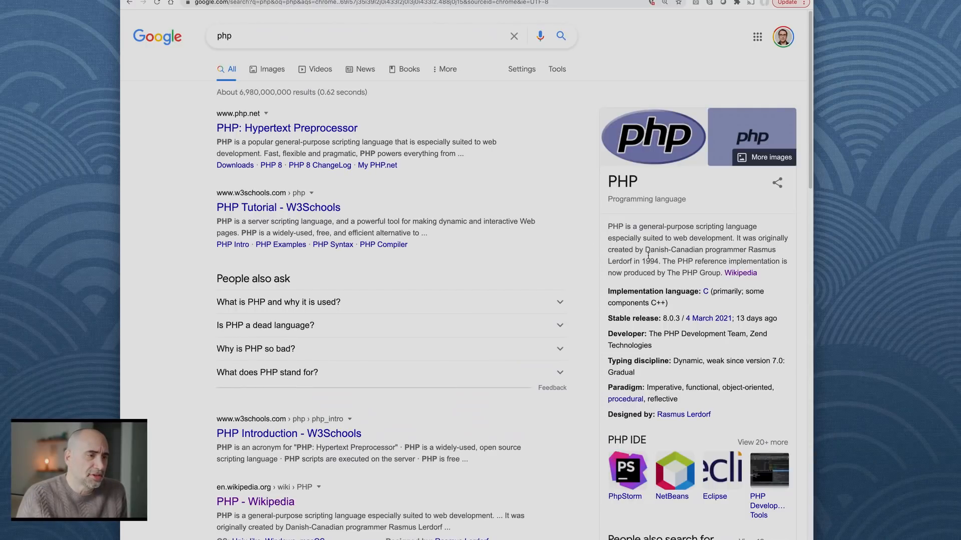
Open the official php.net 'PHP: Hypertext Preprocessor' result from Google's php search
drag(641, 261, 674, 261)
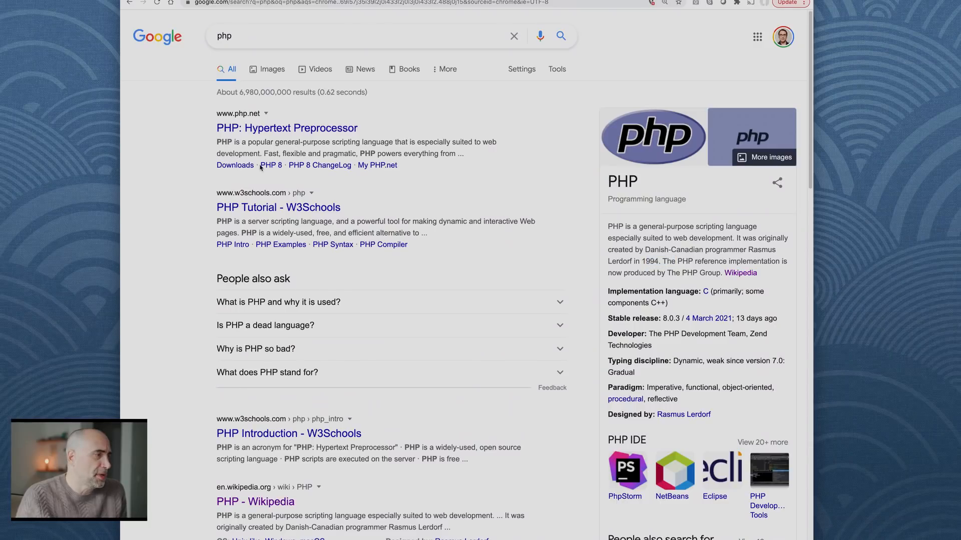
click(287, 128)
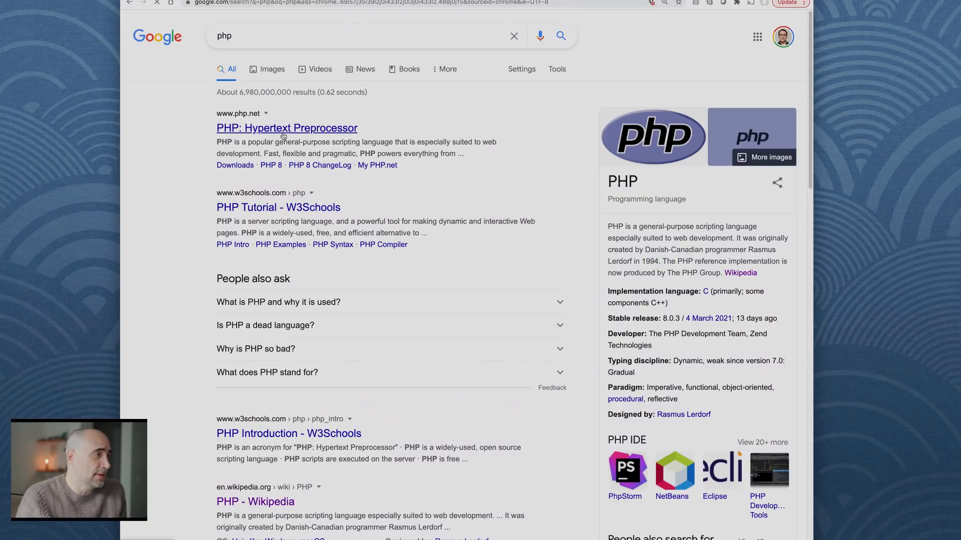
View the php.net homepage with its PHP 8.0.3 and 7.4.16 release announcements
click(286, 128)
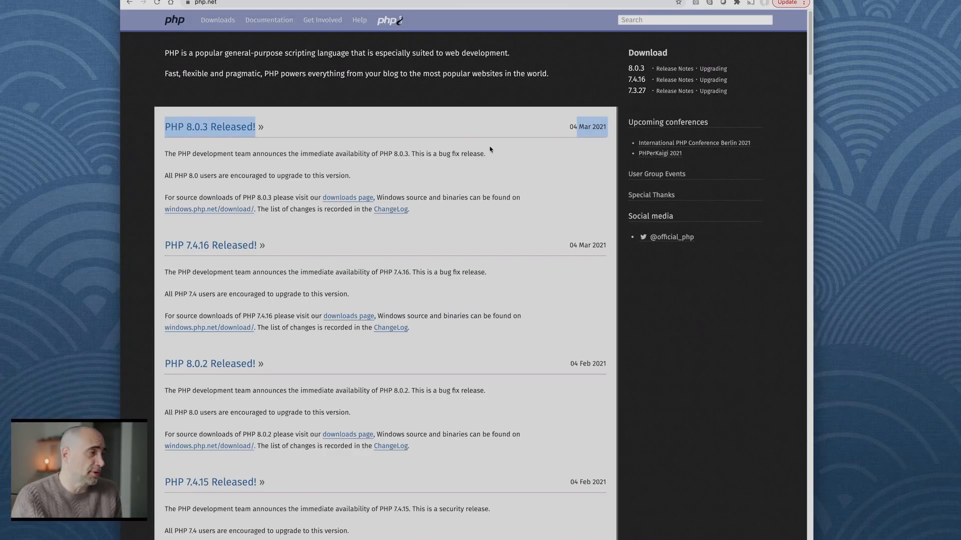
mouse_move(458, 166)
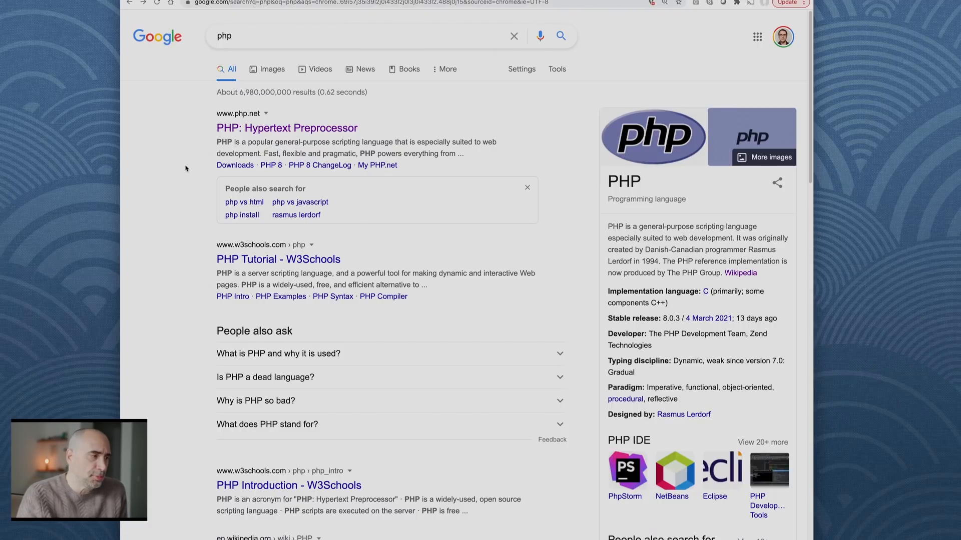
Expand 'What is PHP and why it is used?' and highlight the server-interpretation sentence
scroll(down, 3)
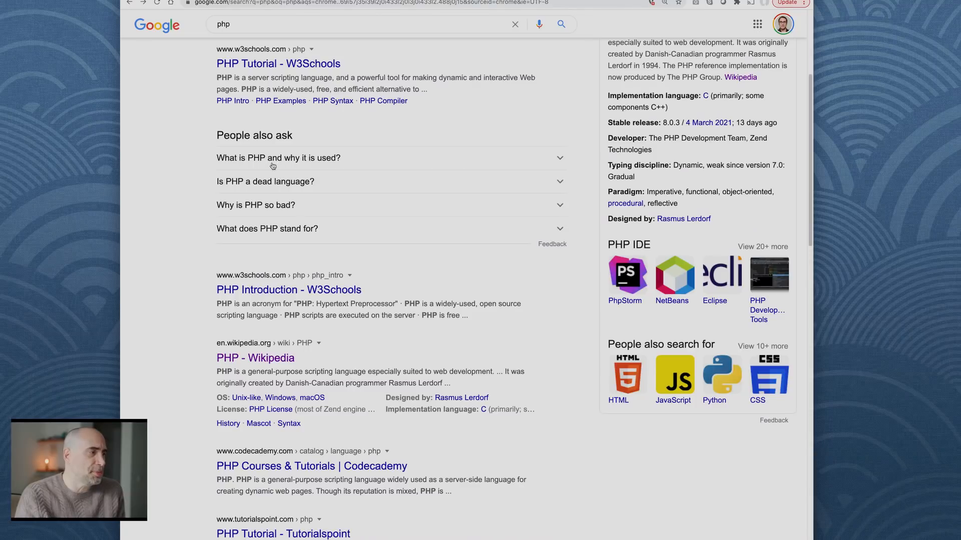
click(278, 157)
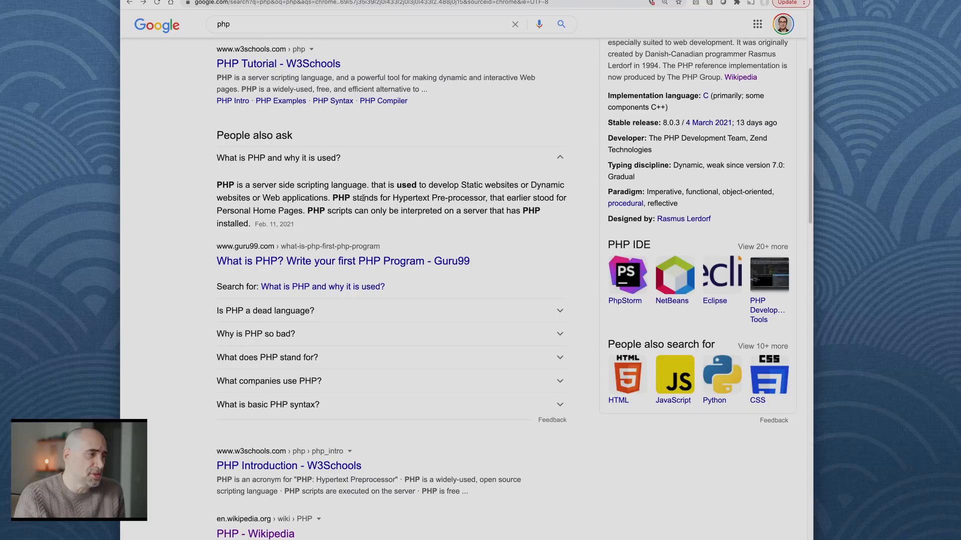
drag(398, 197, 480, 197)
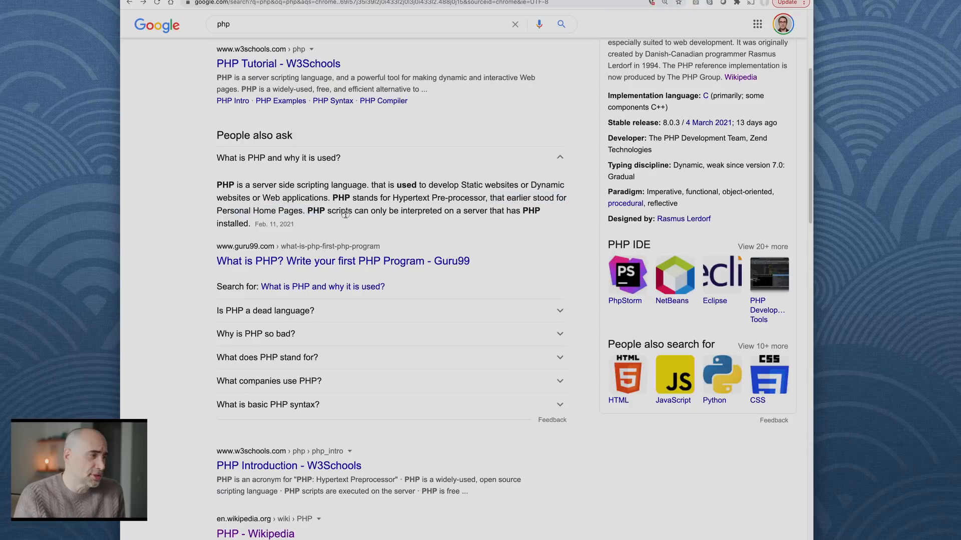
drag(311, 211, 452, 211)
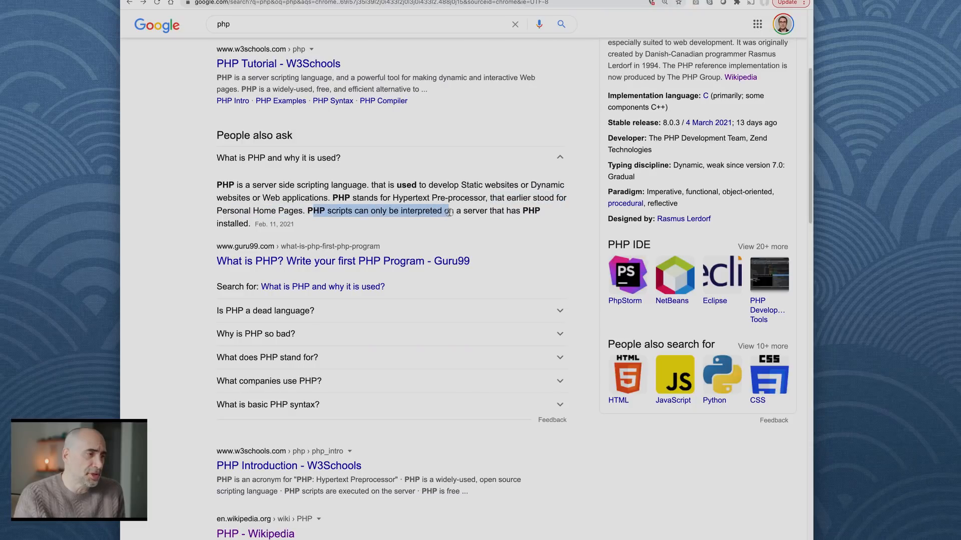
drag(448, 210, 504, 211)
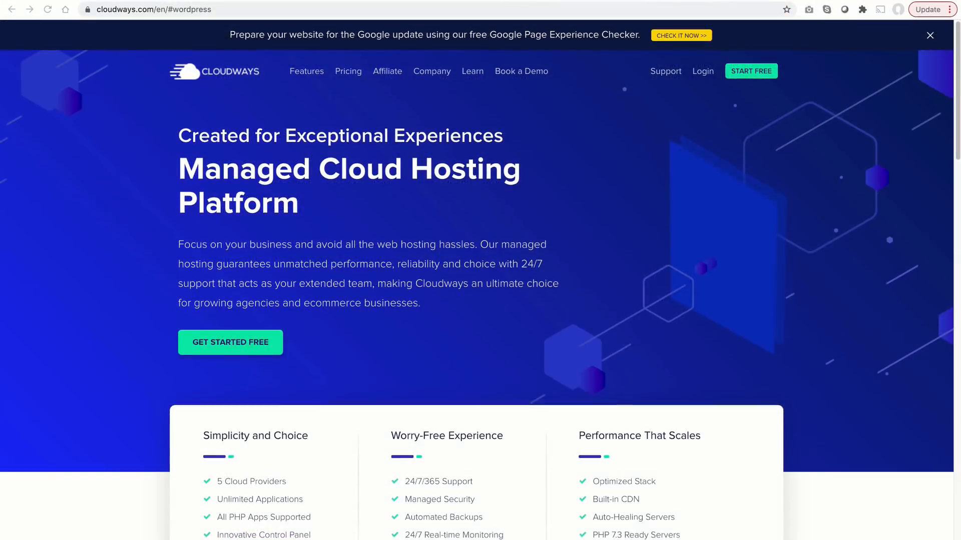
Scroll the Cloudways homepage down to 'Innovative Platform Built to Empower Teams'
scroll(down, 3)
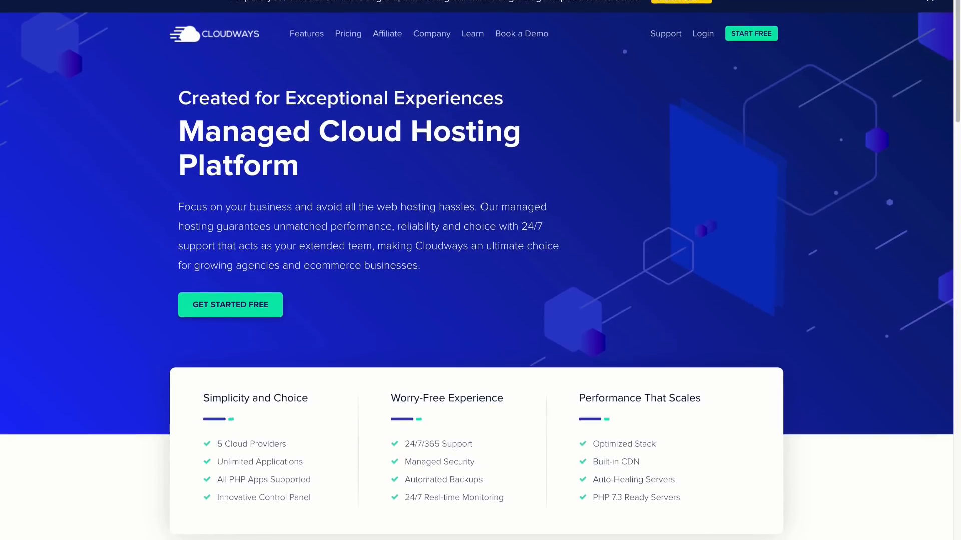
scroll(down, 3)
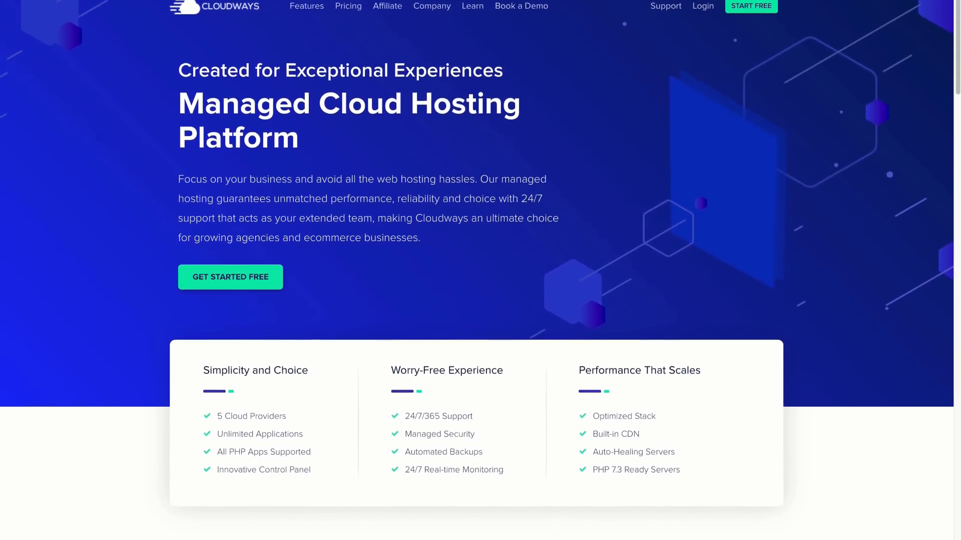
scroll(down, 3)
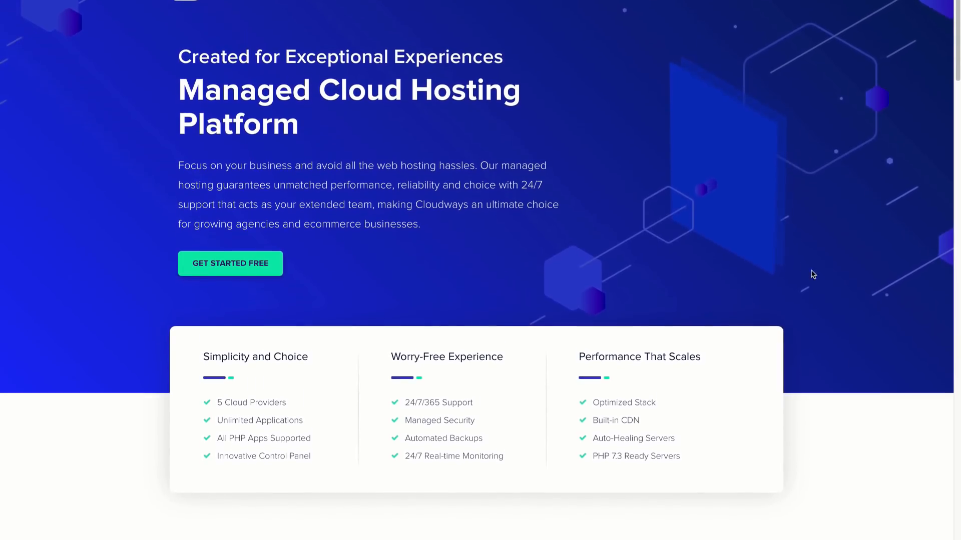
scroll(down, 3)
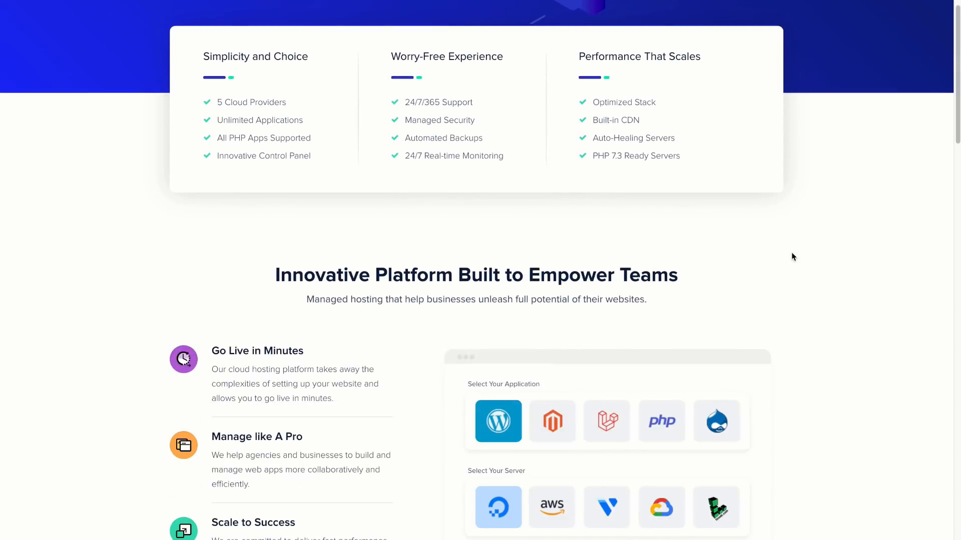
scroll(down, 3)
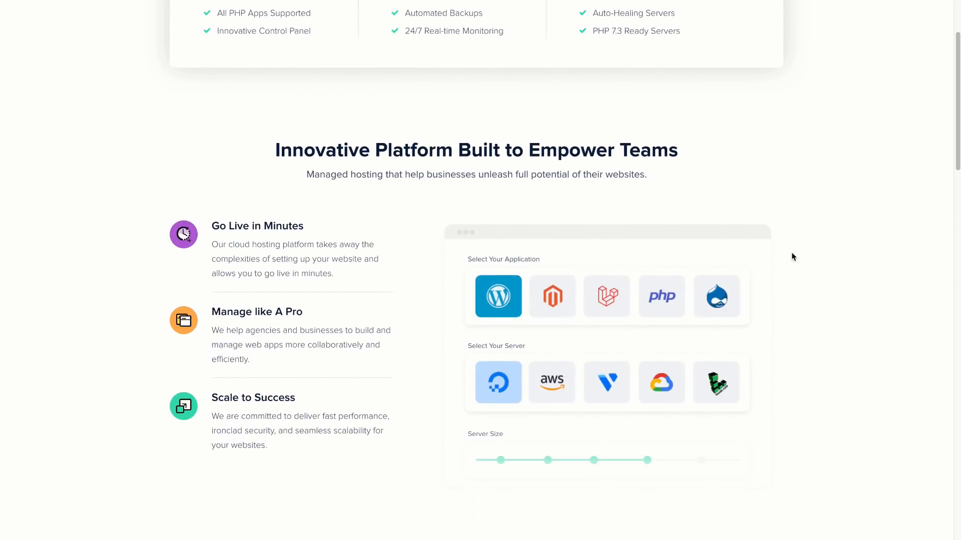
mouse_move(844, 275)
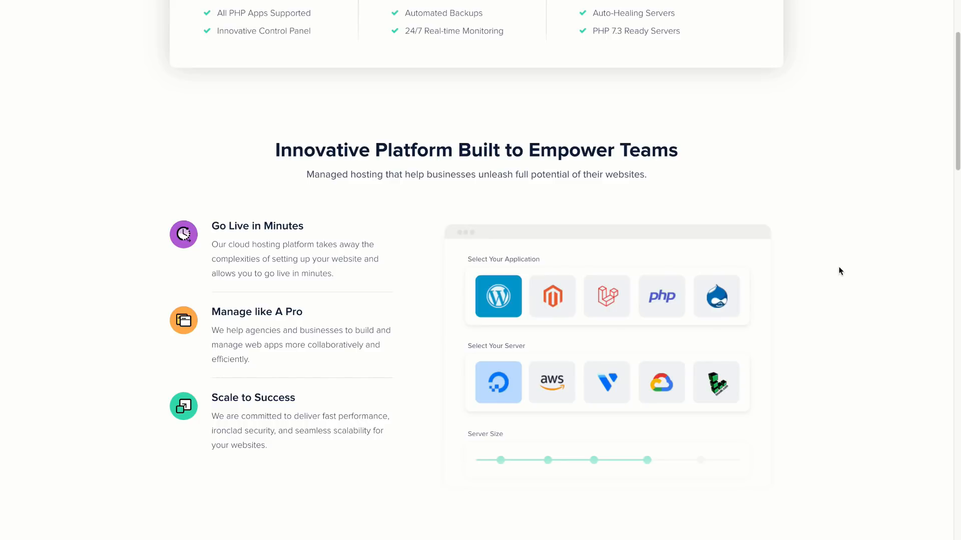
mouse_move(665, 389)
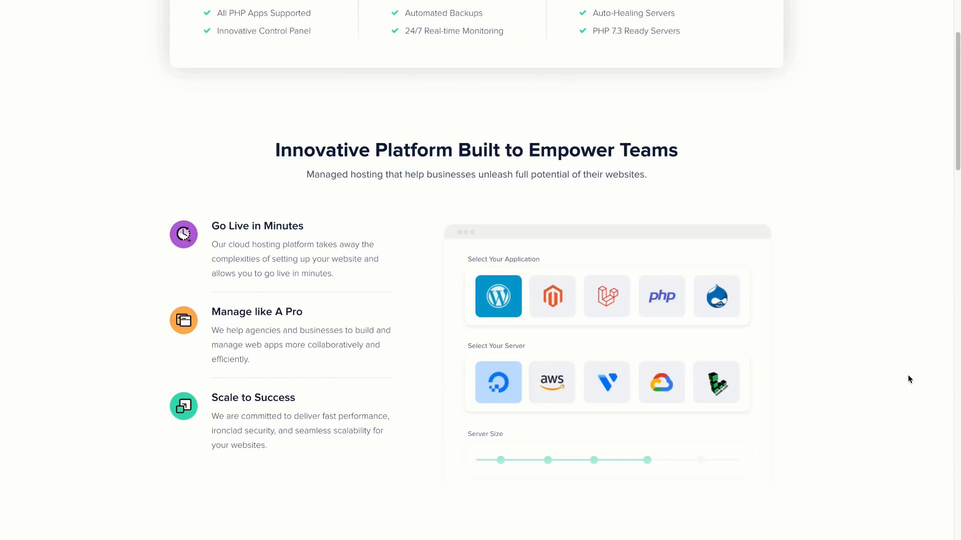
scroll(down, 3)
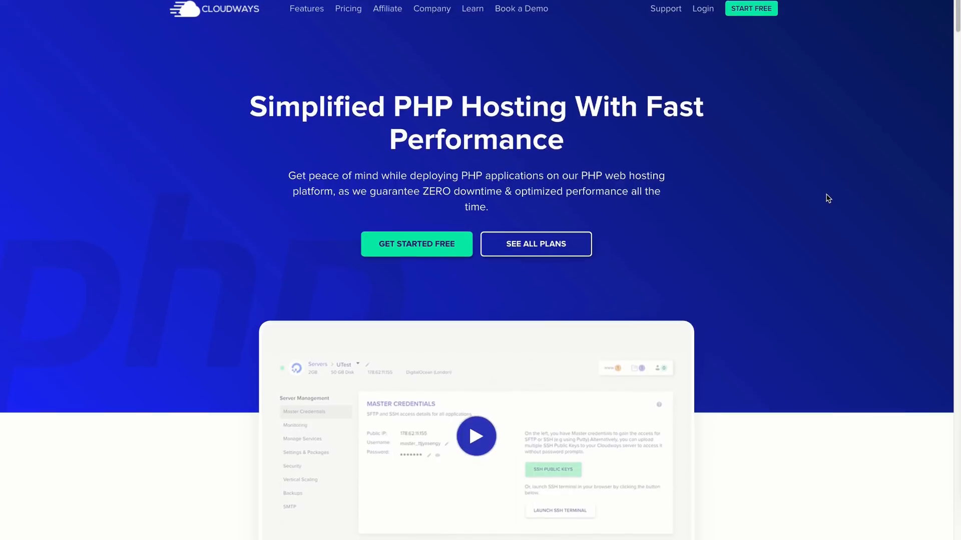
View the Performance and Security hosting features and highlight 'Auto-Healing Servers'
scroll(down, 3)
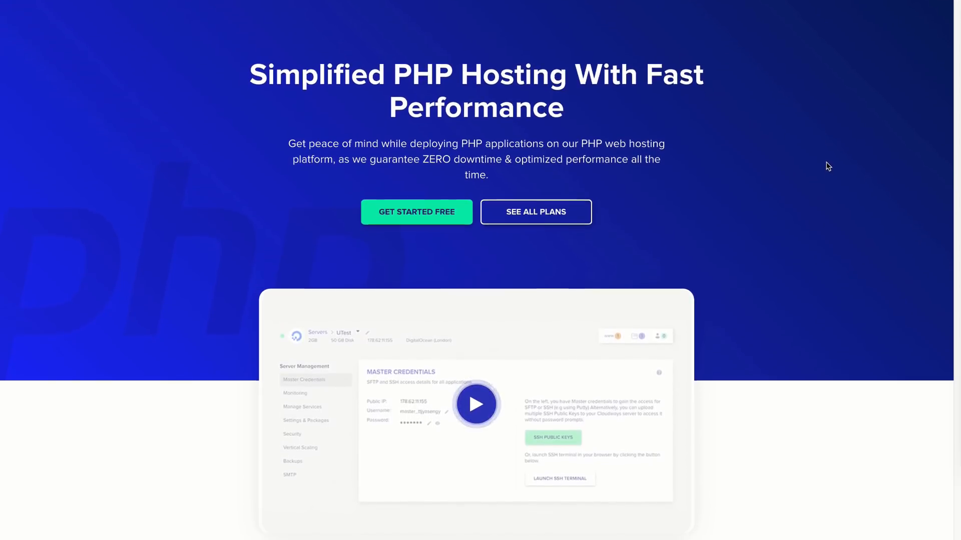
scroll(down, 3)
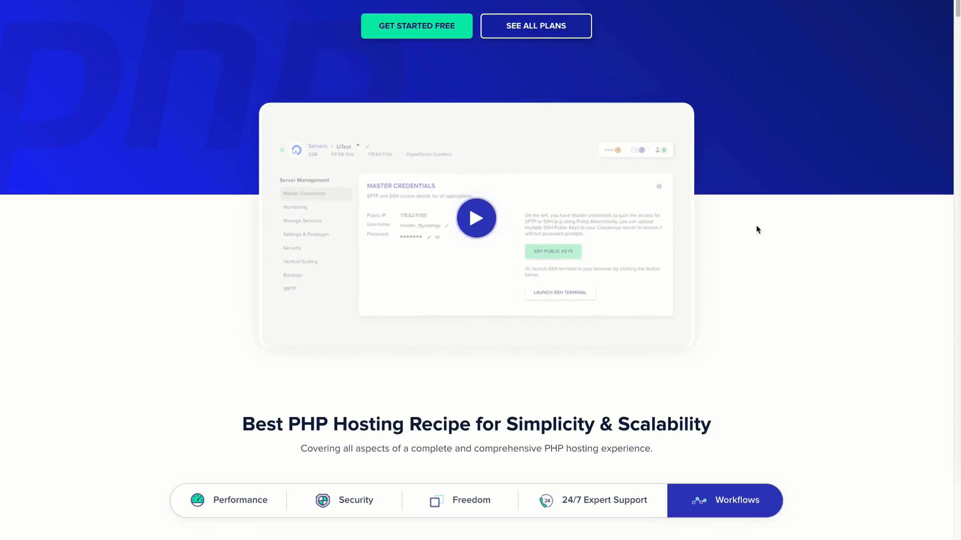
scroll(down, 3)
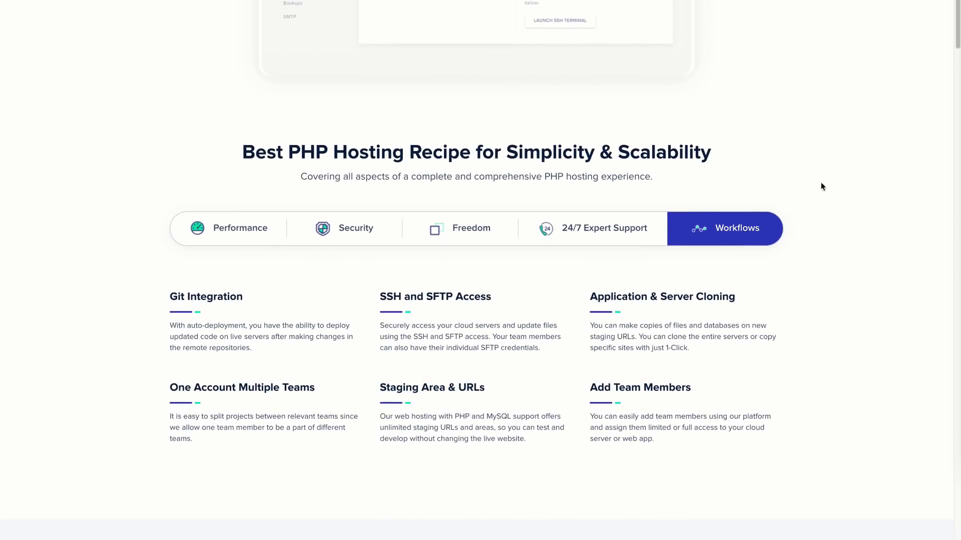
mouse_move(231, 244)
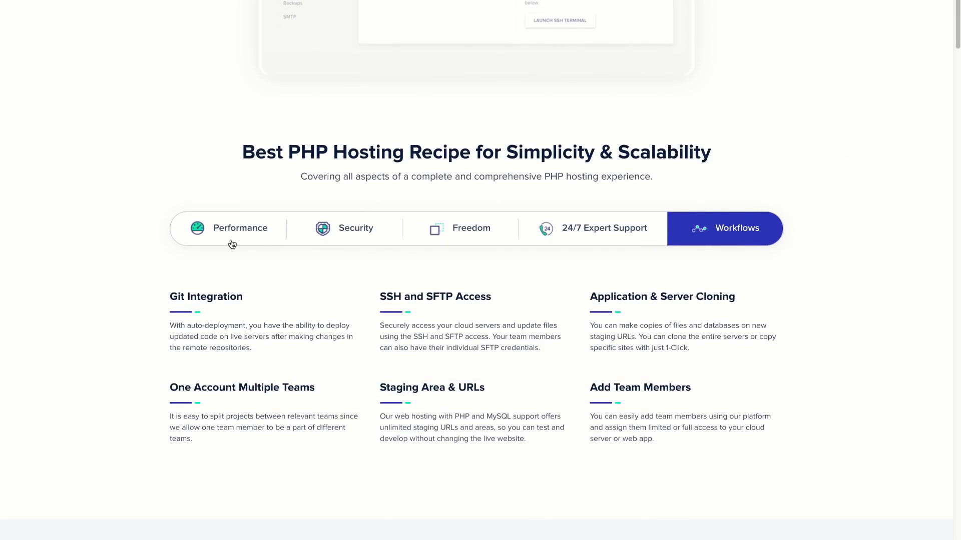
click(240, 228)
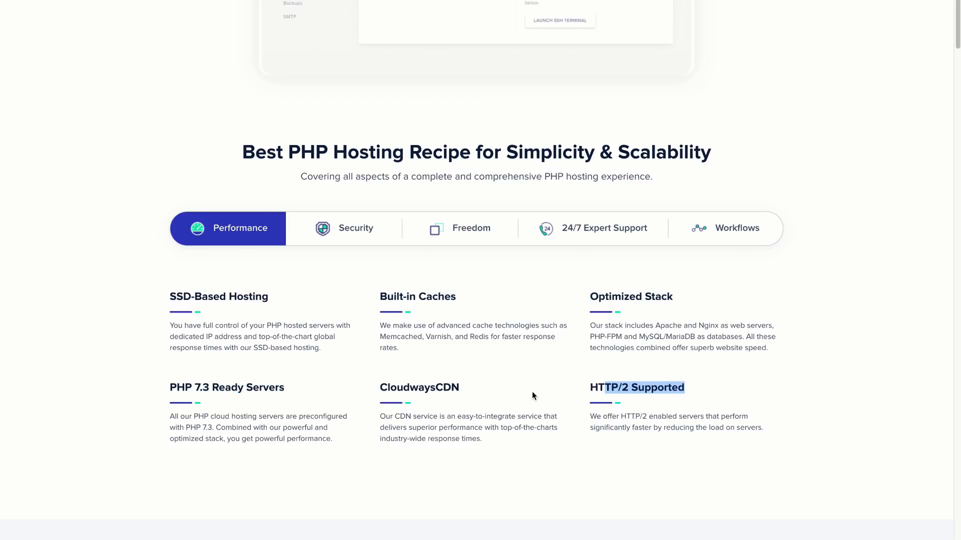
click(343, 228)
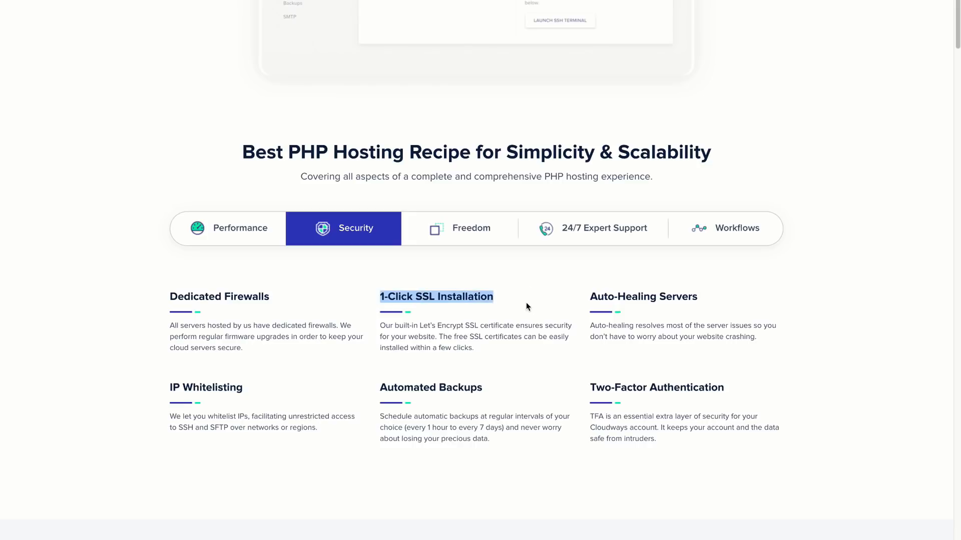
double_click(643, 297)
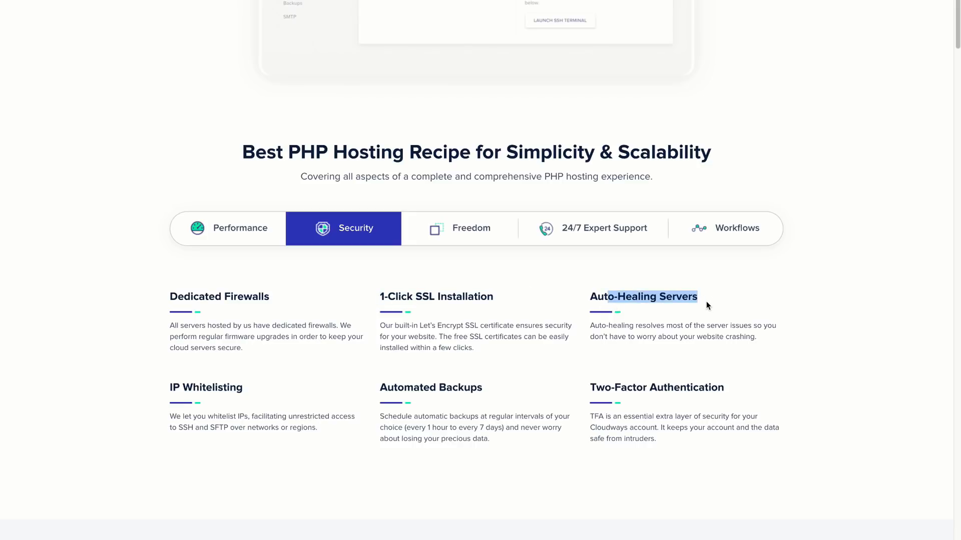
Show Freedom features, highlight 'Block Storage', and reach the support and migration sections
click(459, 228)
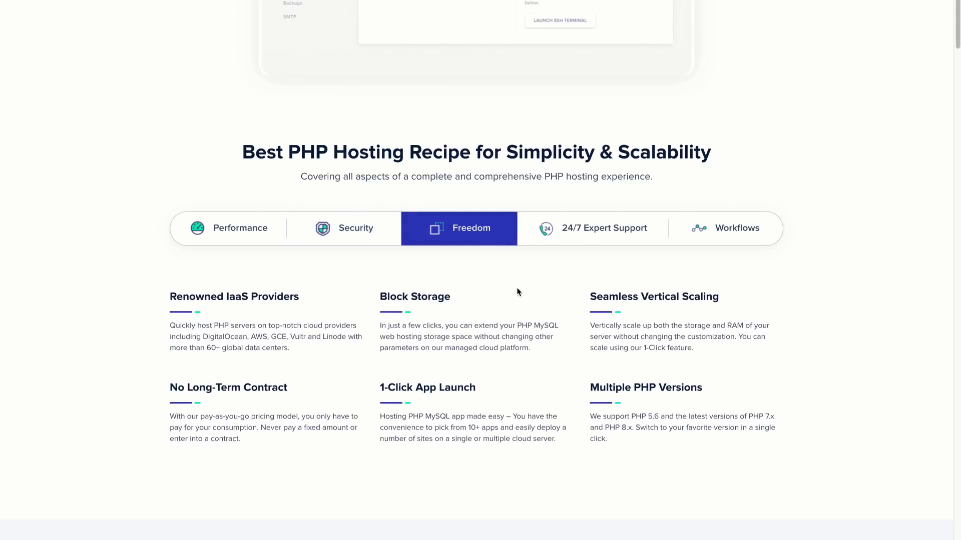
mouse_move(608, 299)
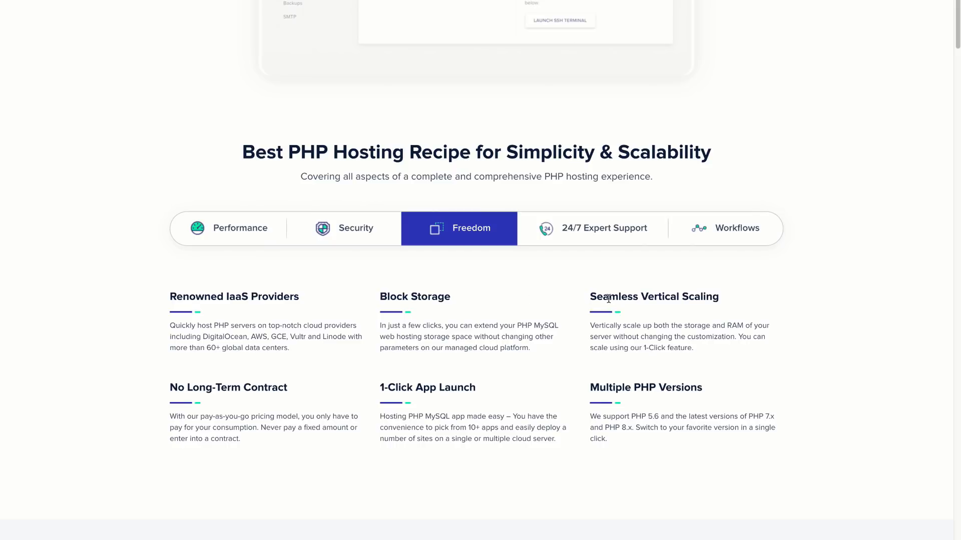
double_click(414, 297)
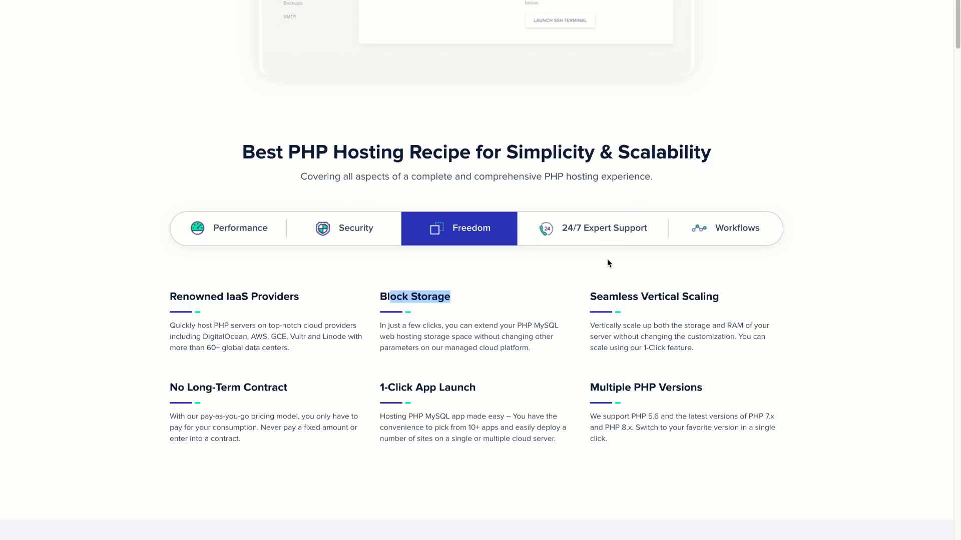
scroll(down, 3)
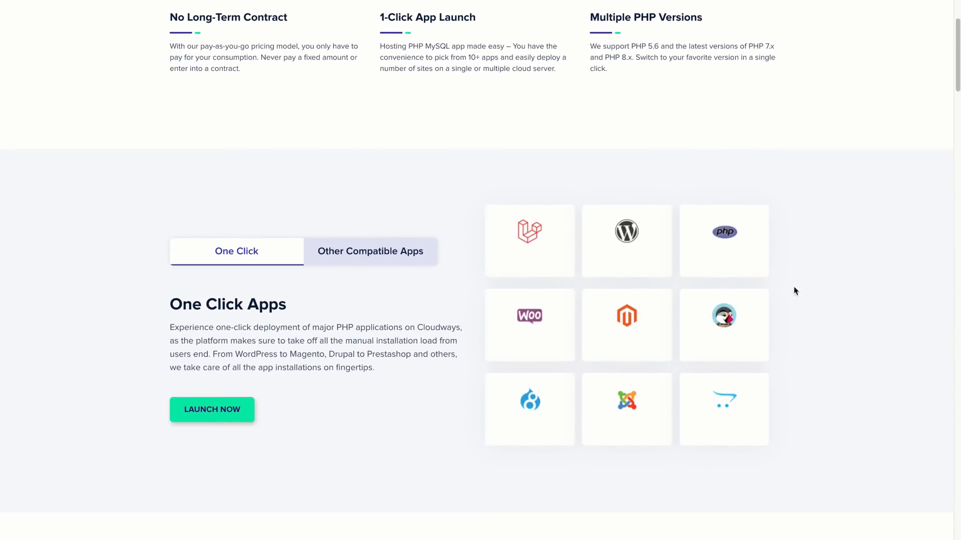
mouse_move(919, 176)
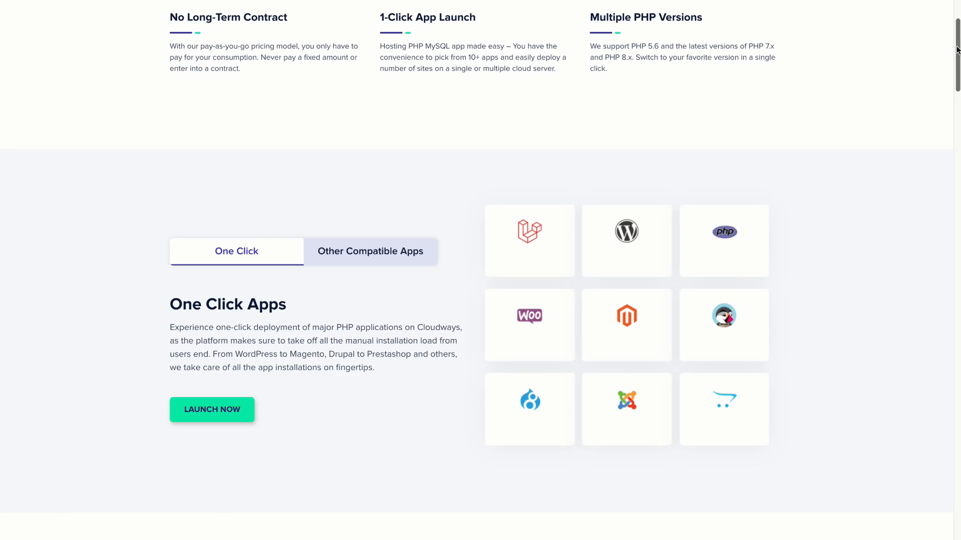
scroll(down, 3)
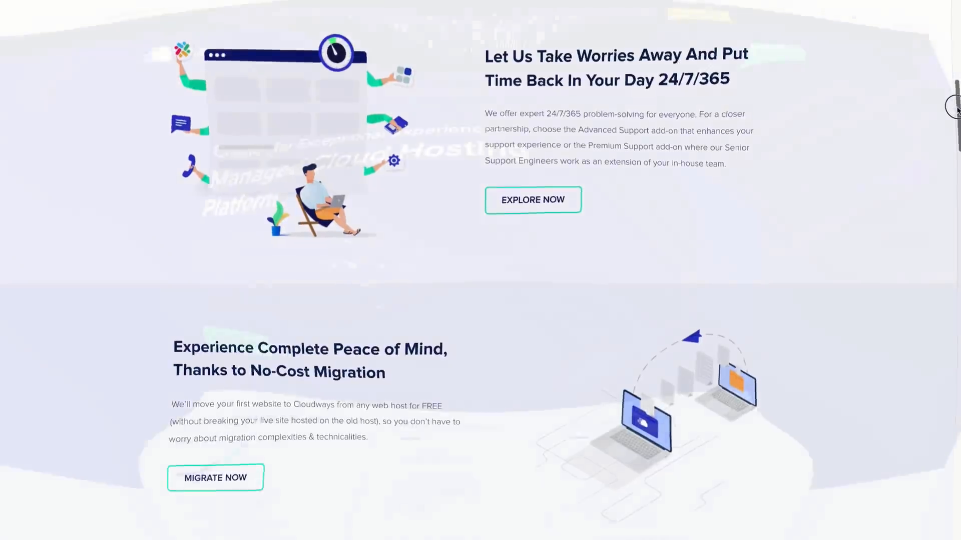
Return to Google's php results with the 'What is PHP and why it is used?' answer expanded
scroll(up, 3)
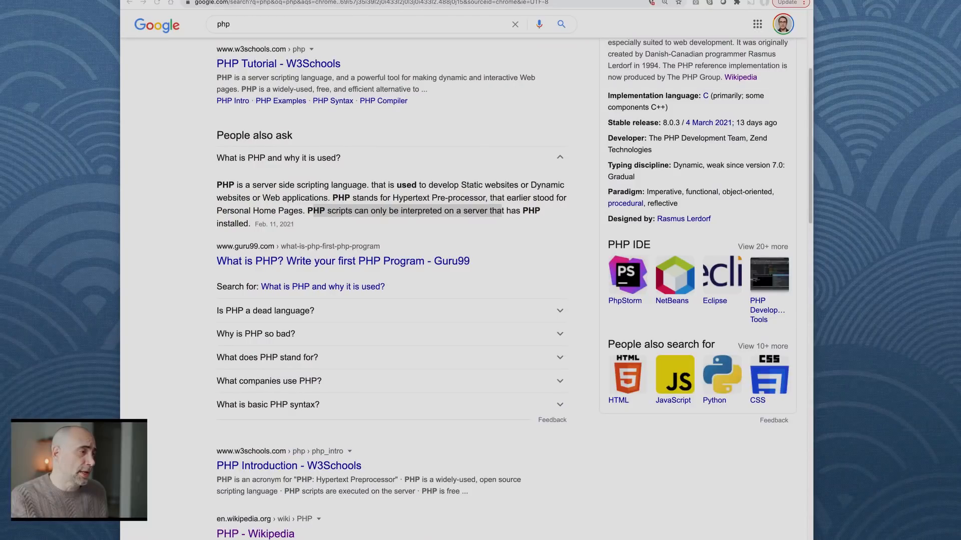
Expand 'Is PHP a dead language?' and highlight its W3Techs 78.9%-of-websites sentence
scroll(down, 3)
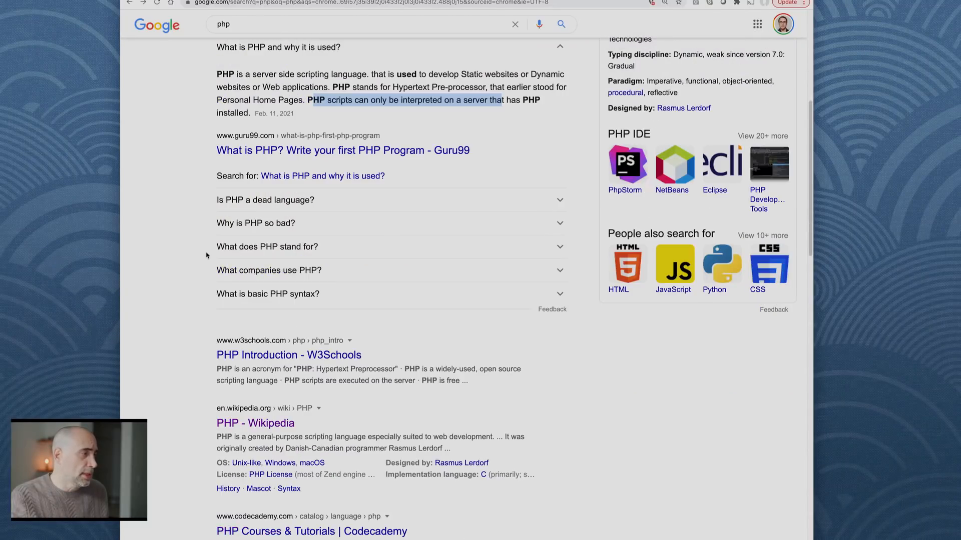
click(265, 199)
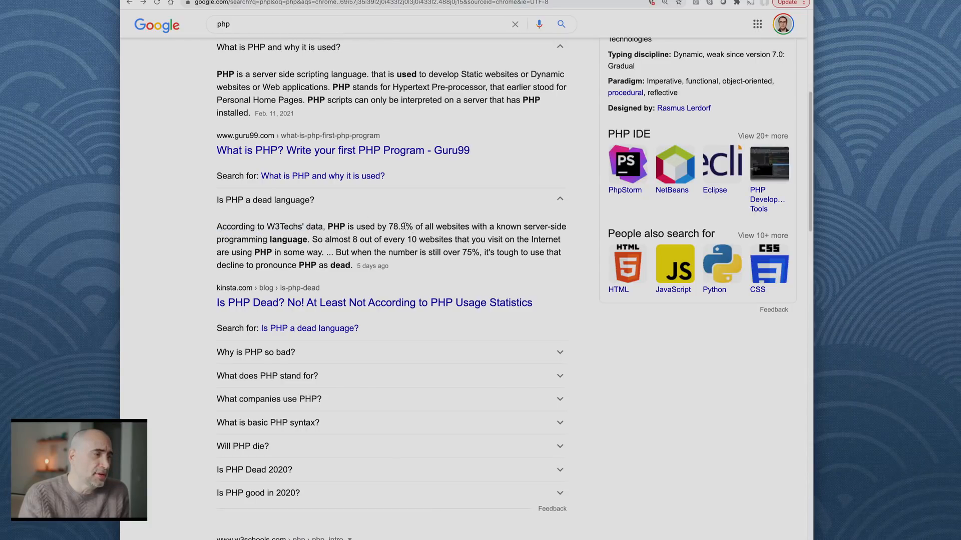
drag(371, 226, 450, 226)
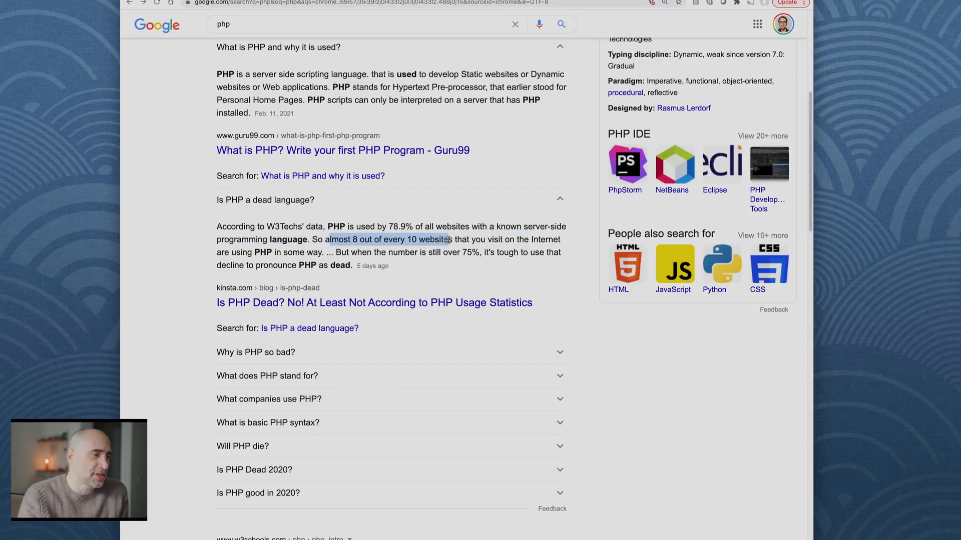
drag(451, 240, 548, 239)
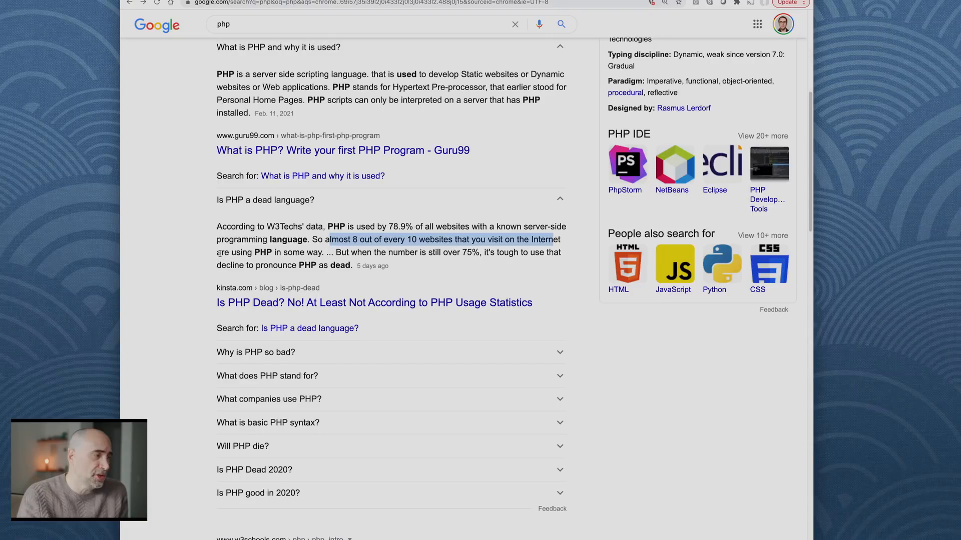
click(360, 257)
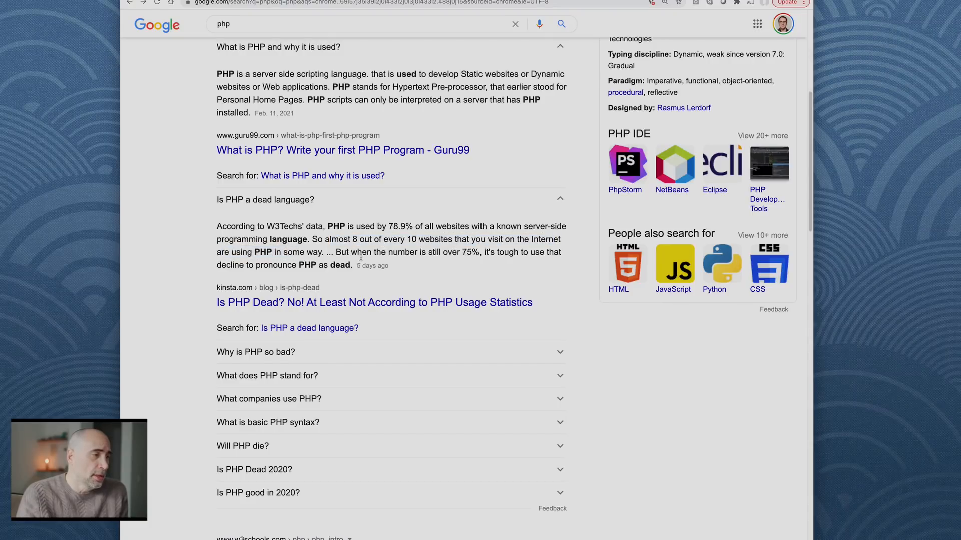
drag(335, 252, 465, 252)
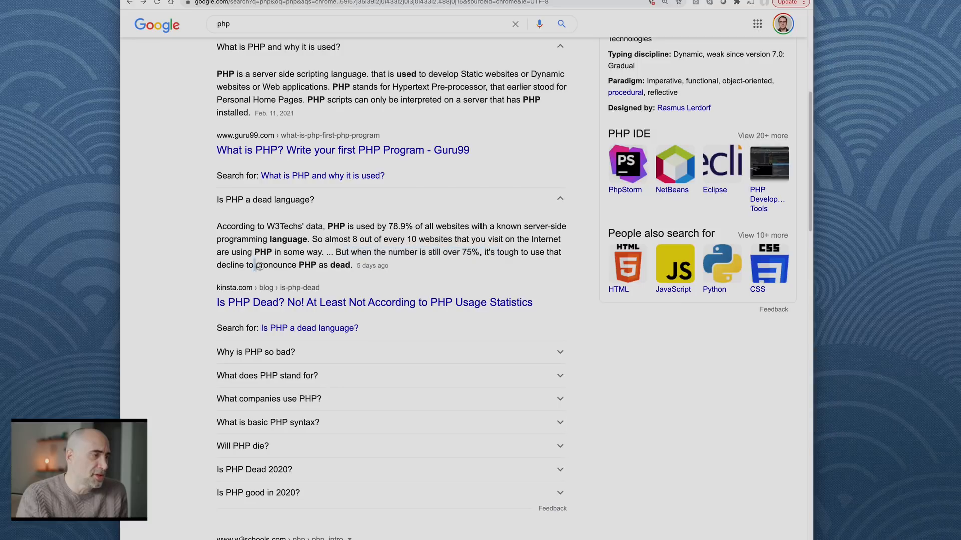
drag(256, 265, 352, 265)
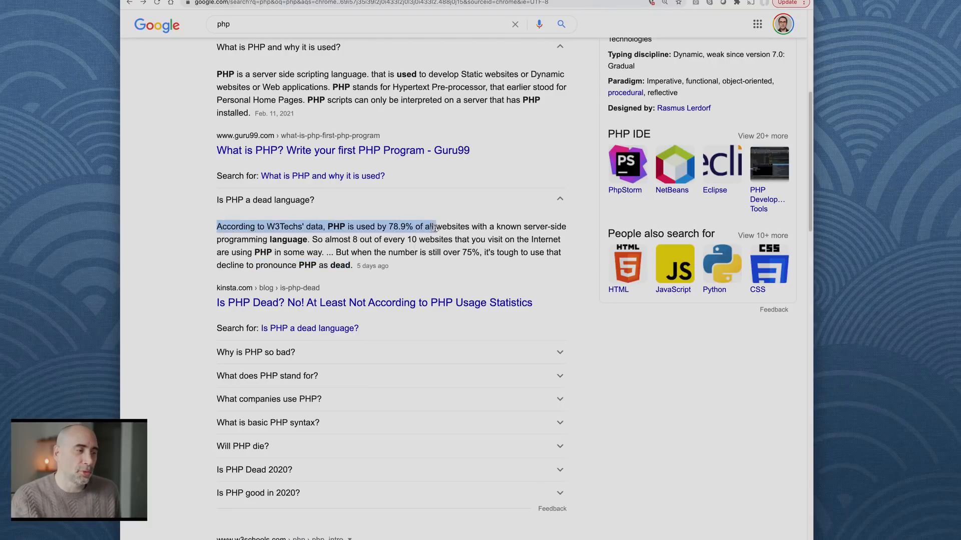
drag(432, 226, 309, 239)
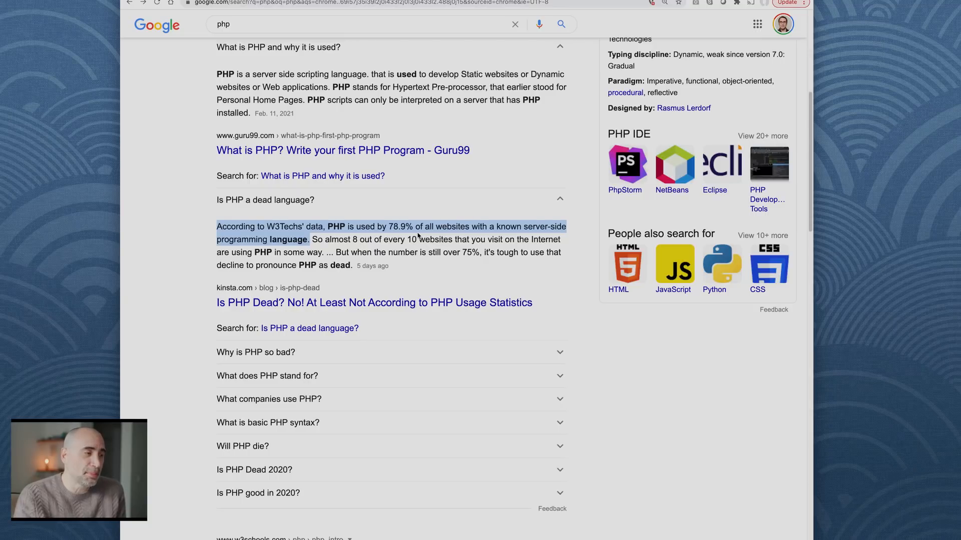
mouse_move(418, 242)
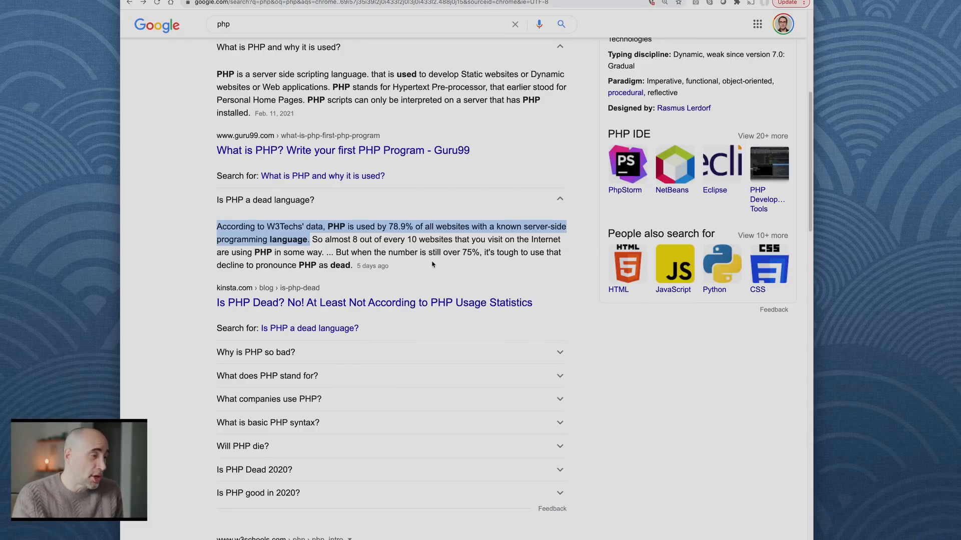
scroll(down, 3)
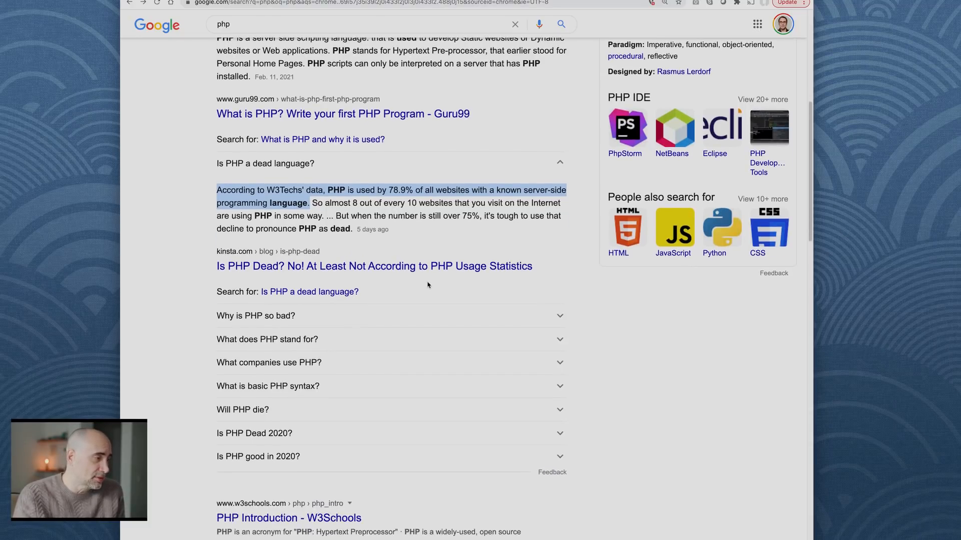
Expand 'Why is PHP so bad?' and highlight the 'PHP is not a security hole' sentence
click(256, 316)
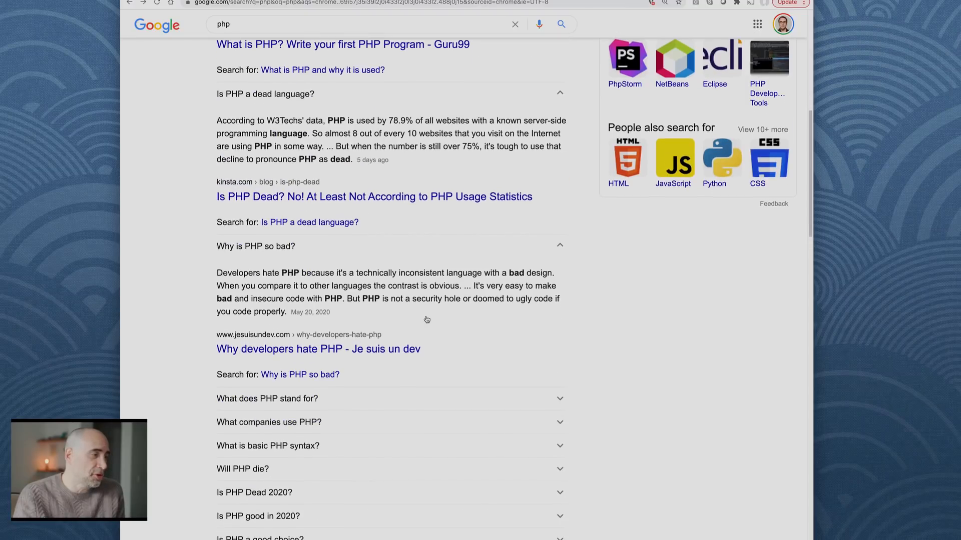
scroll(down, 3)
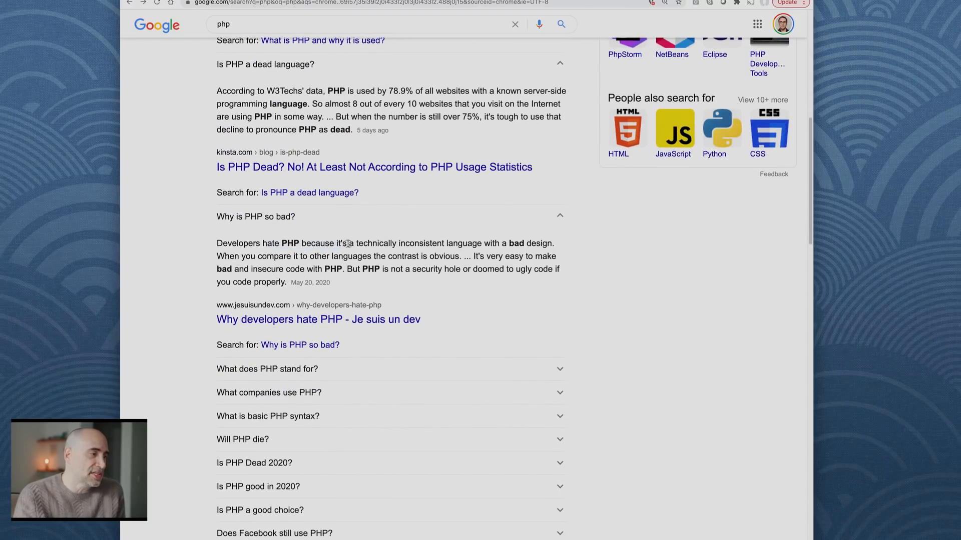
drag(419, 243, 538, 243)
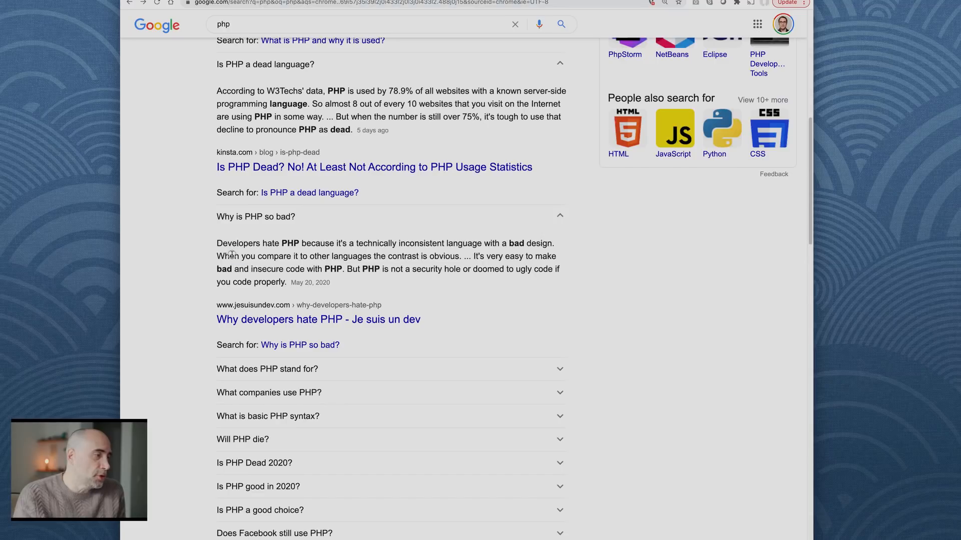
drag(230, 256, 429, 256)
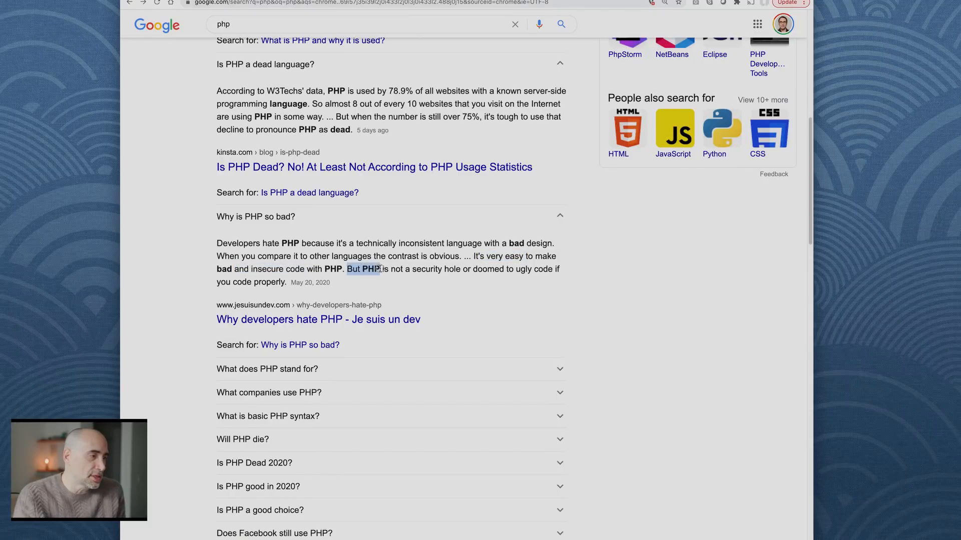
drag(382, 269, 459, 270)
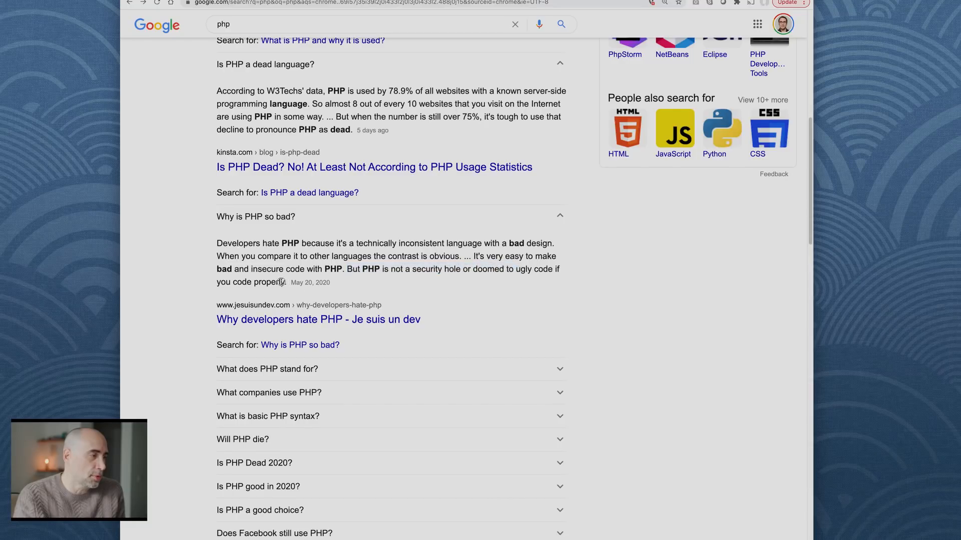
drag(346, 269, 284, 282)
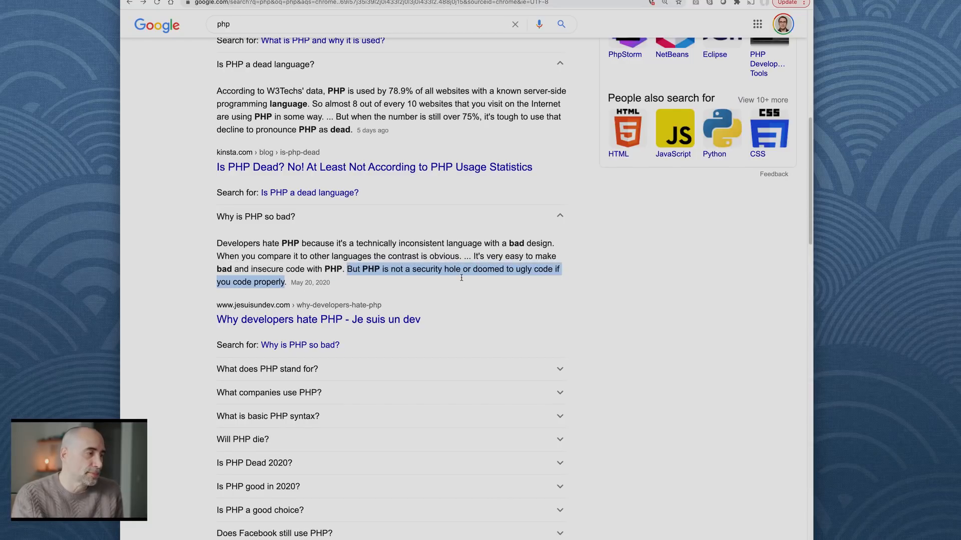
scroll(down, 3)
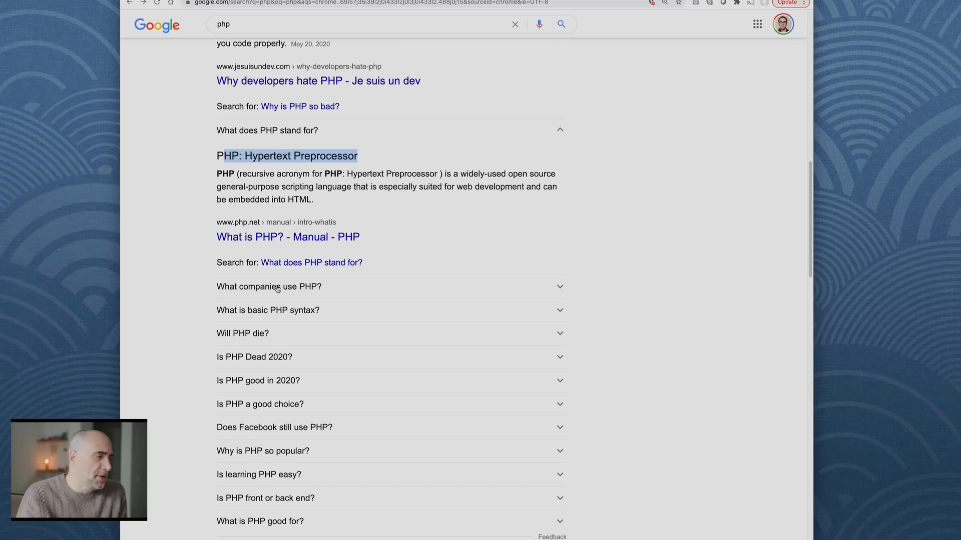
Expand 'What companies use PHP?', highlight its Wikipedia-to-Wordpress list, and open StudioWeb
click(269, 286)
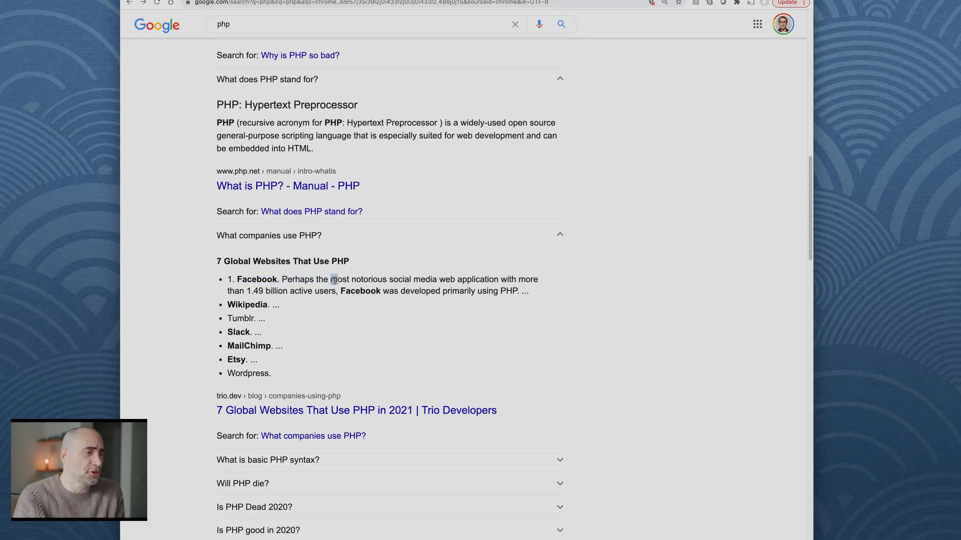
drag(330, 280, 491, 290)
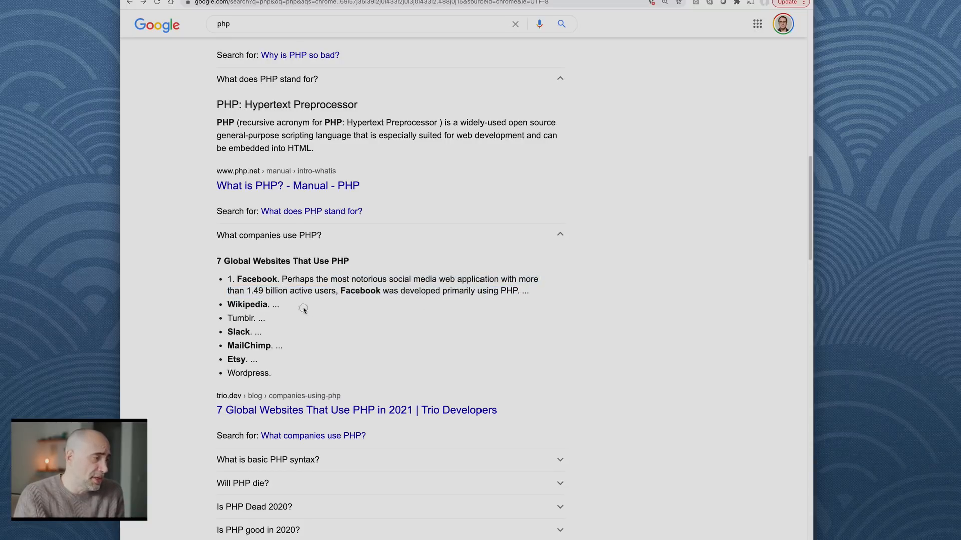
mouse_move(309, 342)
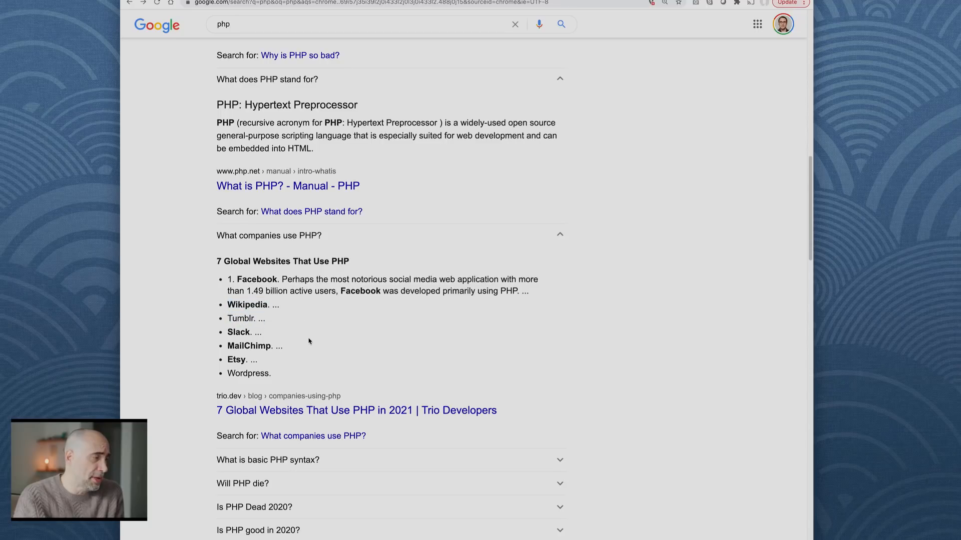
double_click(248, 373)
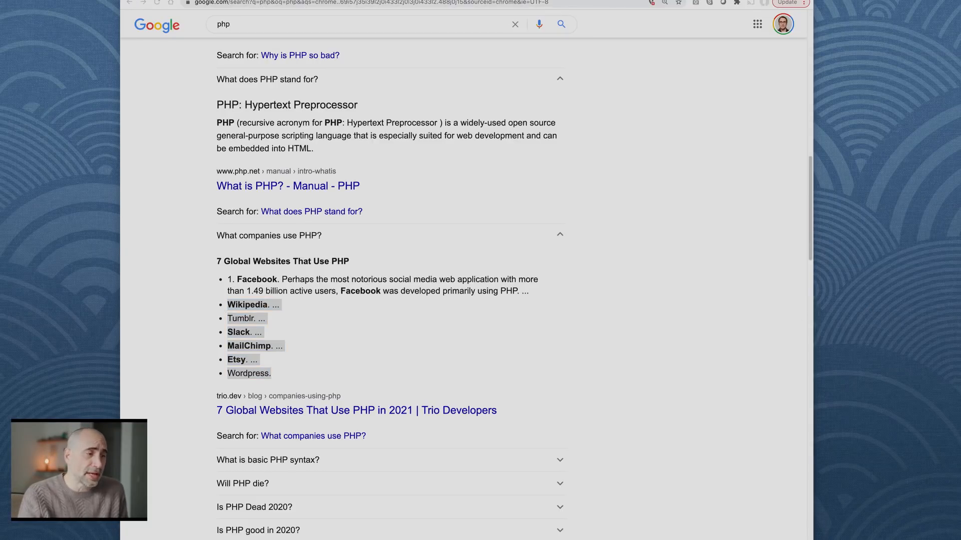
drag(227, 305, 271, 373)
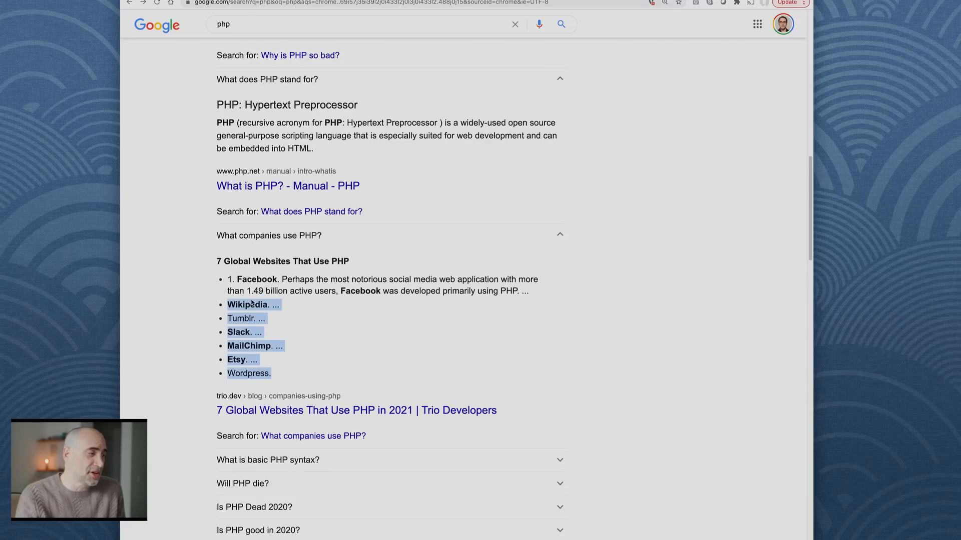
mouse_move(414, 381)
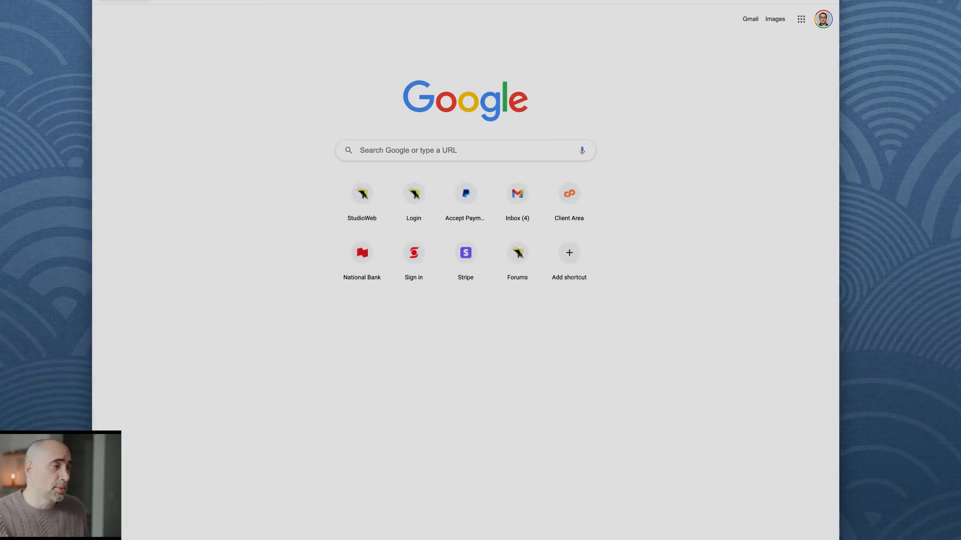
click(361, 194)
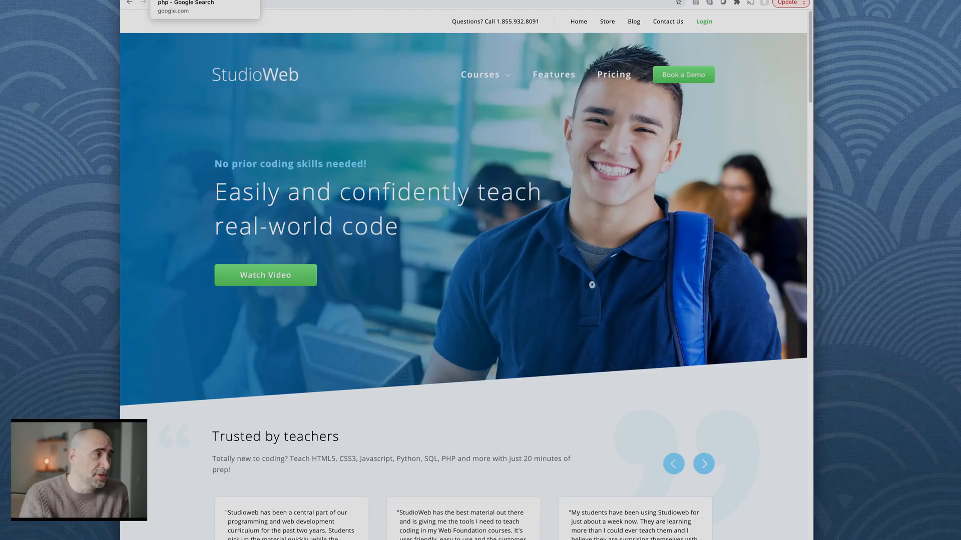
click(204, 6)
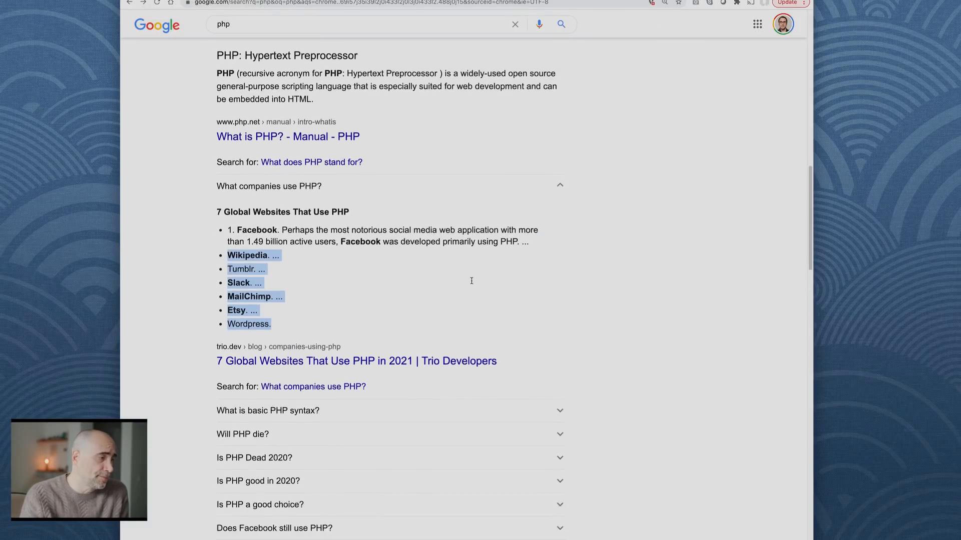
Expand the basic PHP syntax answer and highlight the 'PHP usage will drop' sentence
scroll(down, 3)
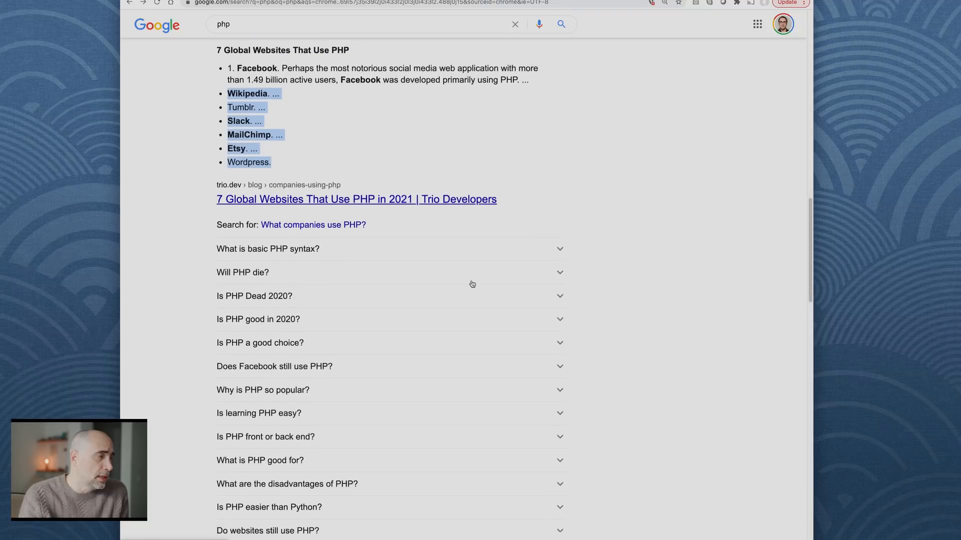
click(267, 249)
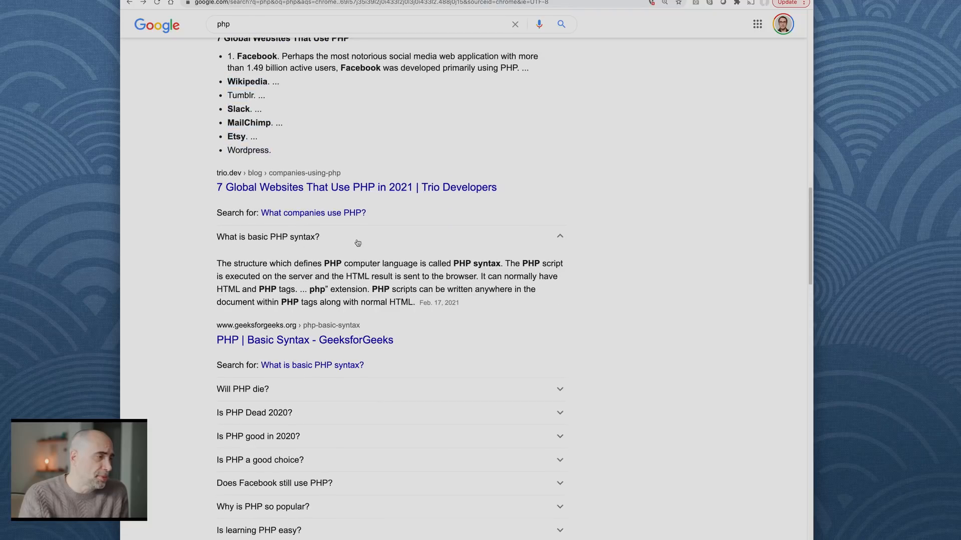
scroll(down, 3)
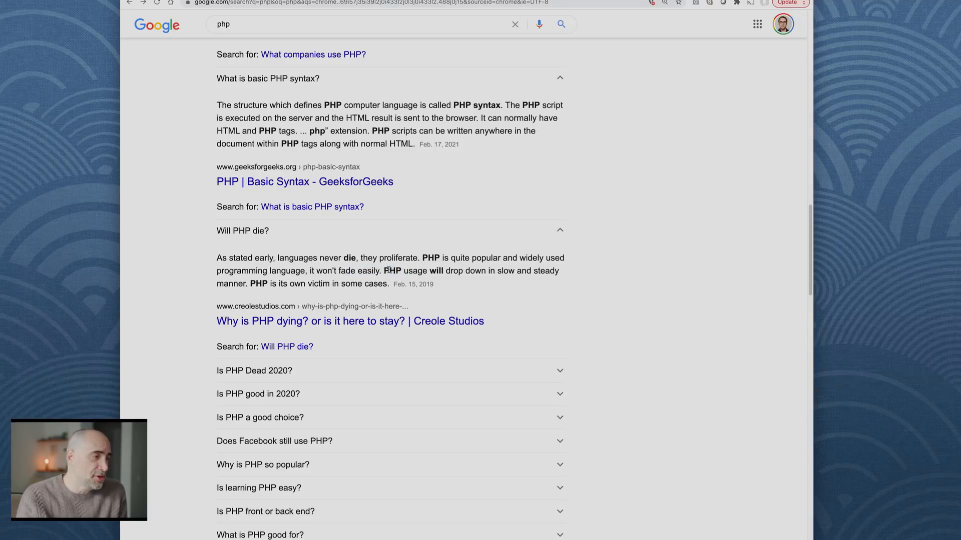
drag(387, 270, 549, 270)
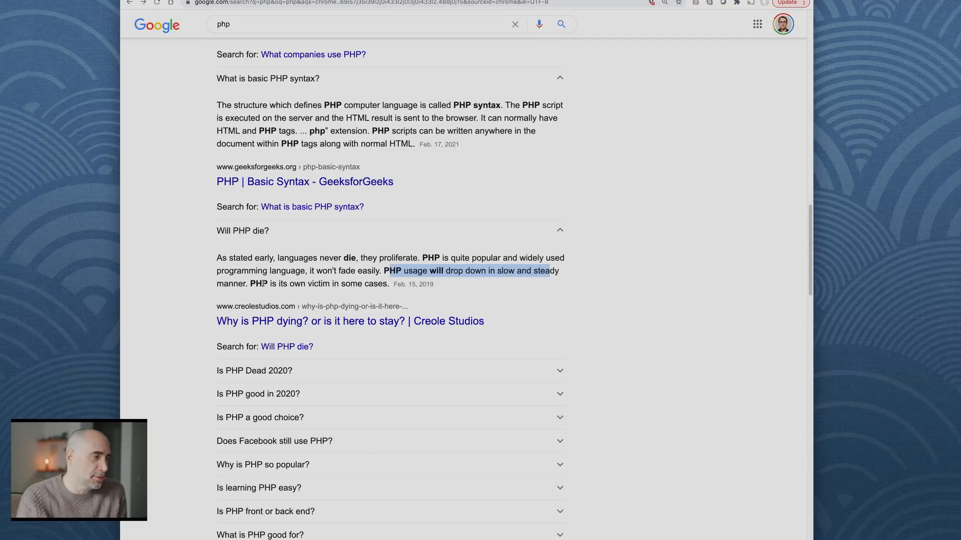
scroll(down, 3)
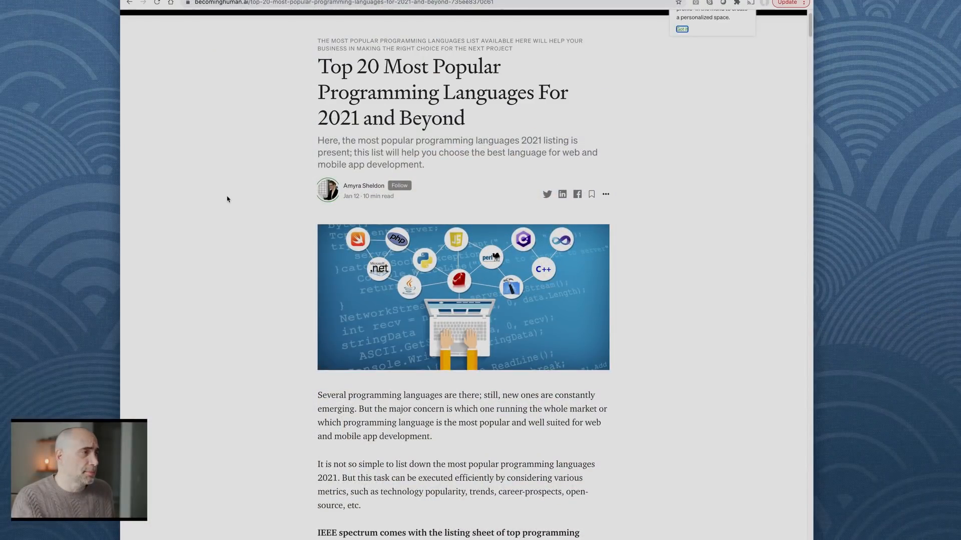
Highlight the Top 20 Most Popular Programming Languages article title and its subtitle
drag(385, 66, 589, 104)
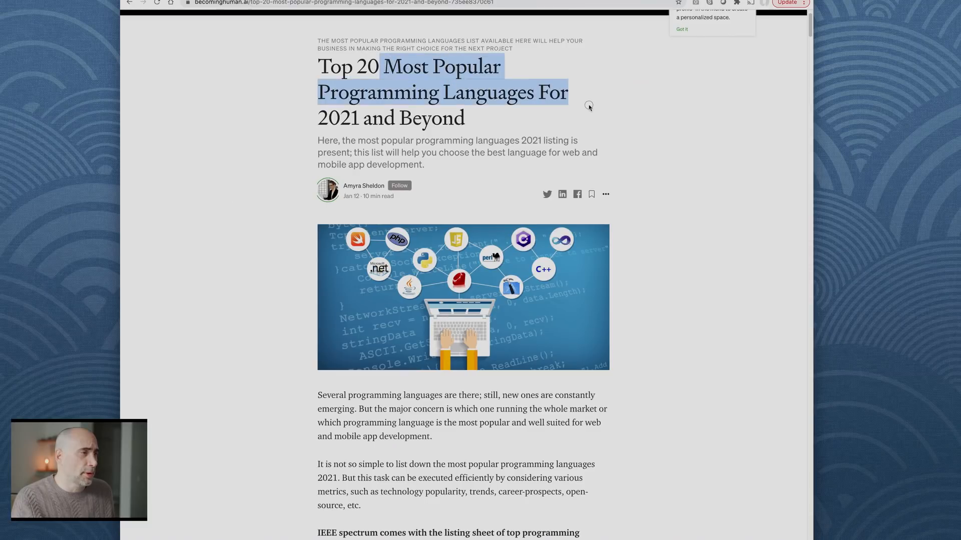
drag(589, 106, 465, 118)
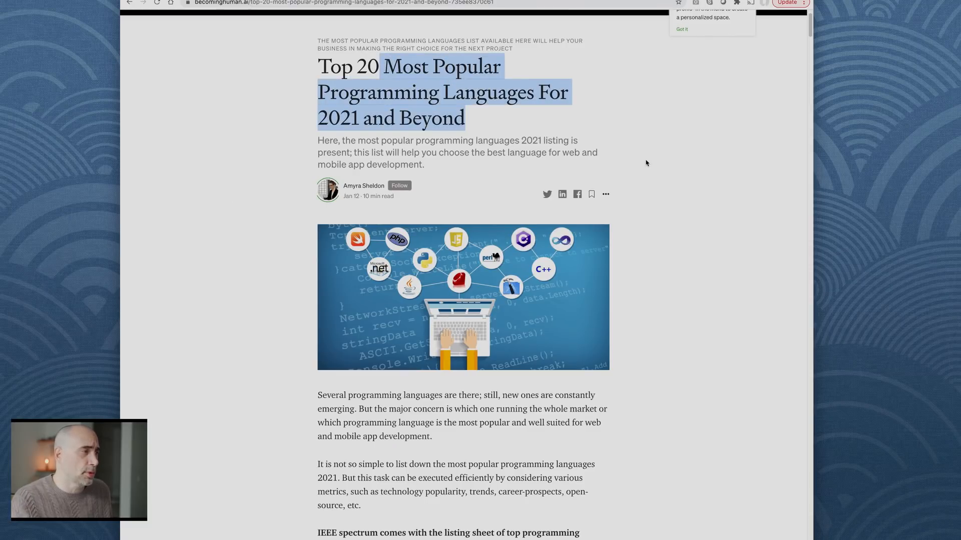
drag(346, 140, 508, 142)
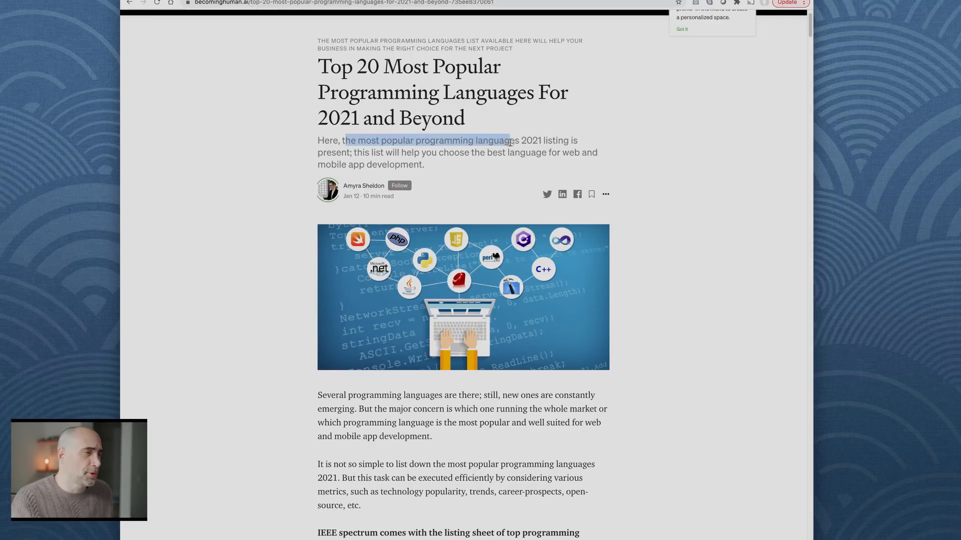
click(363, 158)
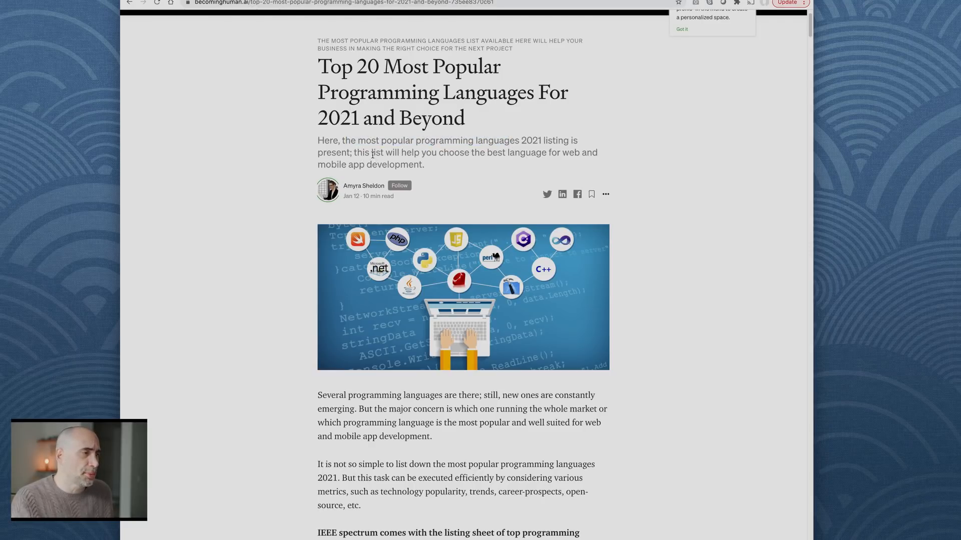
drag(372, 153, 423, 164)
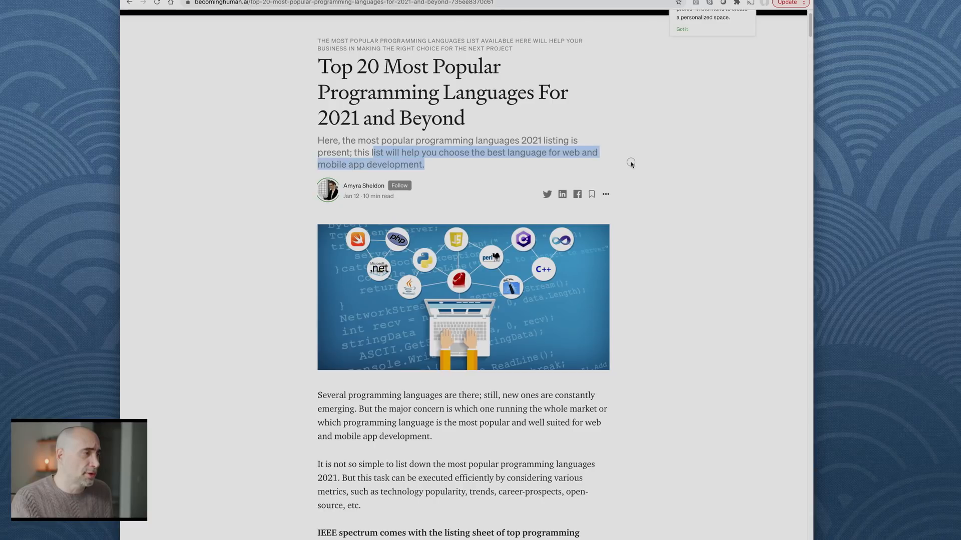
Highlight the 'emerging' phrase in the intro and scroll to the IEEE Spectrum ranking chart
scroll(down, 3)
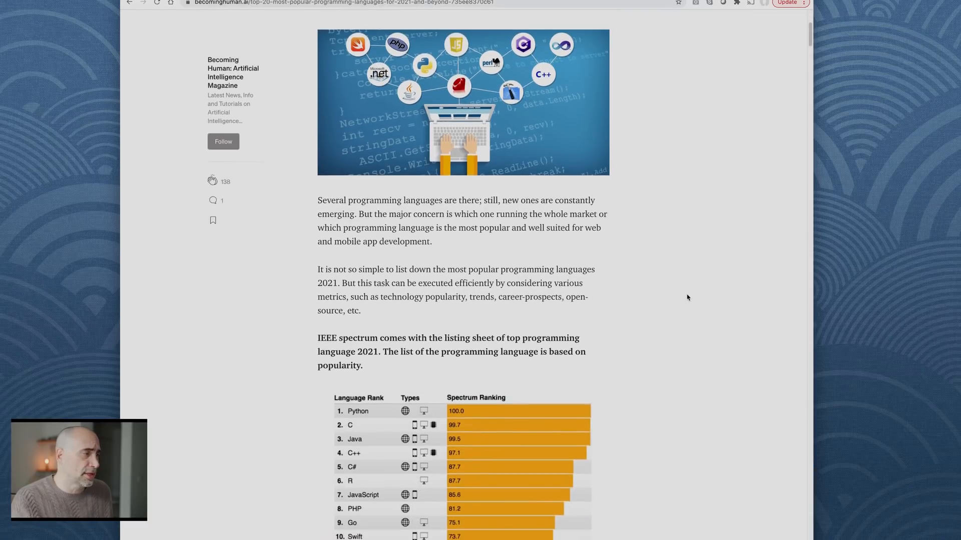
scroll(down, 3)
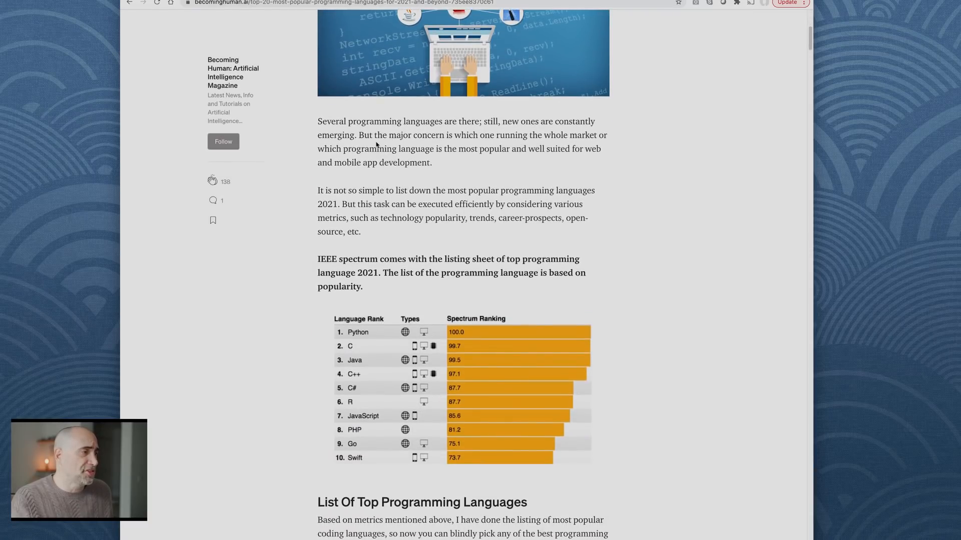
mouse_move(647, 195)
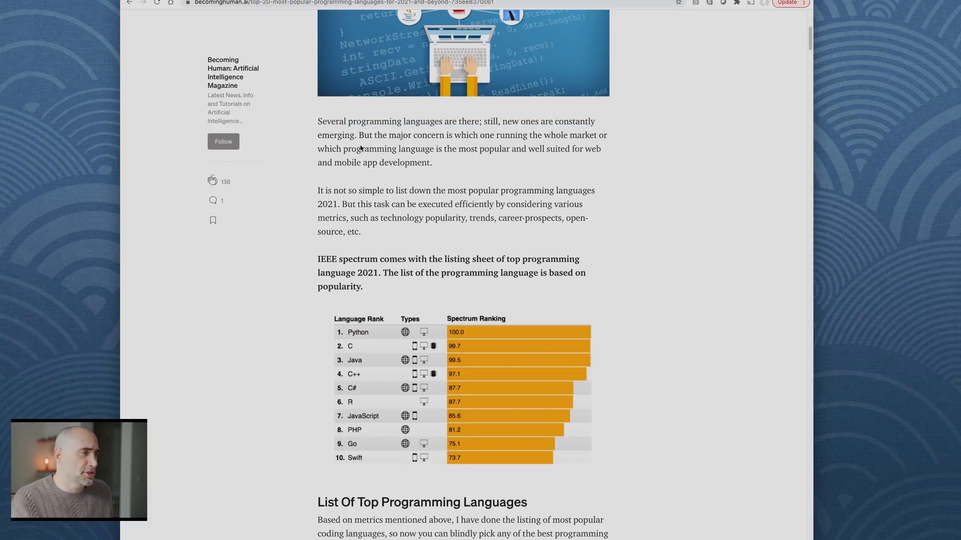
double_click(341, 134)
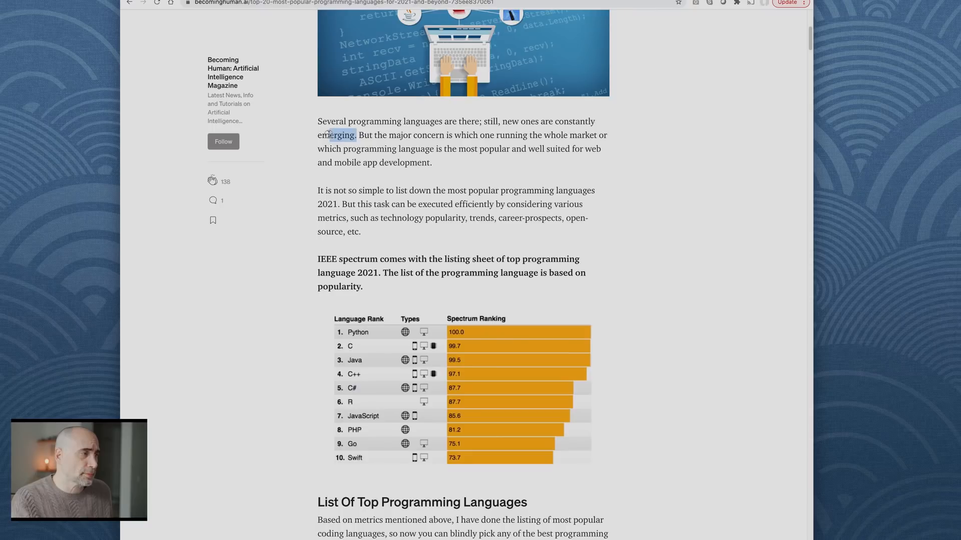
drag(355, 135, 502, 135)
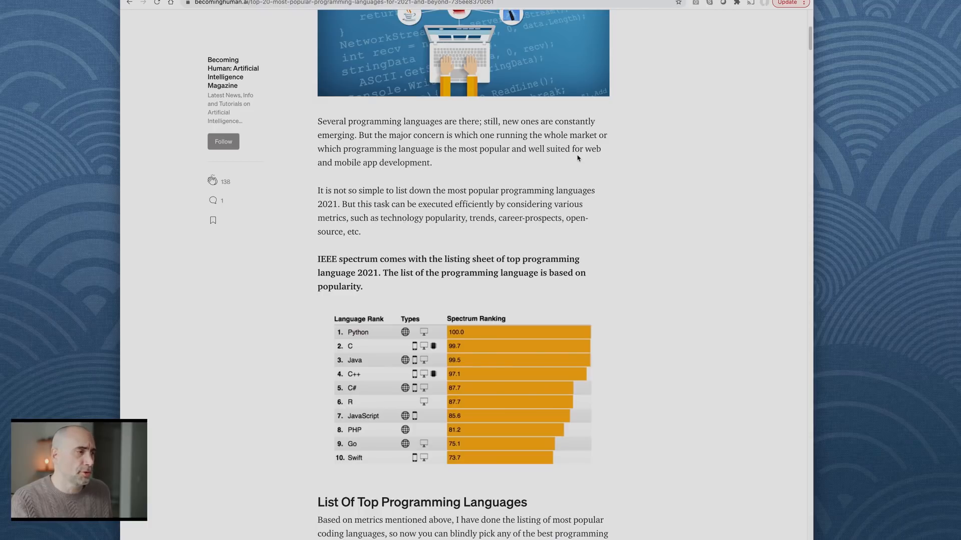
scroll(down, 3)
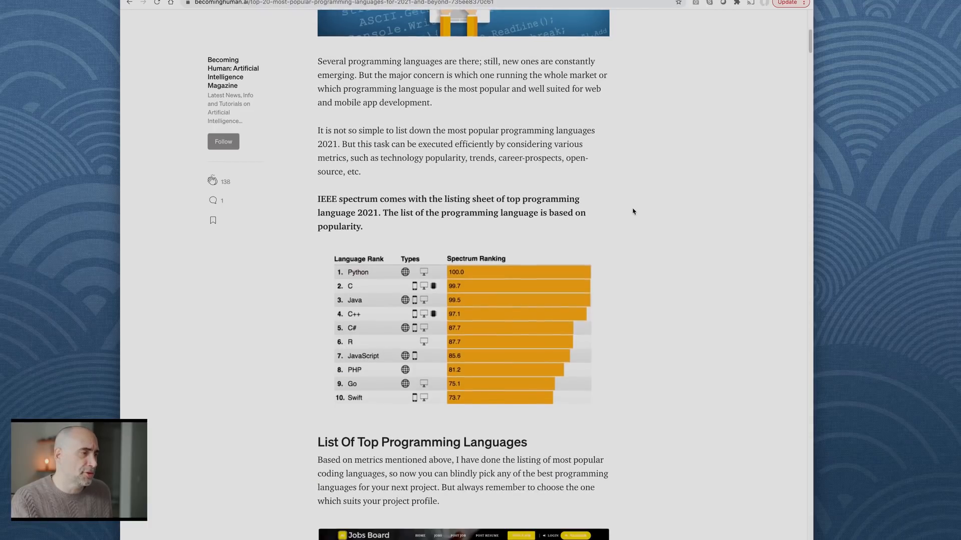
scroll(down, 3)
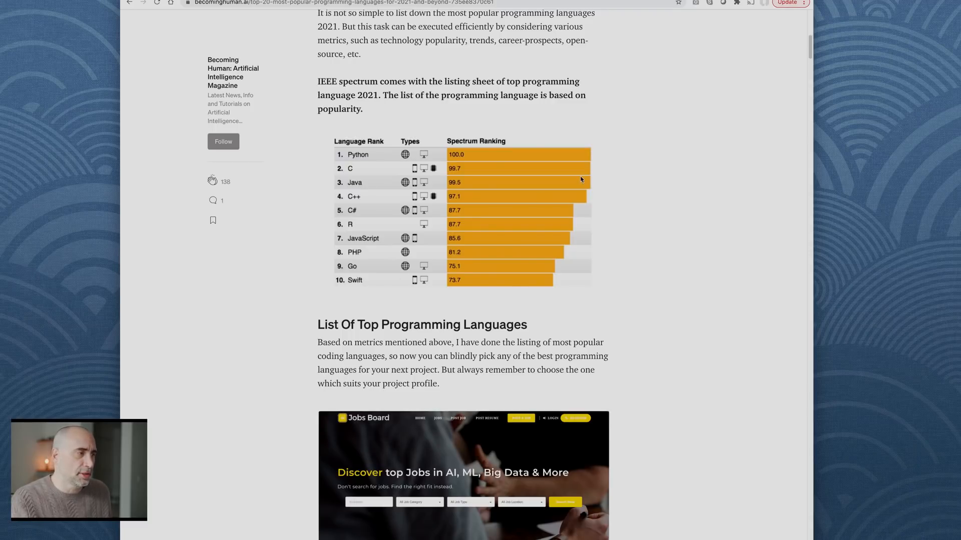
mouse_move(507, 239)
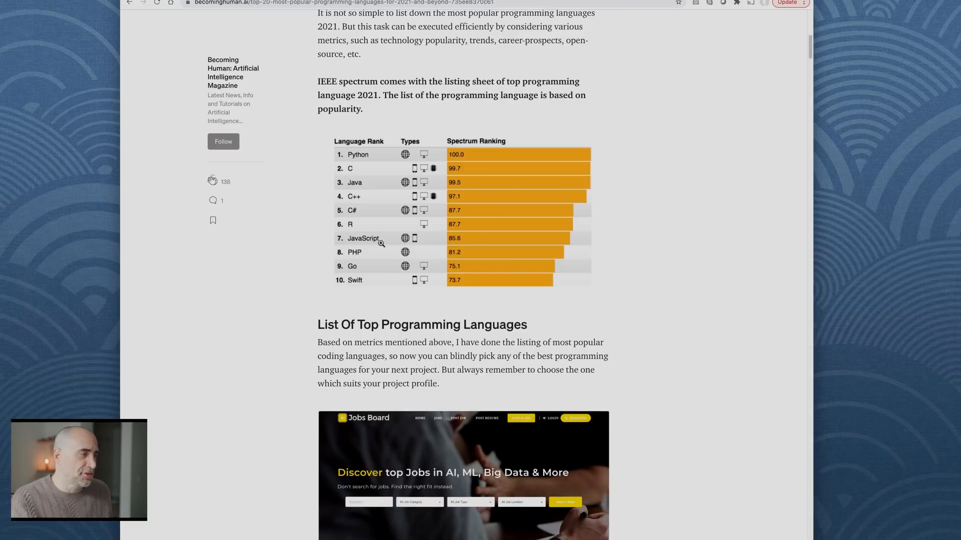
mouse_move(312, 278)
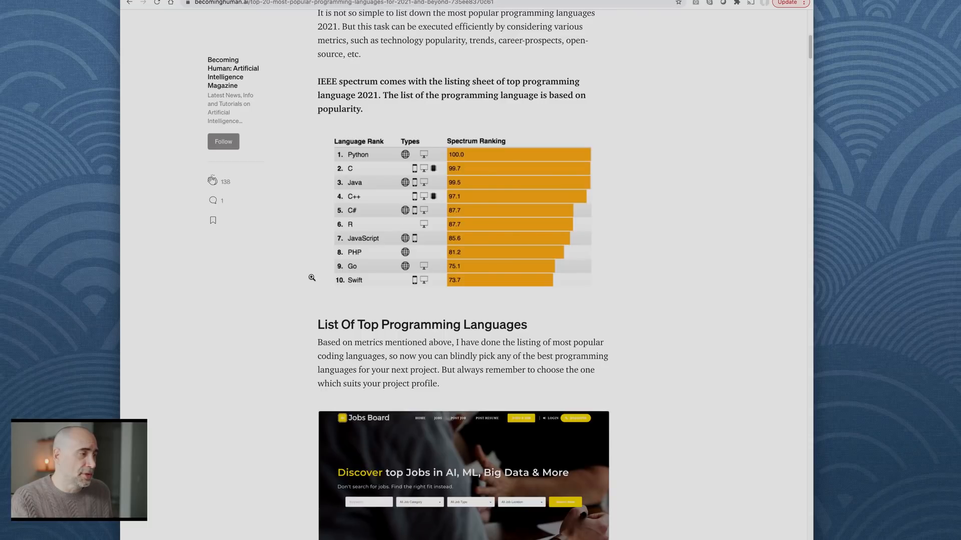
mouse_move(637, 242)
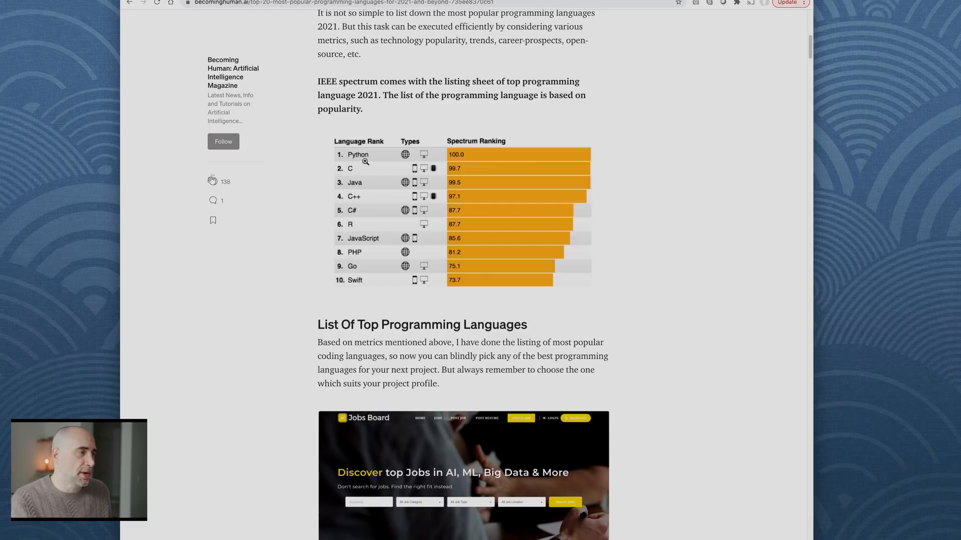
mouse_move(377, 241)
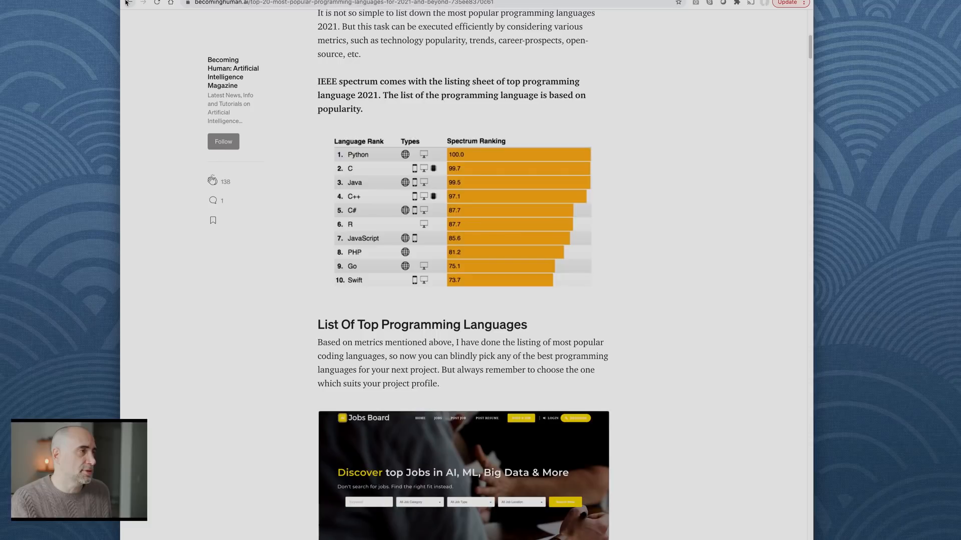
Open the TIOBE Index result and view its ranking table showing PHP eighth at 2.07%
click(129, 3)
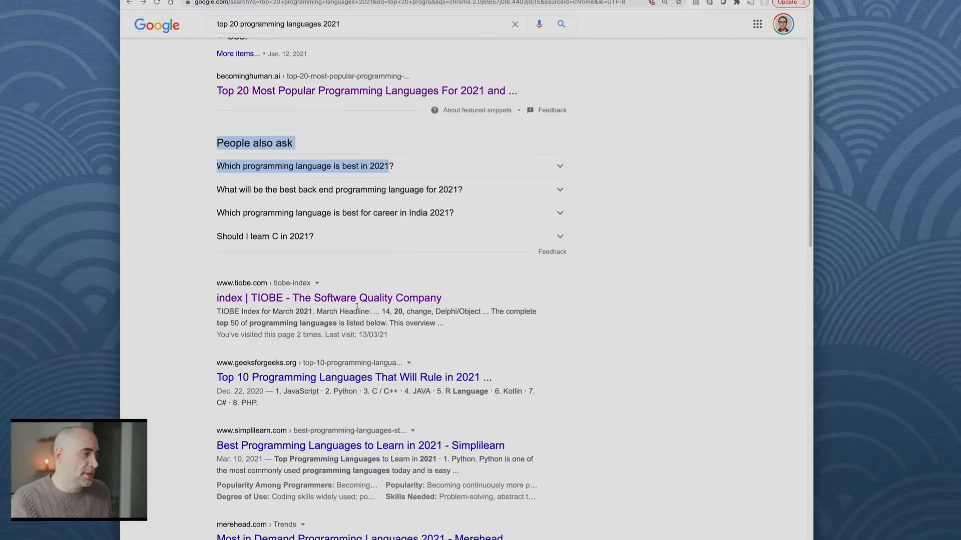
click(329, 297)
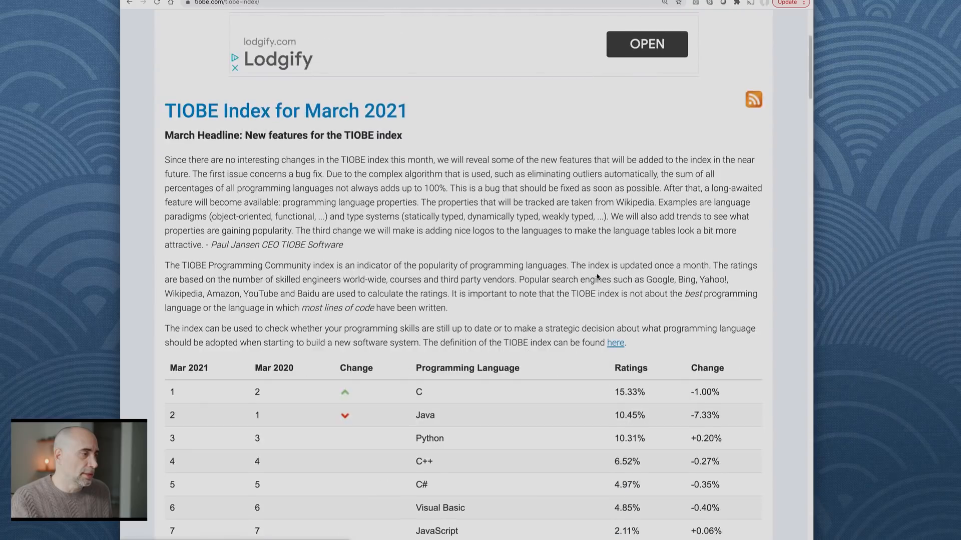
scroll(down, 3)
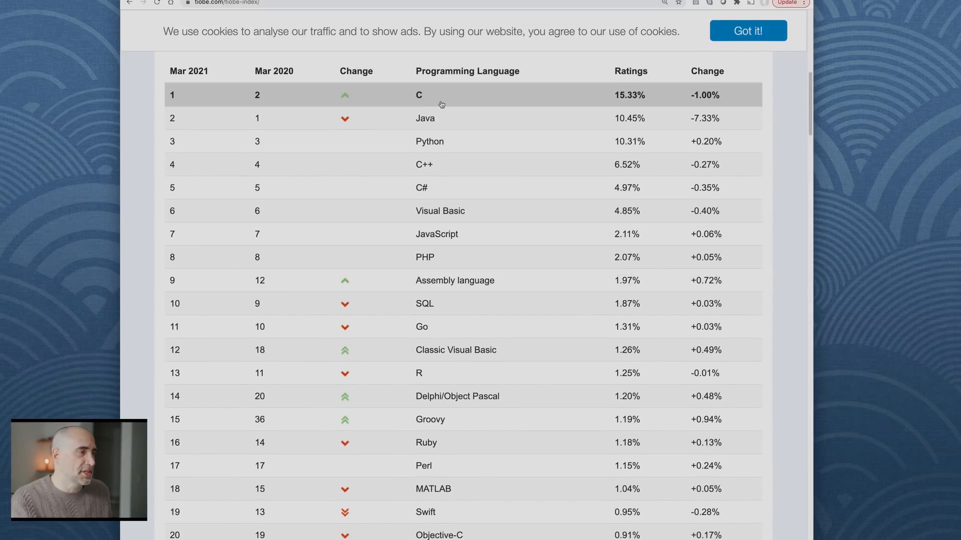
mouse_move(462, 187)
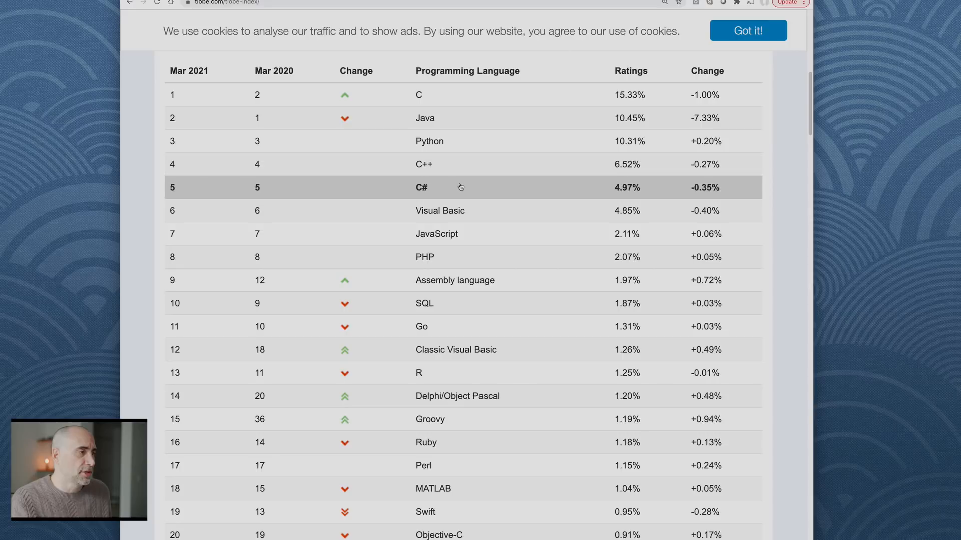
mouse_move(475, 210)
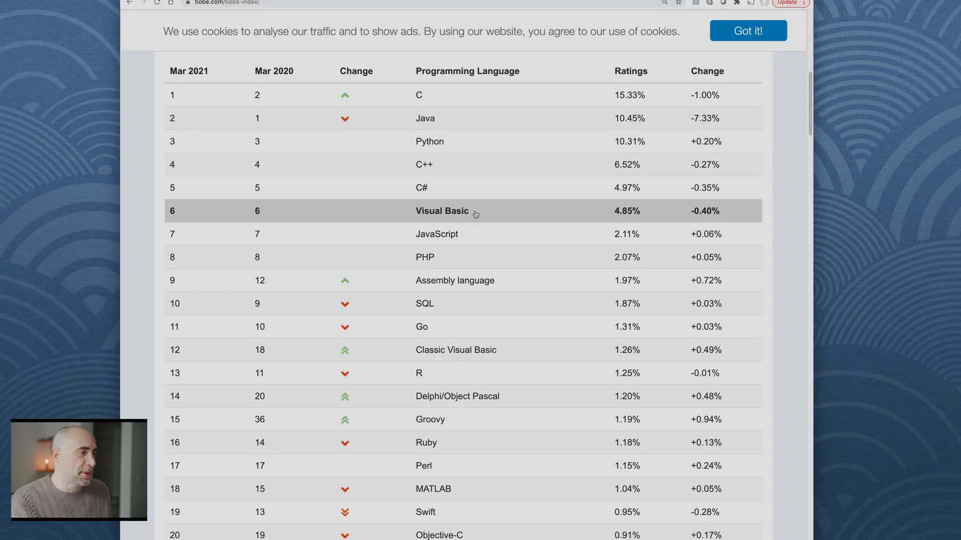
mouse_move(480, 251)
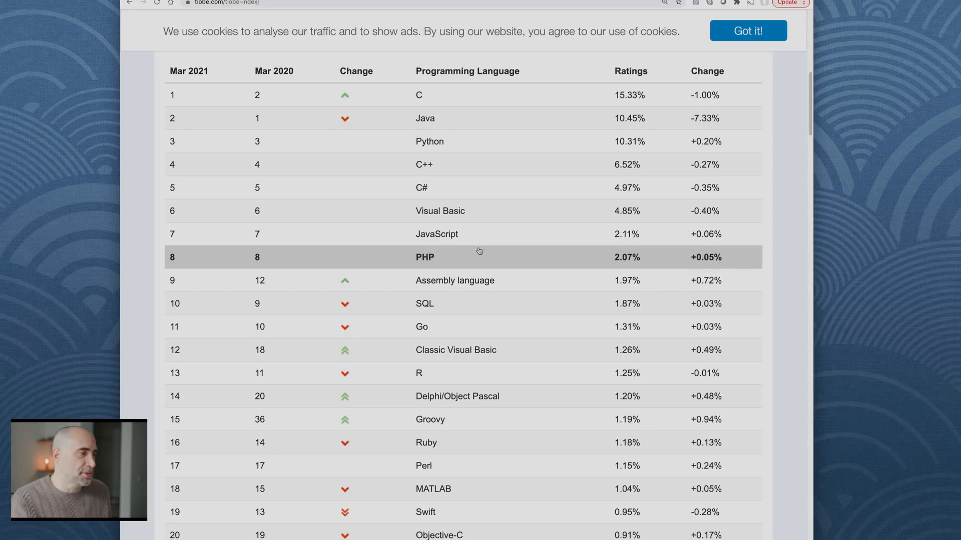
mouse_move(506, 273)
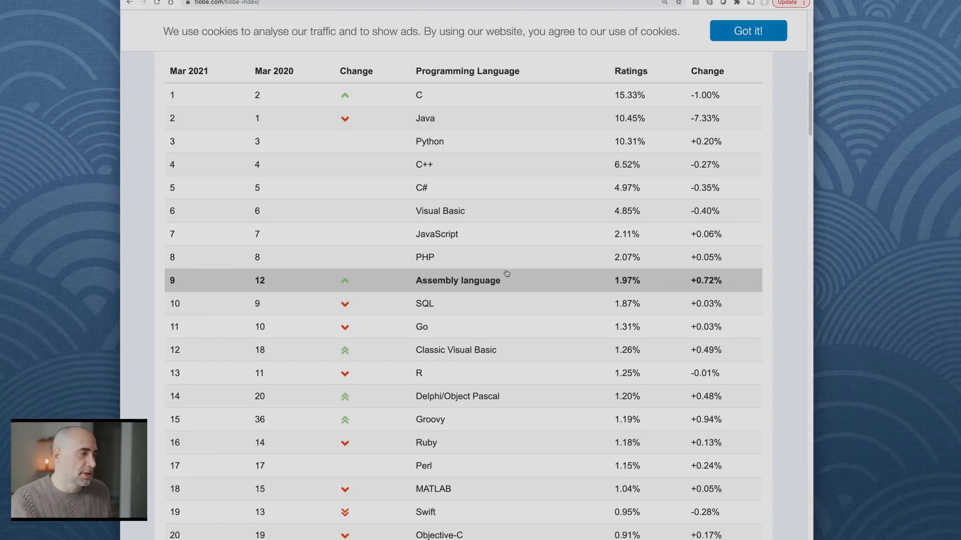
scroll(up, 3)
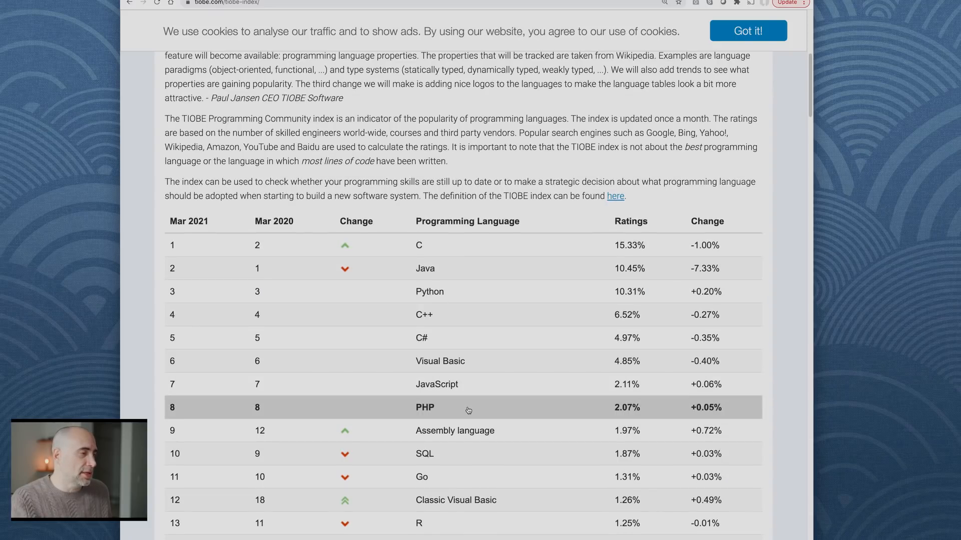
mouse_move(470, 314)
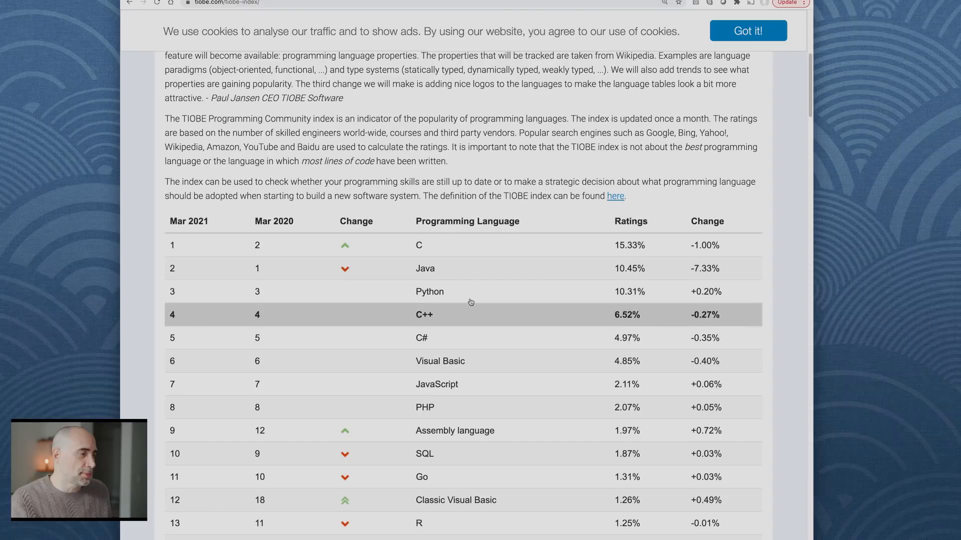
mouse_move(513, 92)
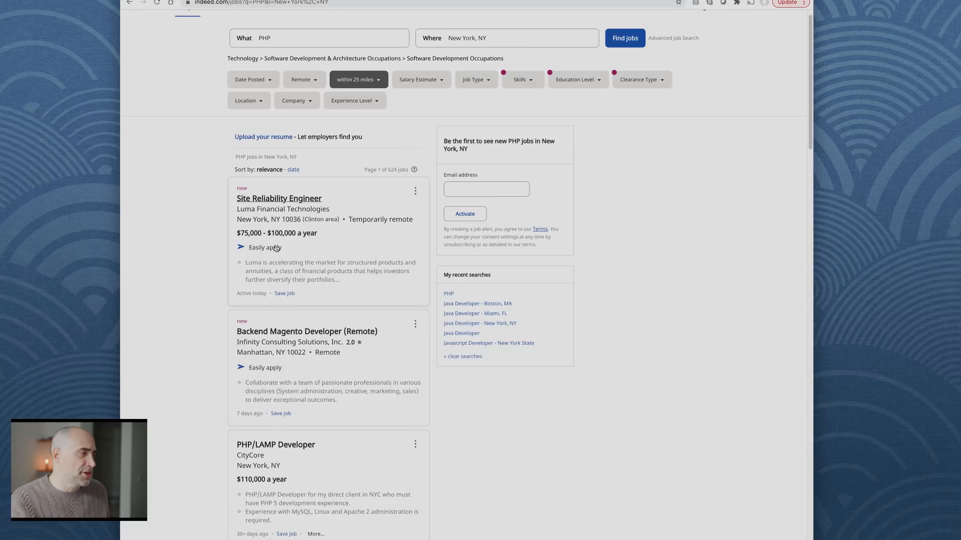
Change the Indeed PHP job search location from New York to Miami, FL, showing 86 jobs
click(279, 198)
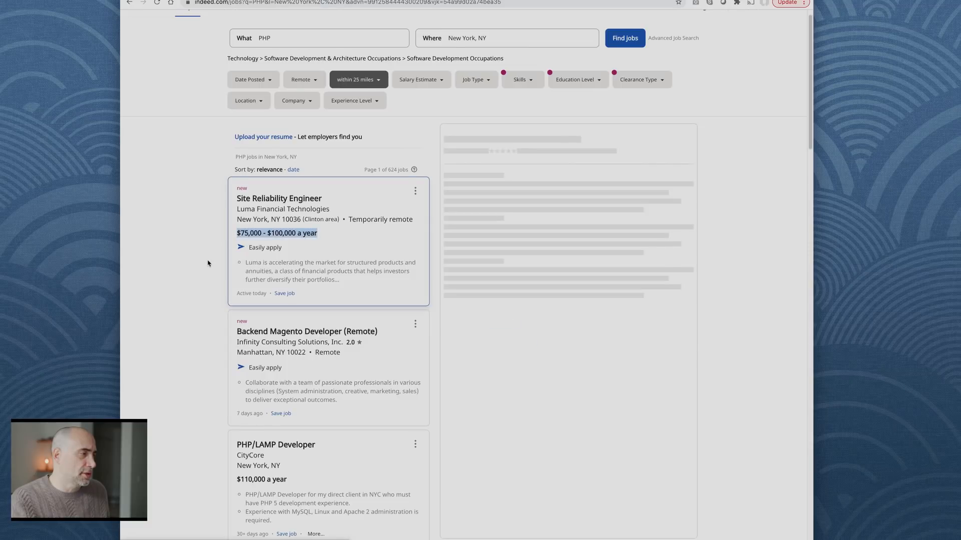
click(278, 198)
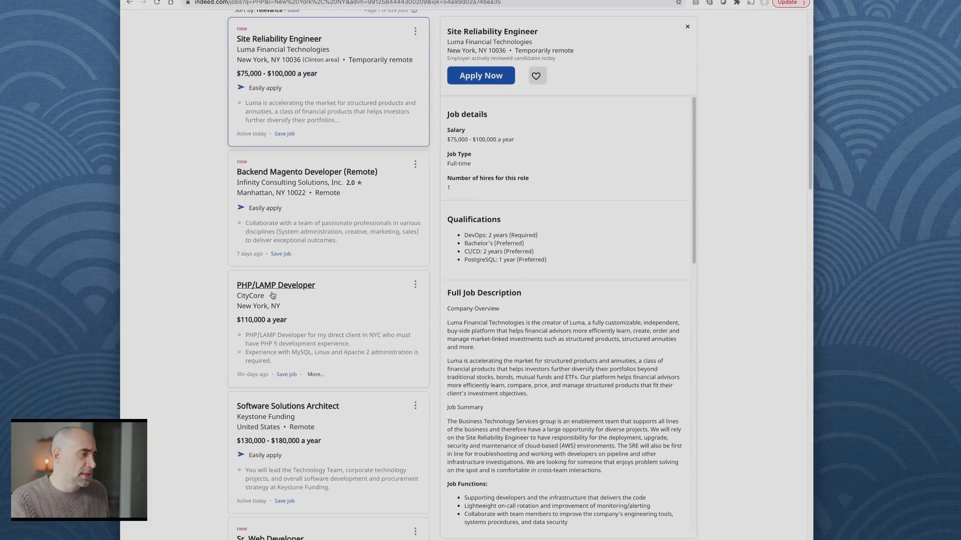
mouse_move(178, 275)
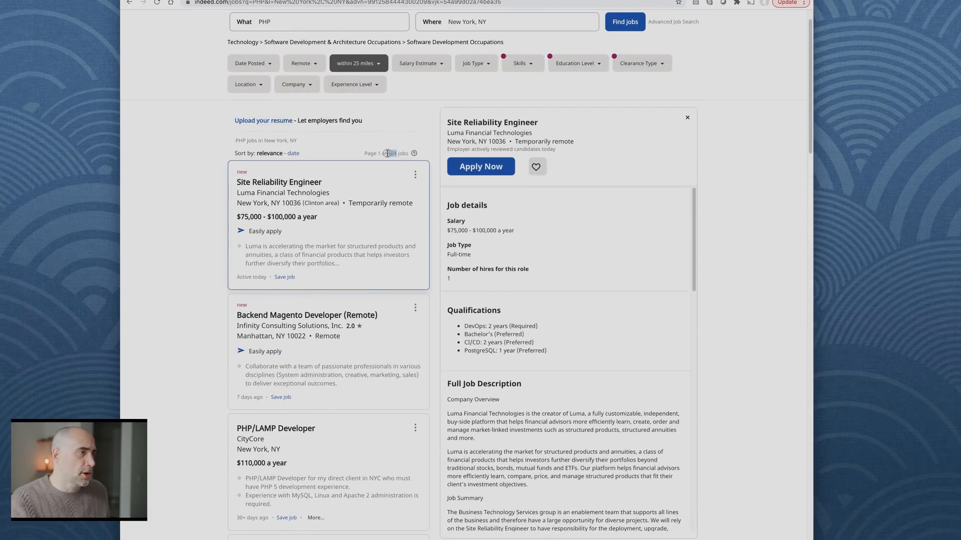
click(505, 54)
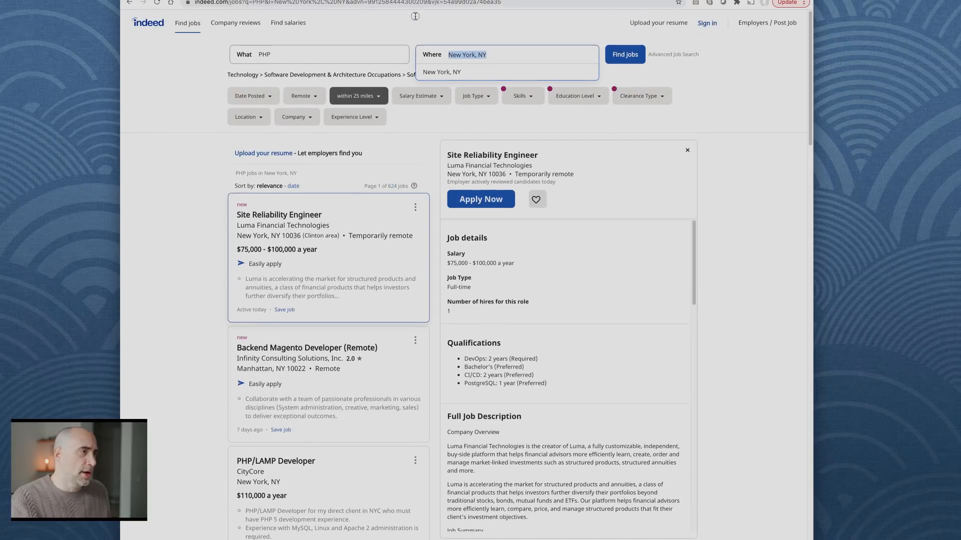
text(Mia)
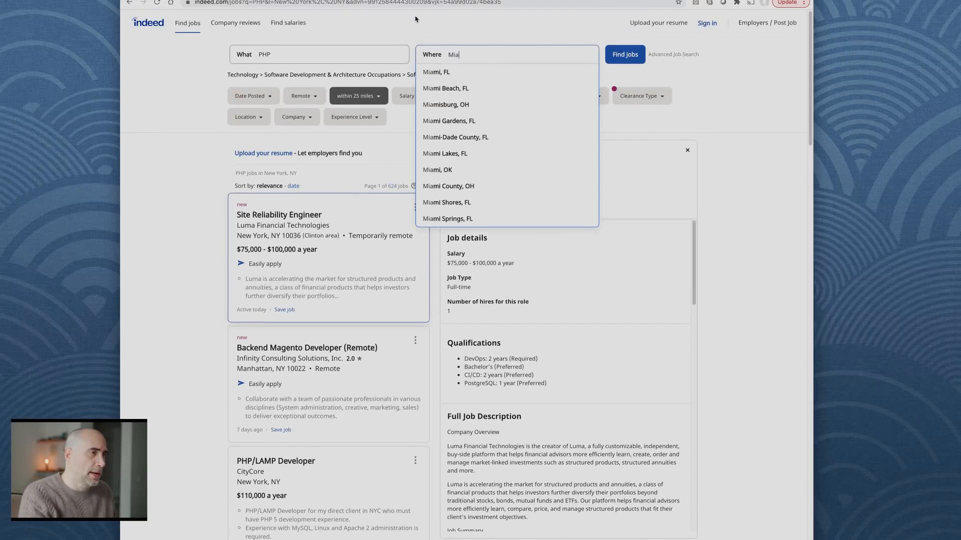
click(437, 71)
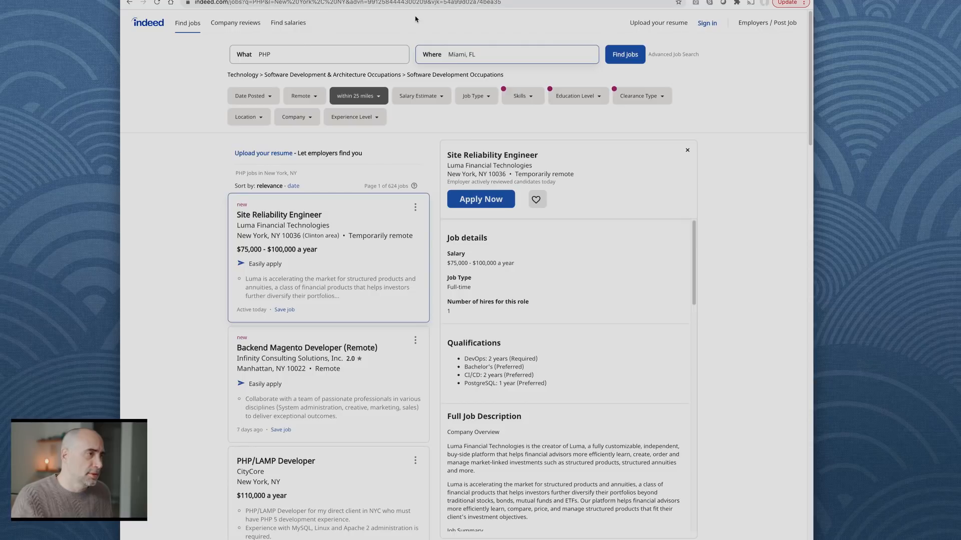
click(623, 54)
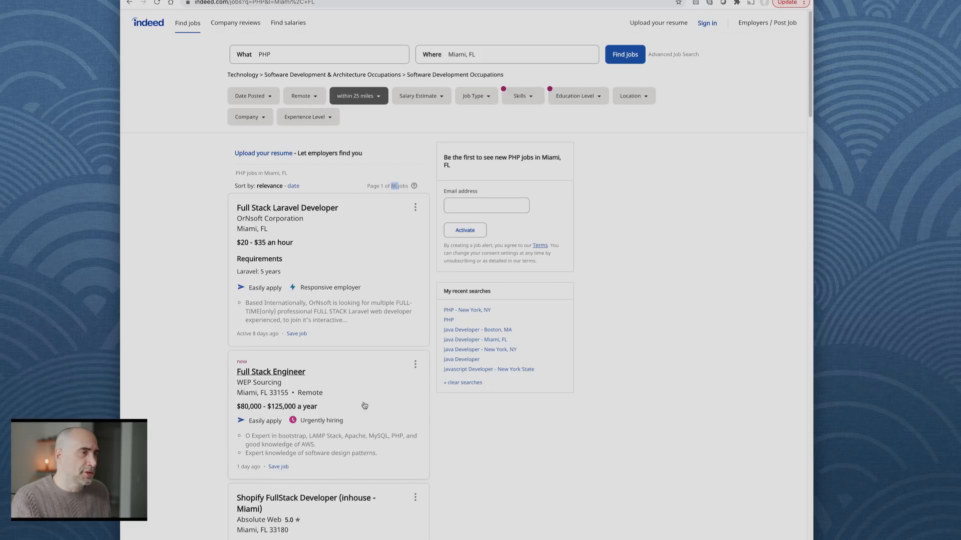
click(506, 54)
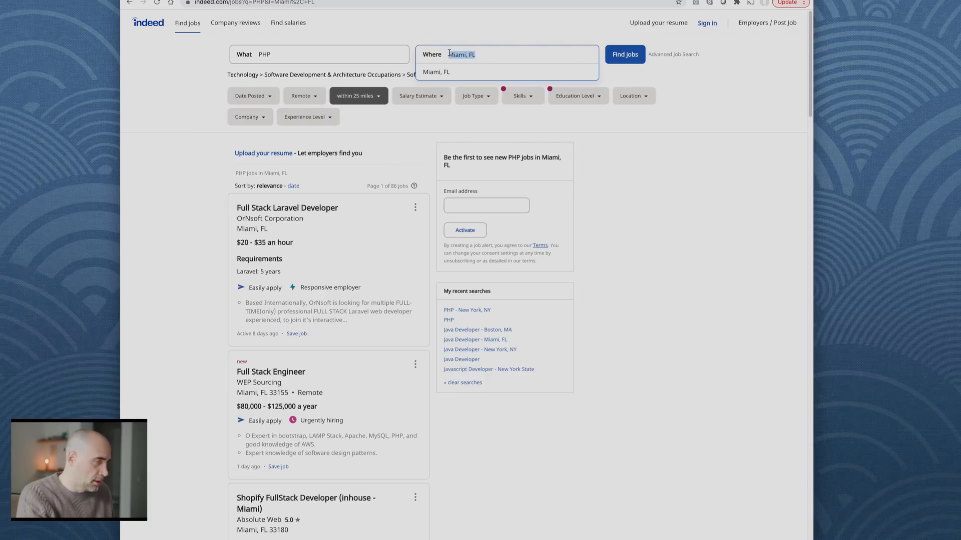
Search PHP jobs in Los Angeles, CA and scroll through the listings
text(Los Angeles, CA)
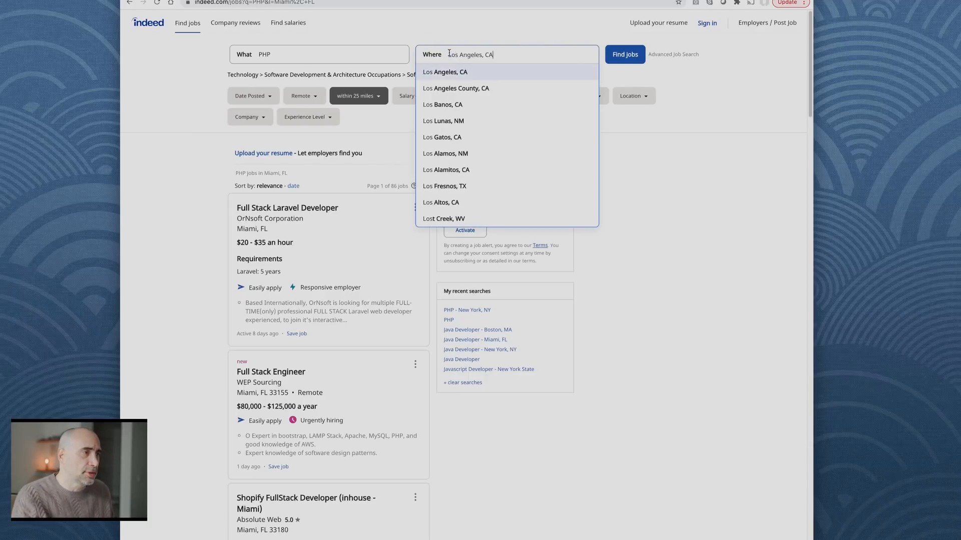
click(624, 54)
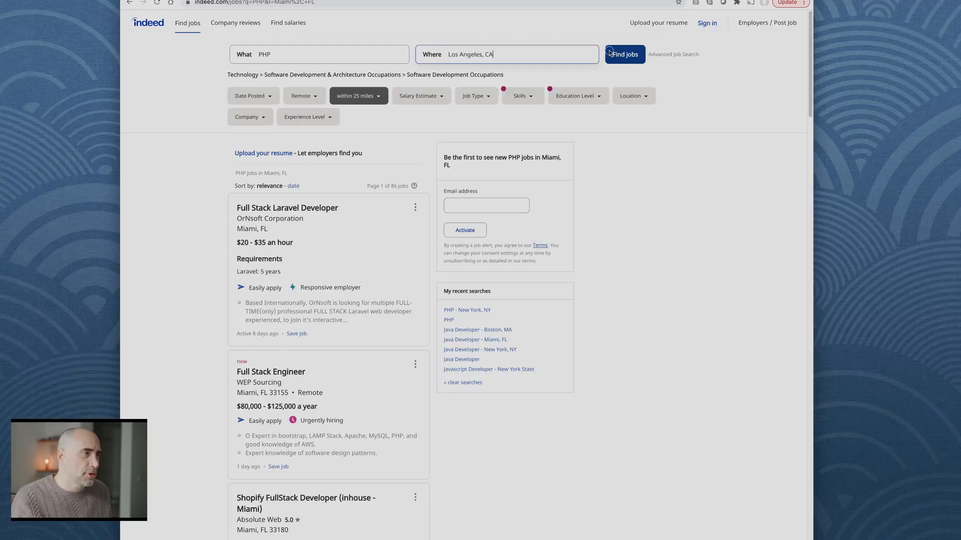
click(624, 54)
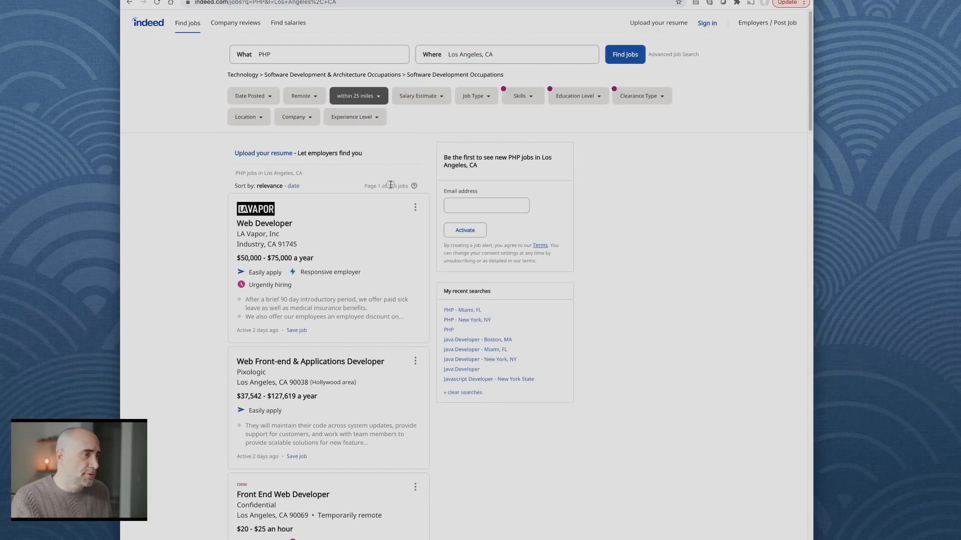
scroll(down, 3)
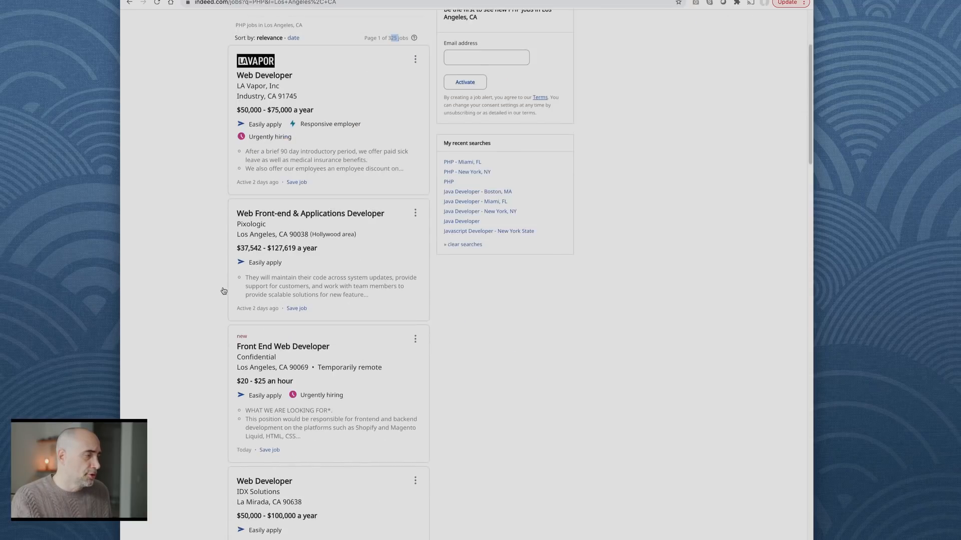
scroll(down, 3)
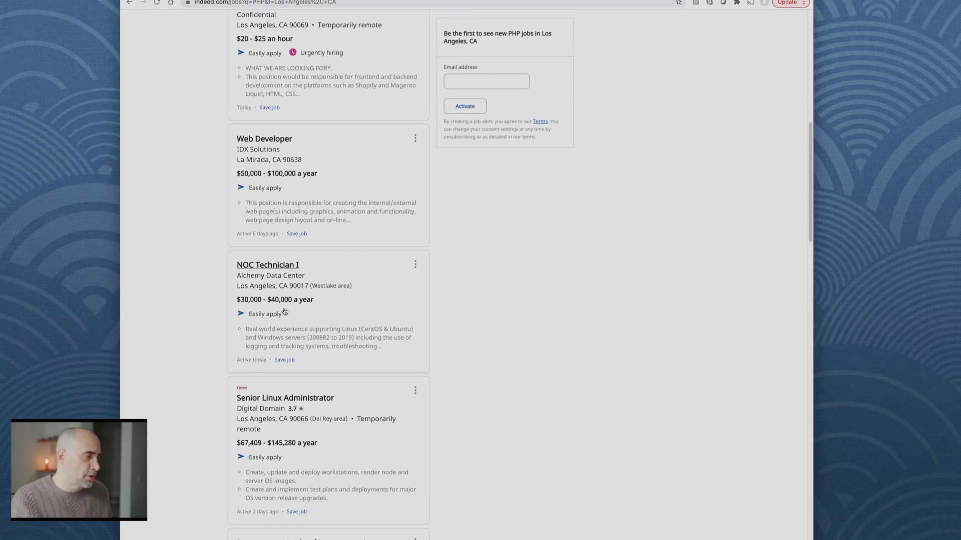
scroll(down, 3)
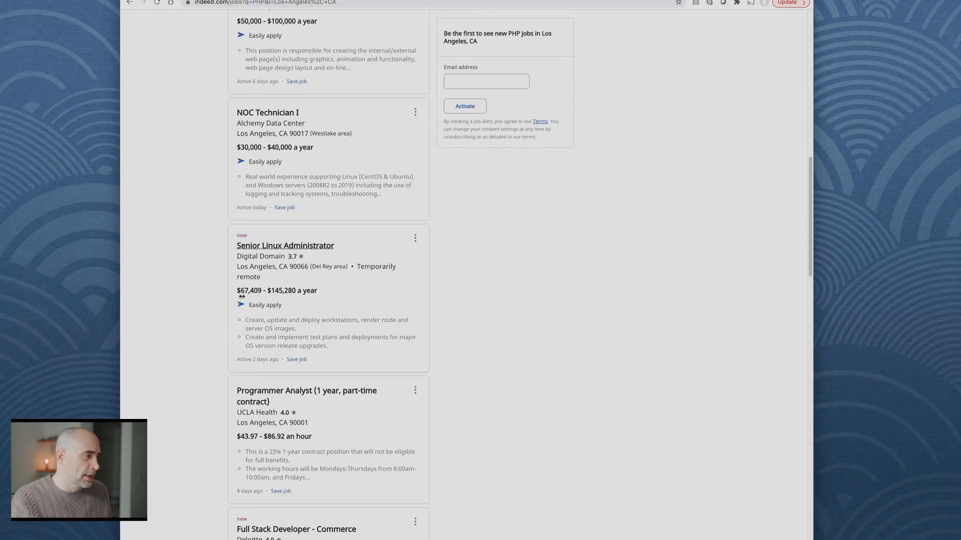
scroll(down, 3)
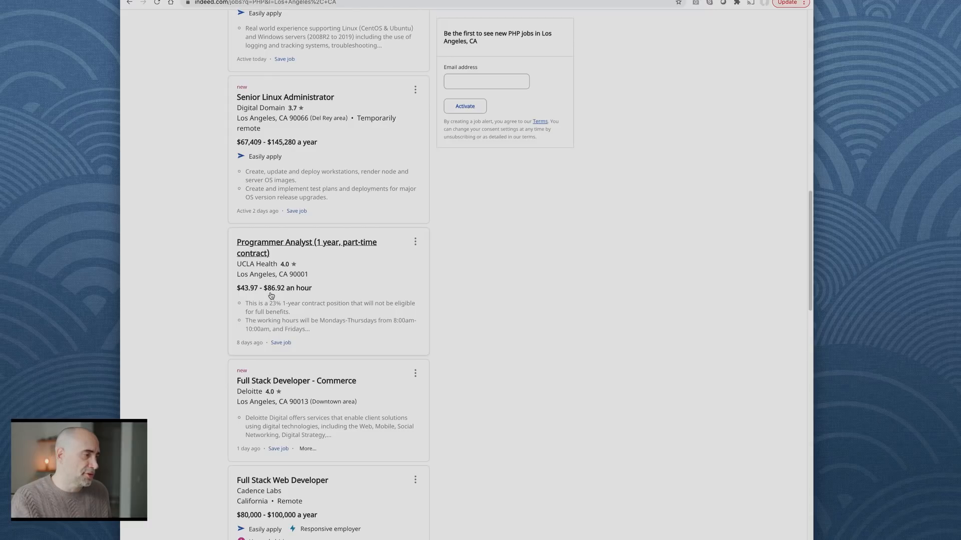
scroll(up, 3)
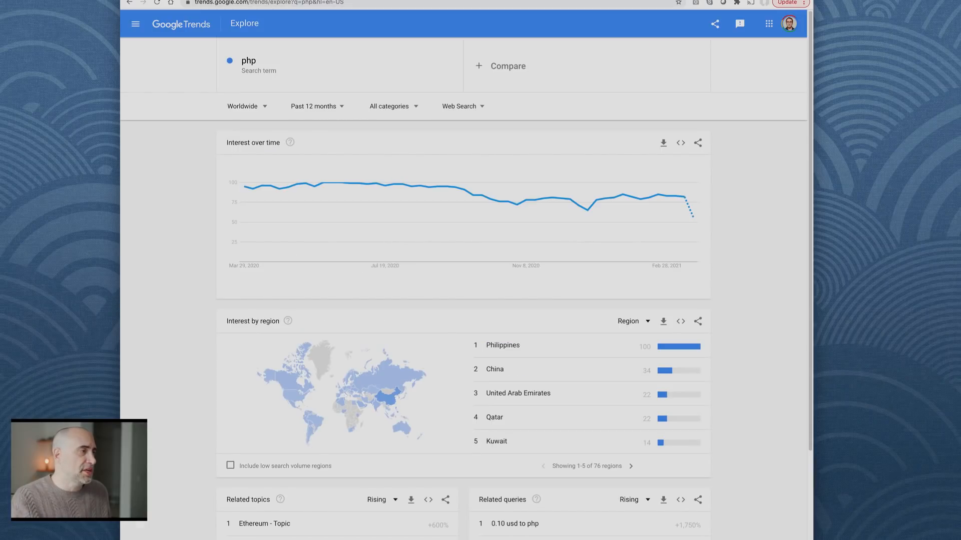
mouse_move(735, 341)
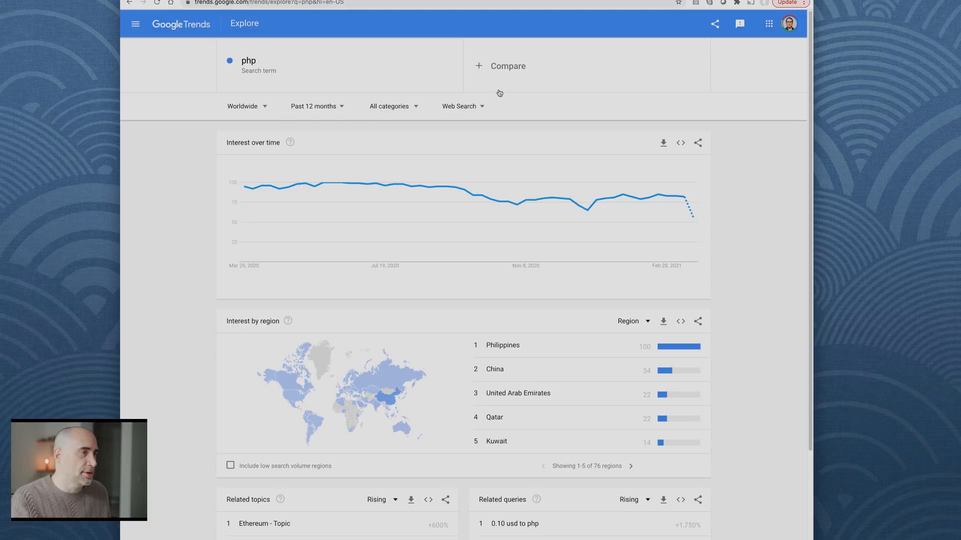
Add java as a Google Trends comparison term against php
text(java)
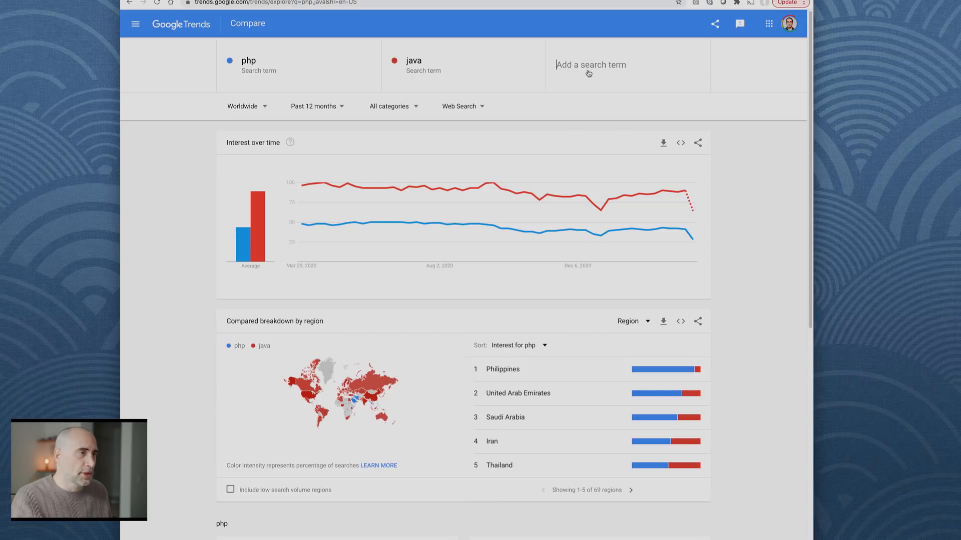
Add javascript, C# and python to the php and java comparison
text(j)
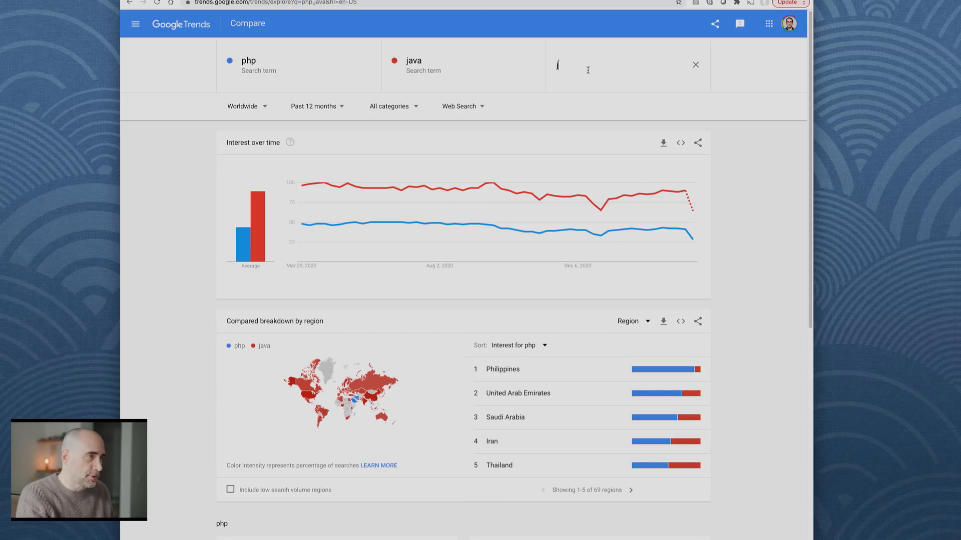
text(javascript)
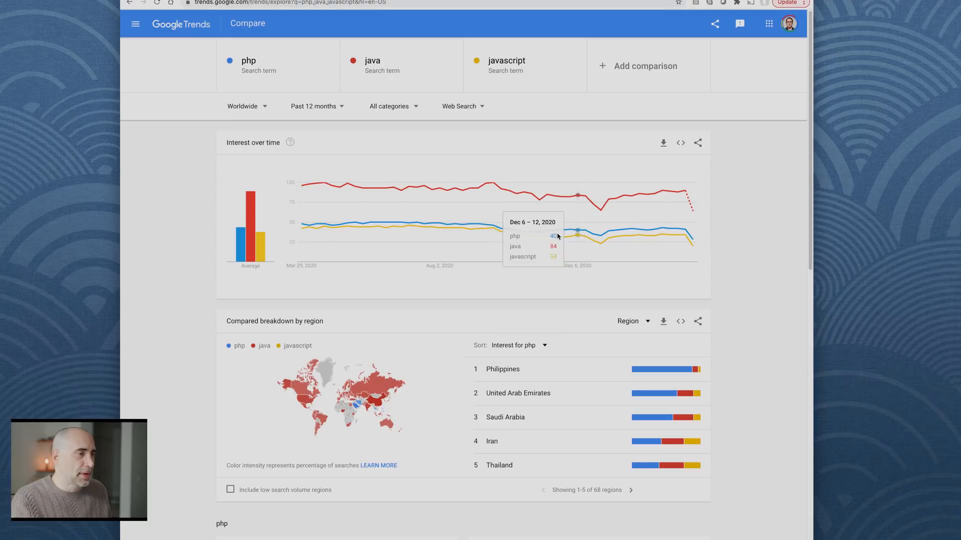
mouse_move(534, 231)
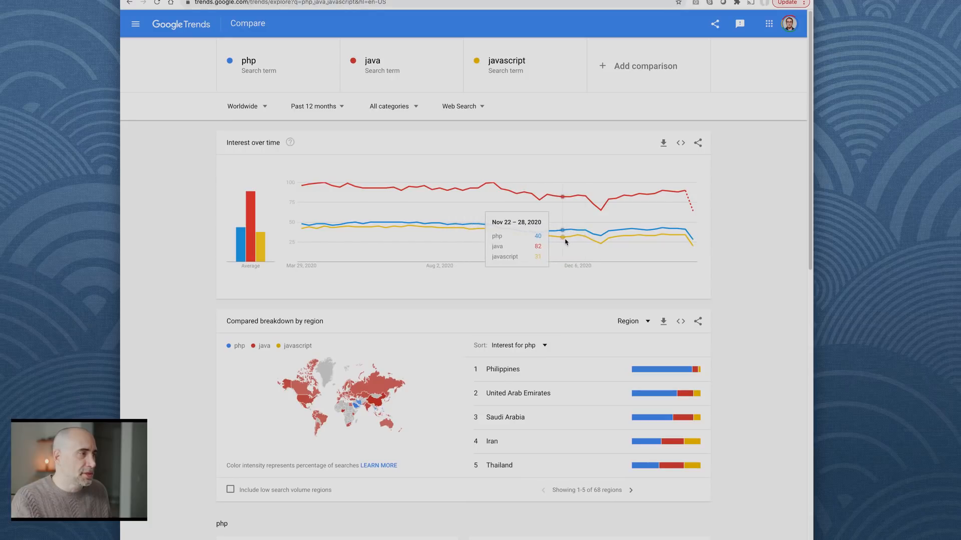
mouse_move(617, 241)
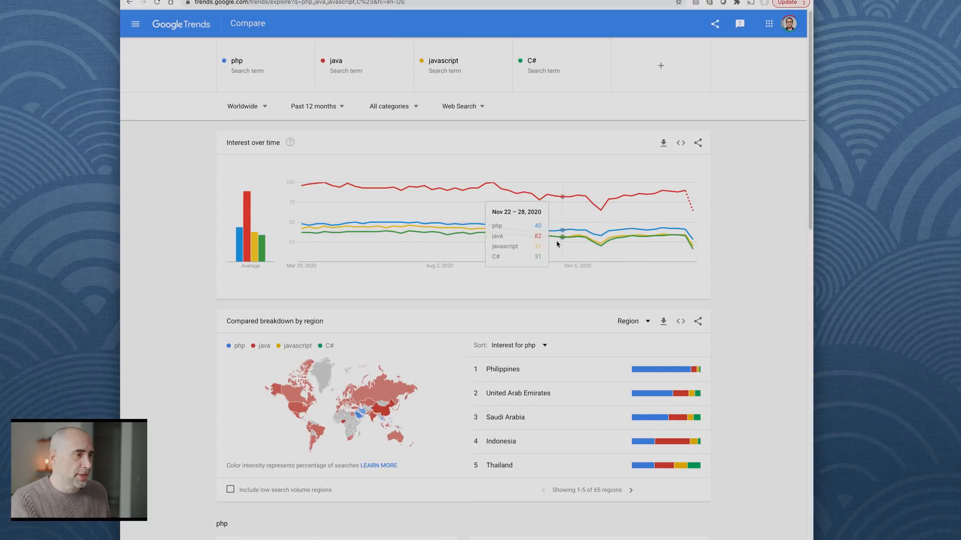
mouse_move(615, 236)
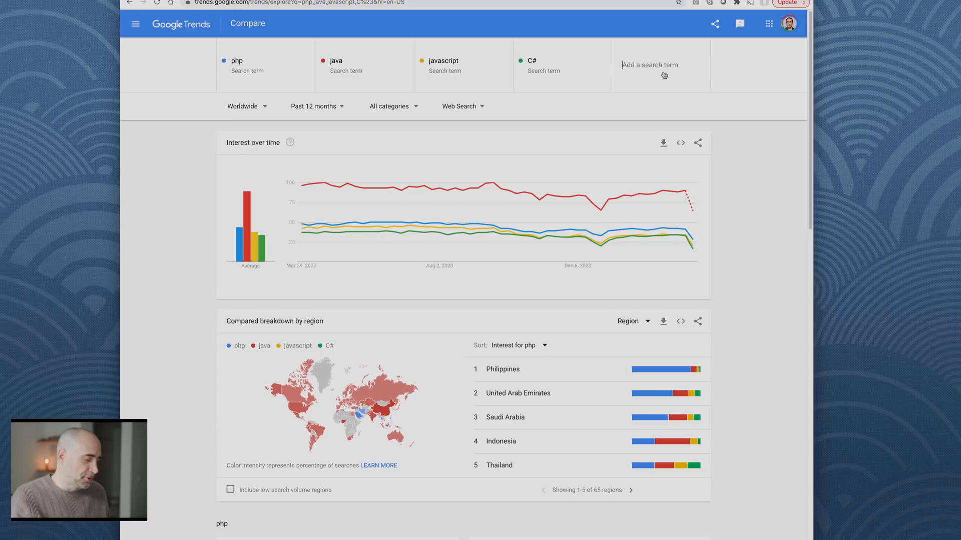
text(python)
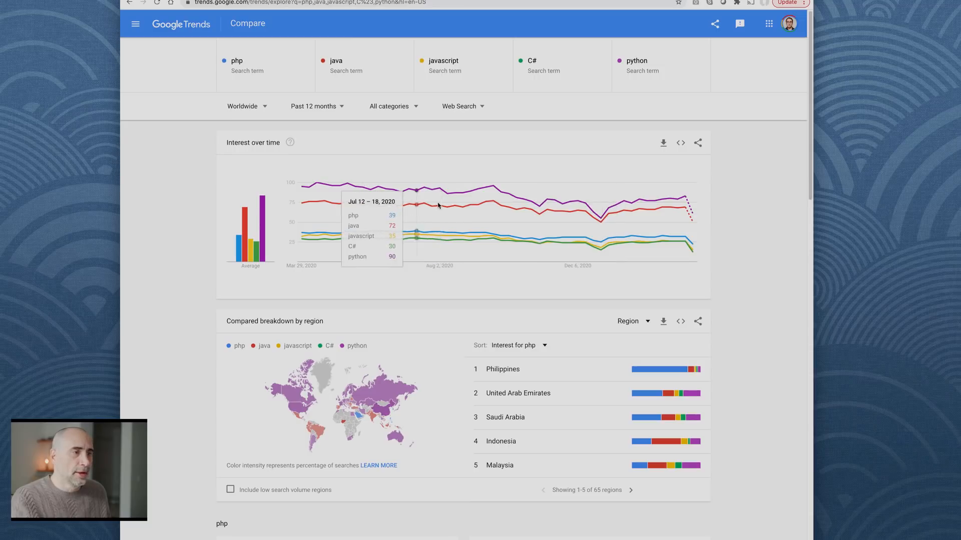
mouse_move(397, 125)
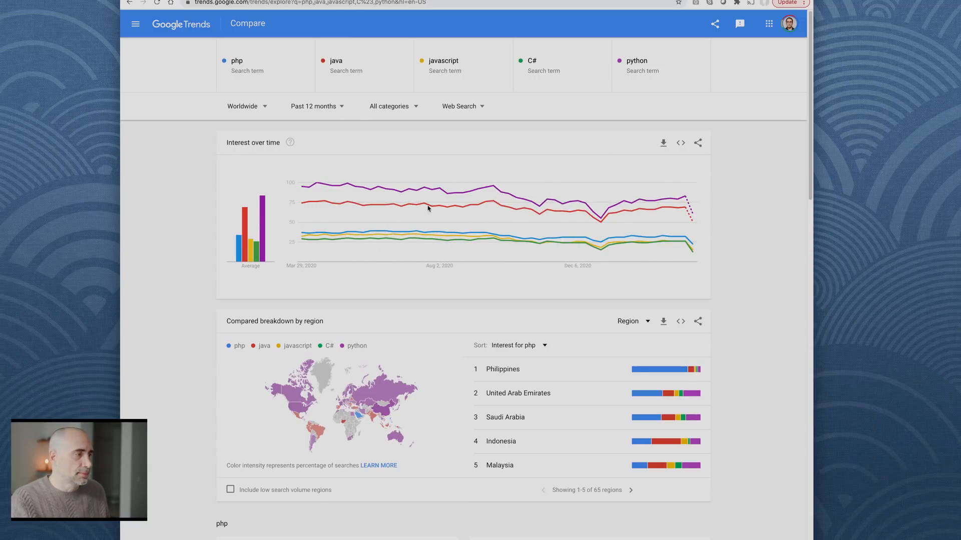
mouse_move(610, 219)
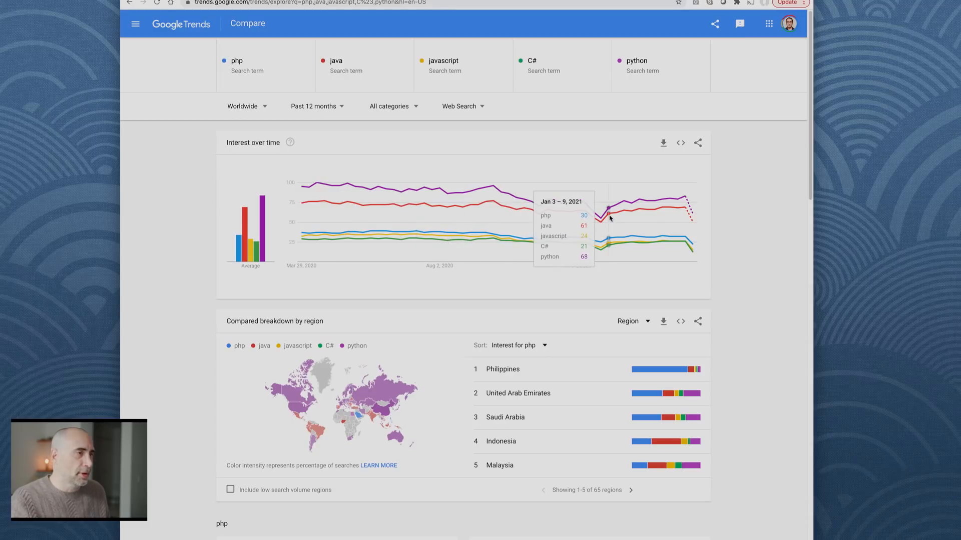
mouse_move(679, 73)
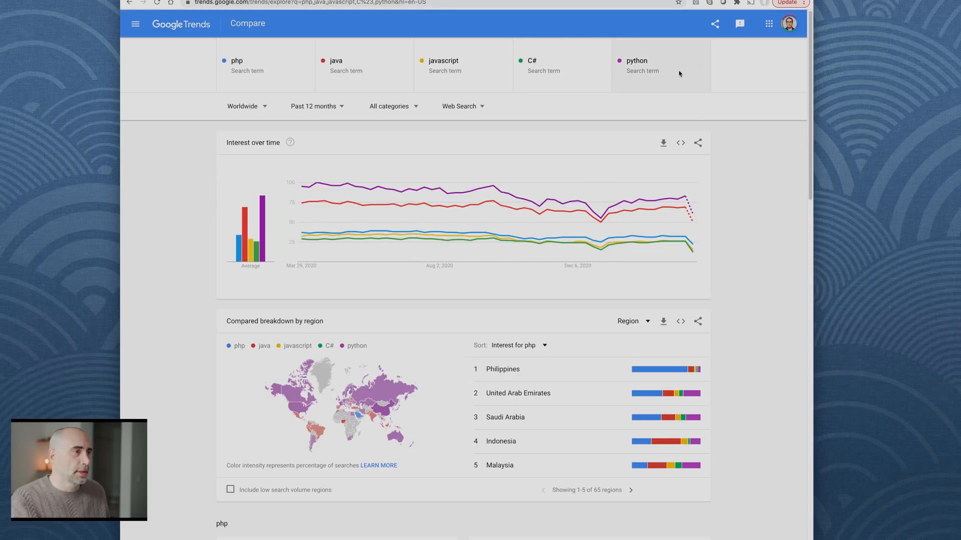
mouse_move(450, 68)
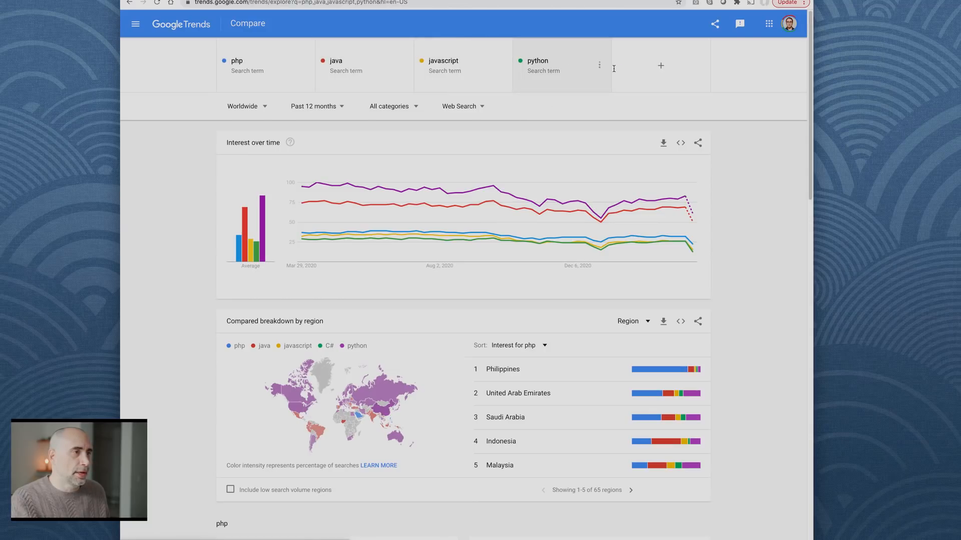
Remove C# and add swift as a comparison term
text(swift)
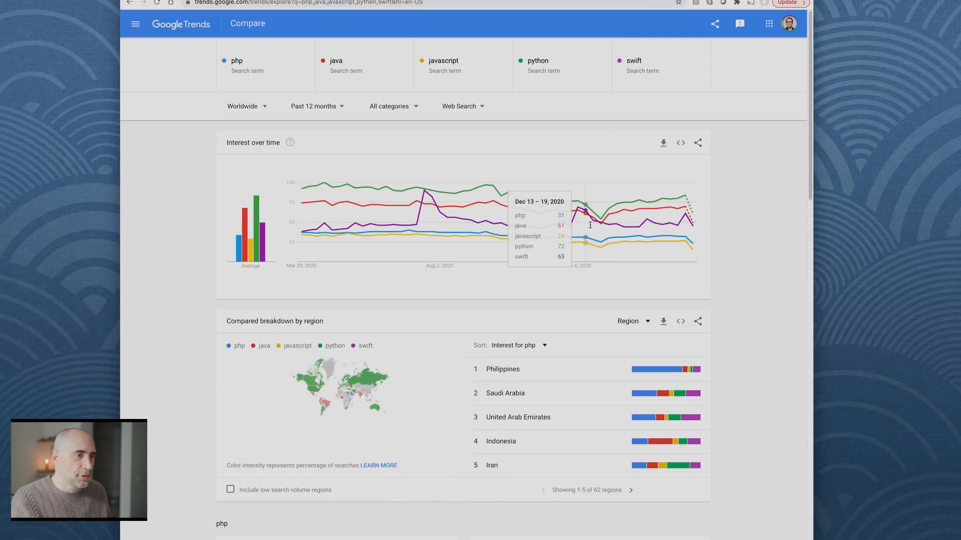
mouse_move(419, 219)
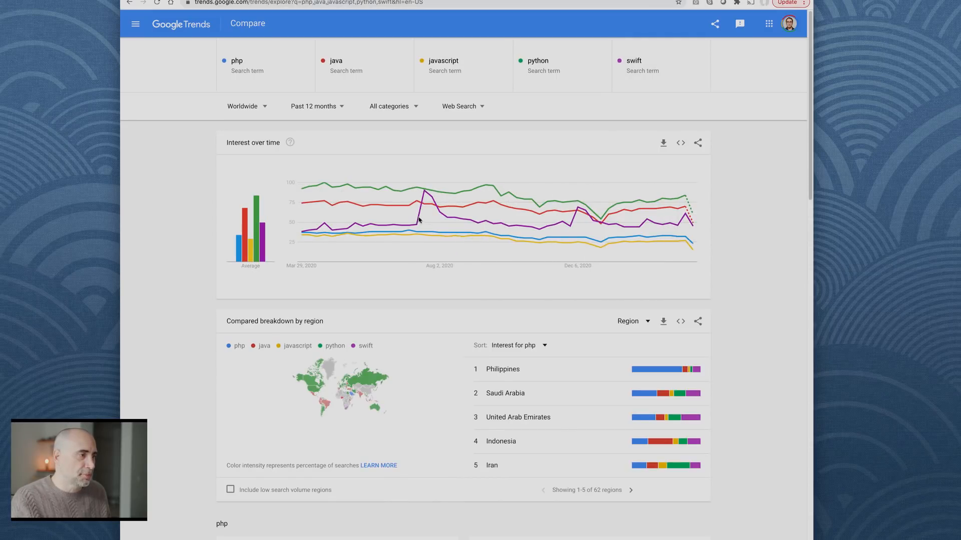
mouse_move(423, 195)
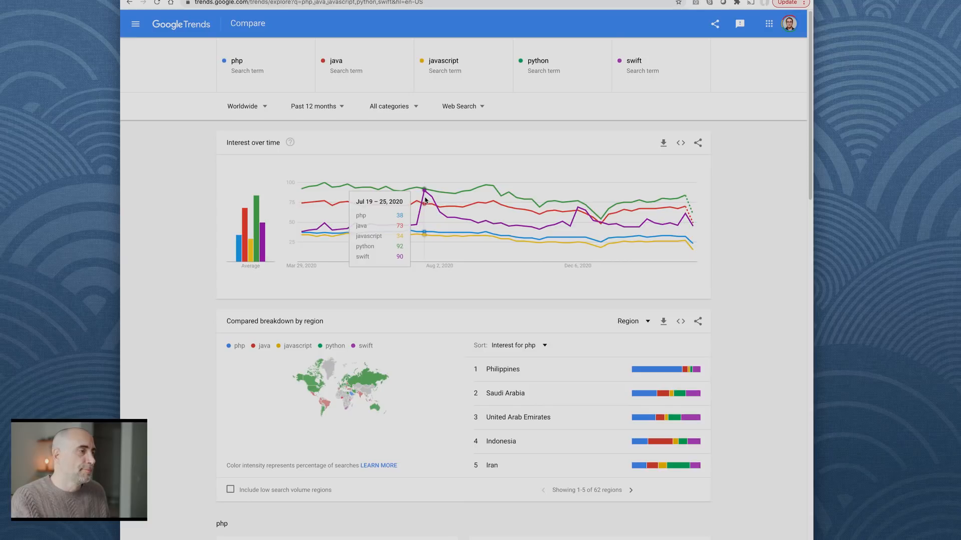
mouse_move(571, 215)
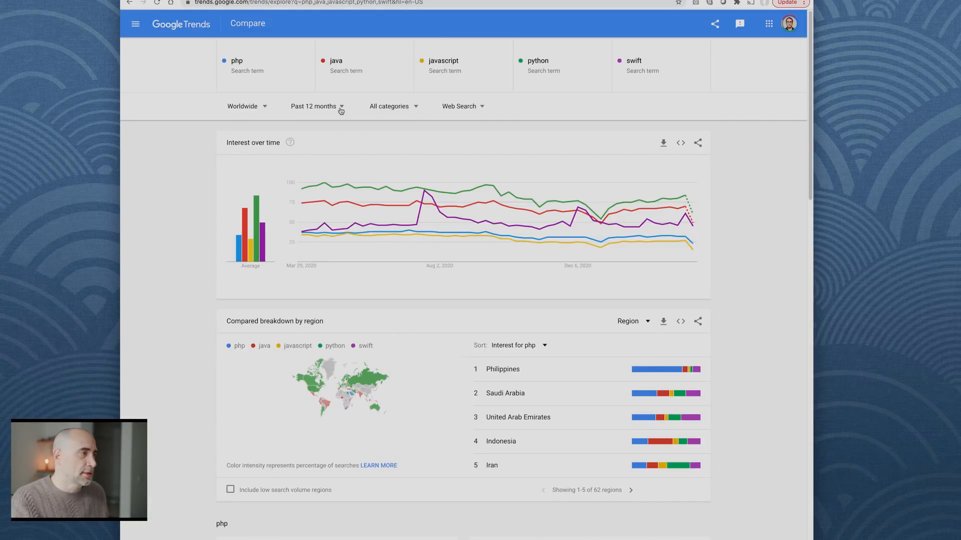
Change the comparison time range from Past 12 months to Past 5 years
click(312, 106)
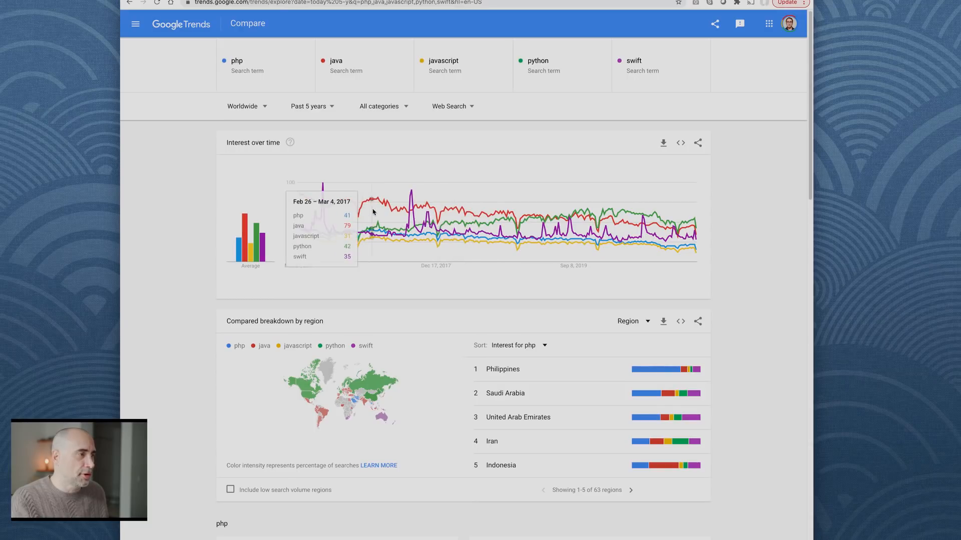
mouse_move(376, 211)
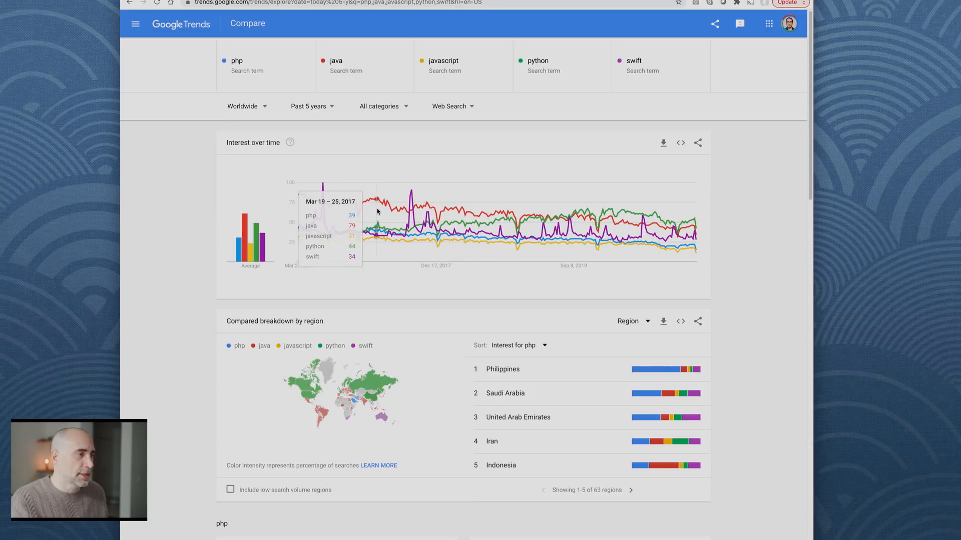
mouse_move(322, 206)
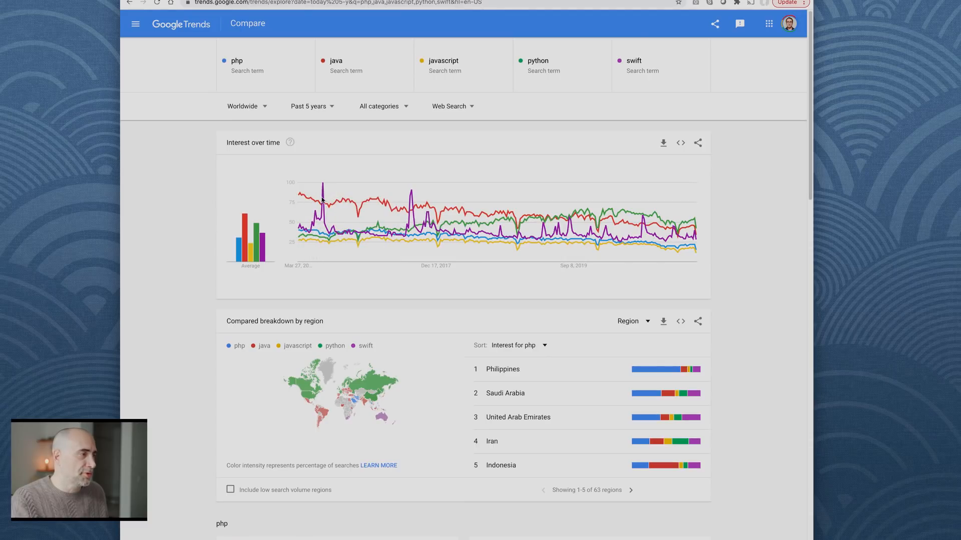
mouse_move(324, 199)
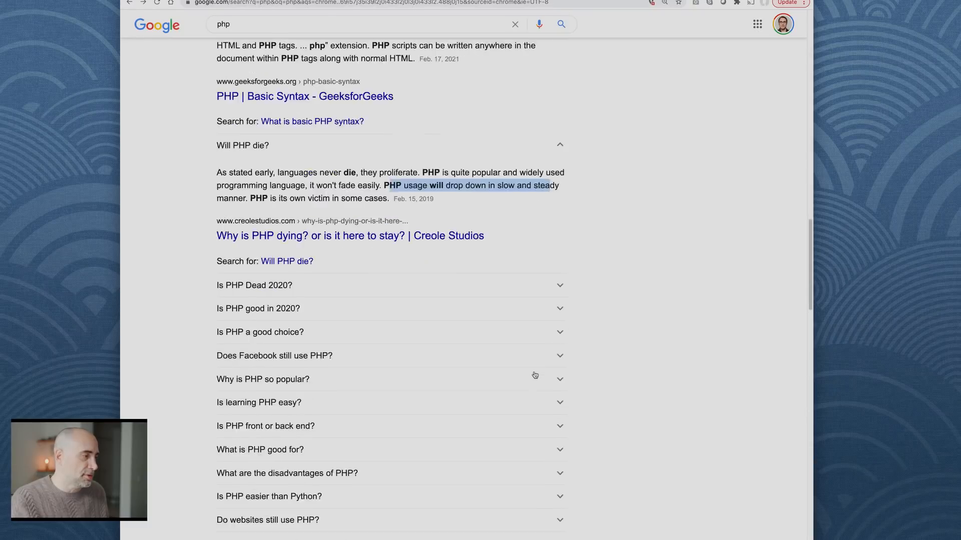
Expand 'Is learning PHP easy?' and highlight its phrases about HTML, CSS, SQL and JavaScript
scroll(down, 3)
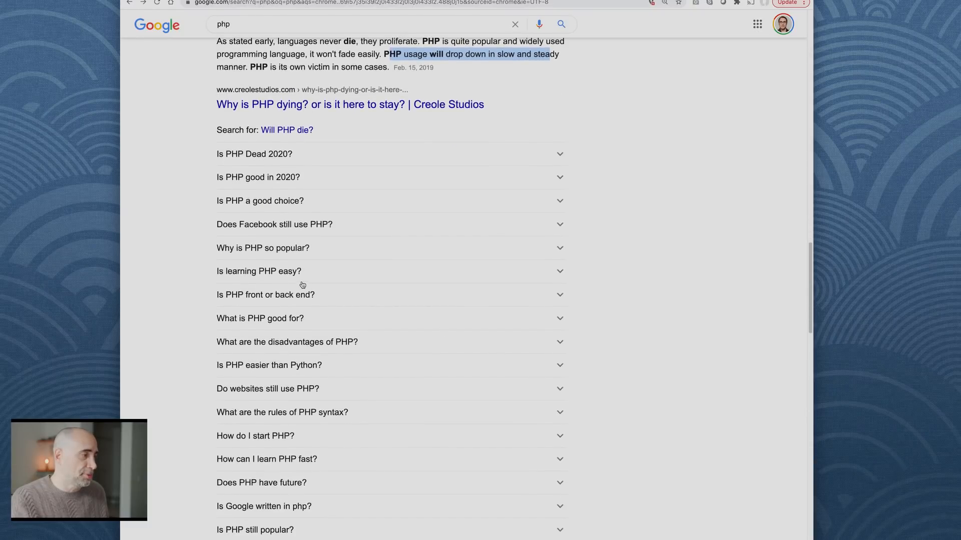
click(259, 271)
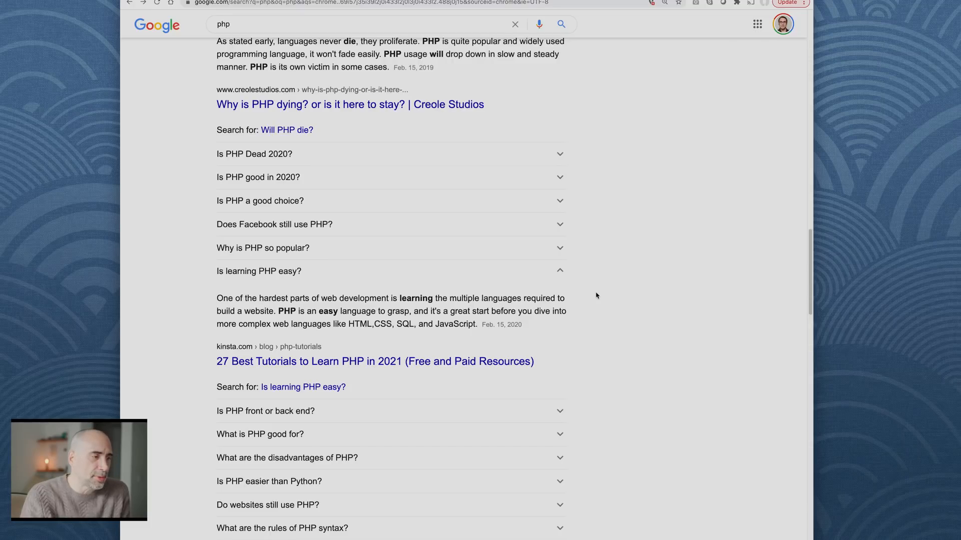
drag(466, 299, 564, 298)
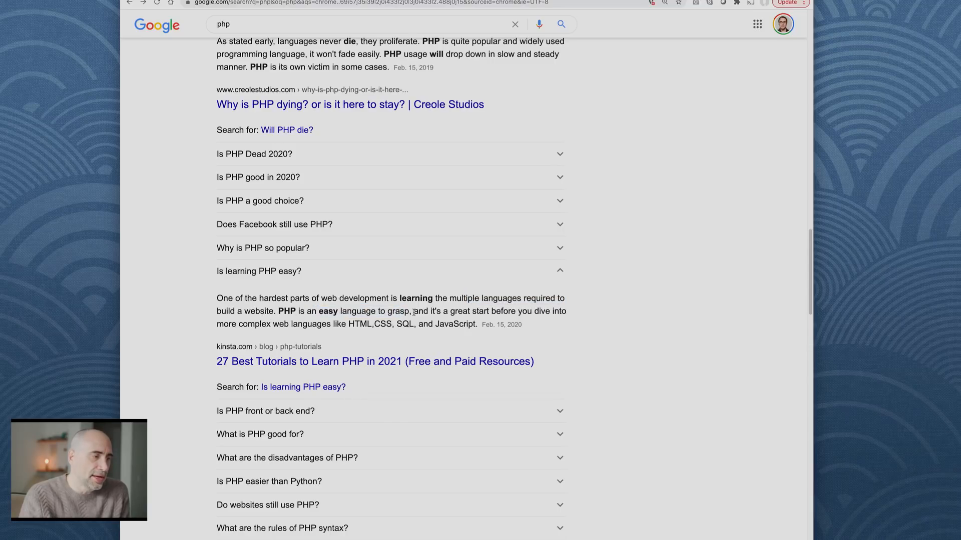
drag(415, 311, 566, 312)
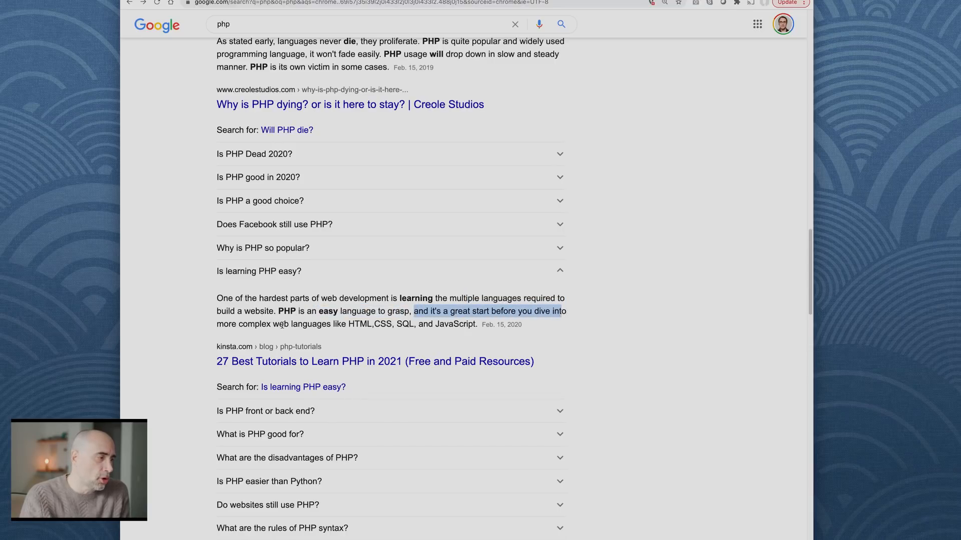
drag(416, 311, 346, 324)
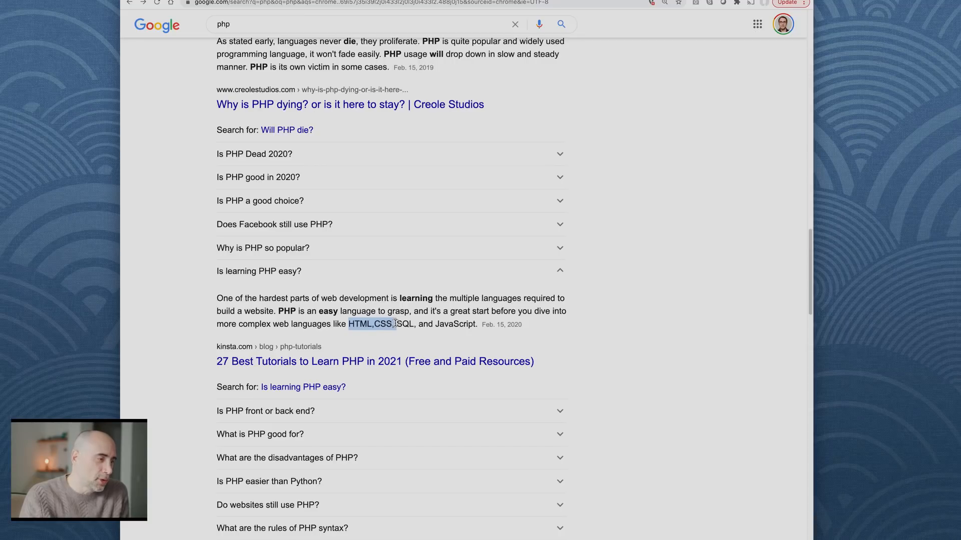
drag(393, 324, 418, 324)
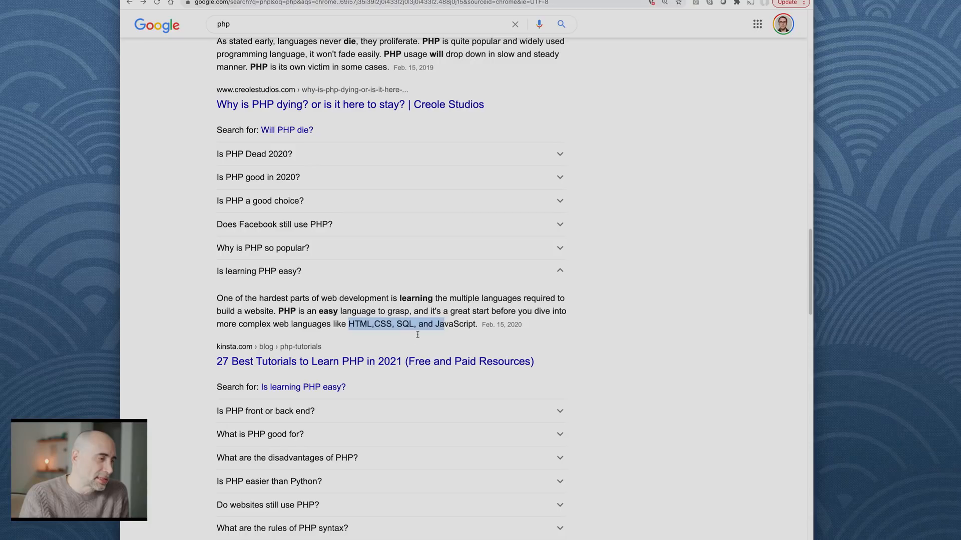
scroll(down, 3)
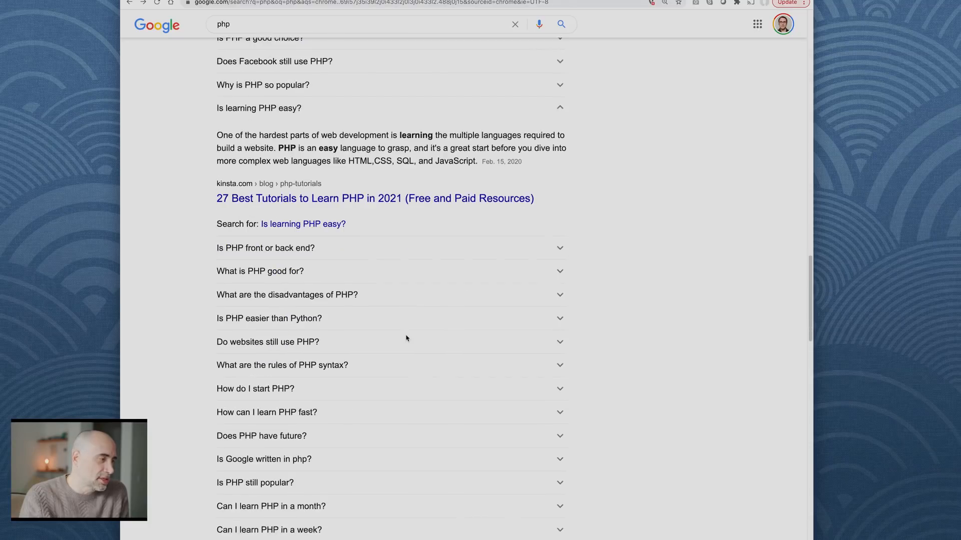
scroll(down, 3)
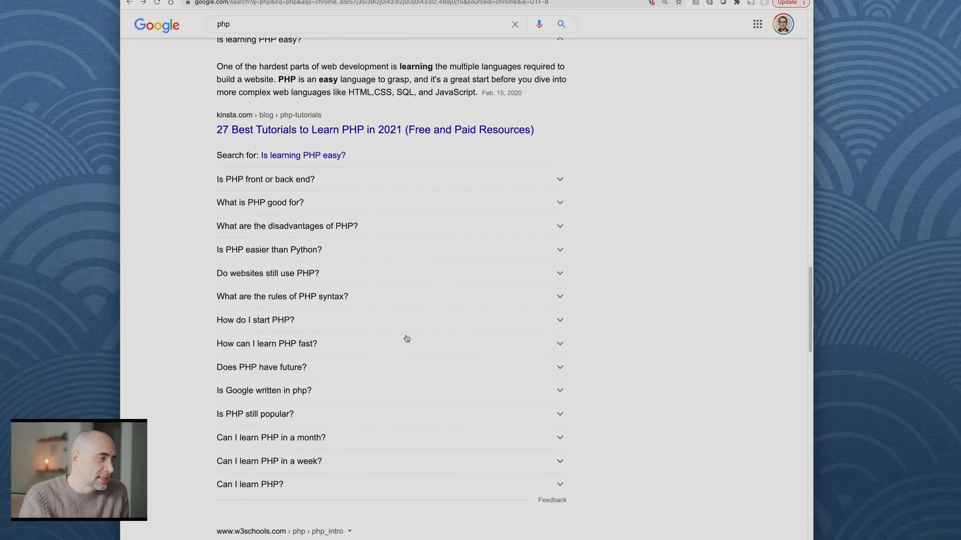
Expand 'Is PHP easier than Python?' and highlight sentences on Python's ease and community support
click(268, 249)
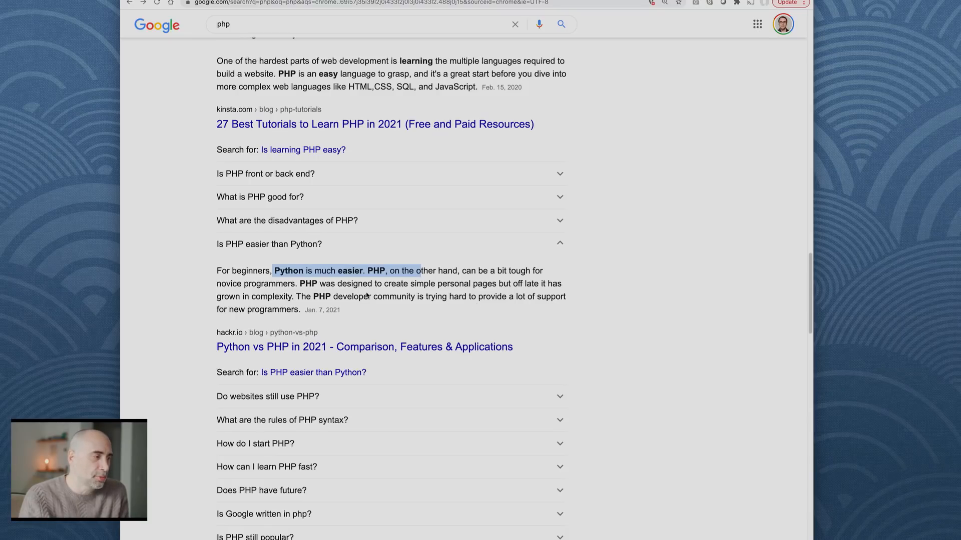
drag(273, 270, 407, 284)
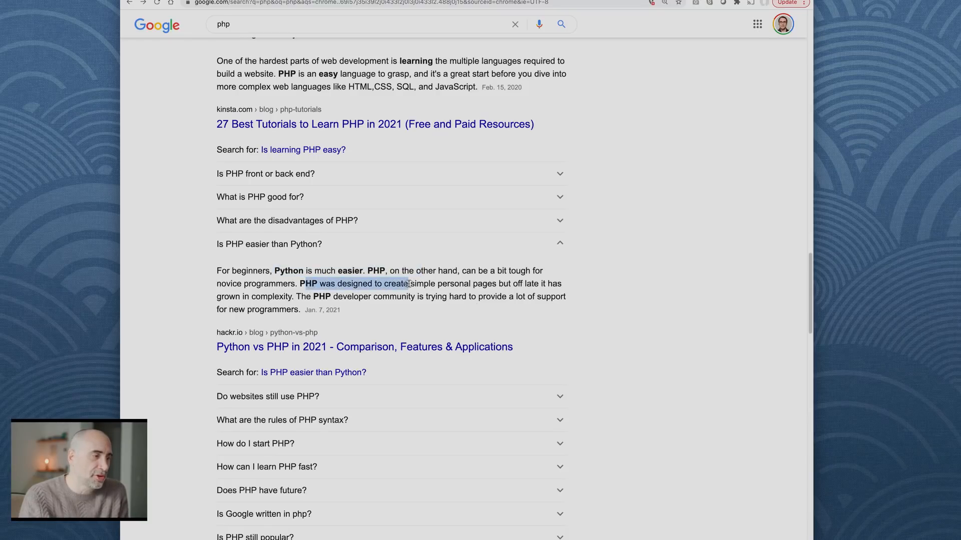
drag(405, 284, 481, 283)
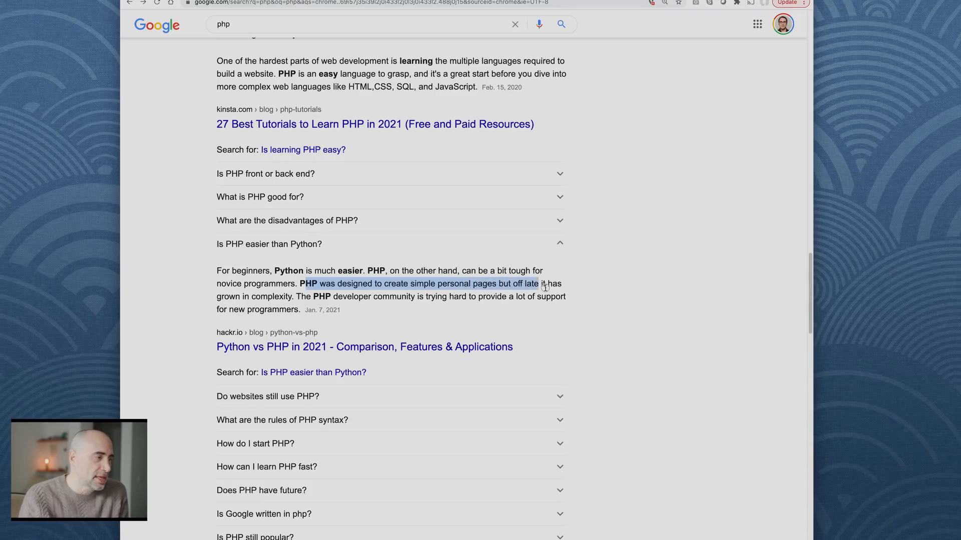
drag(537, 284, 559, 283)
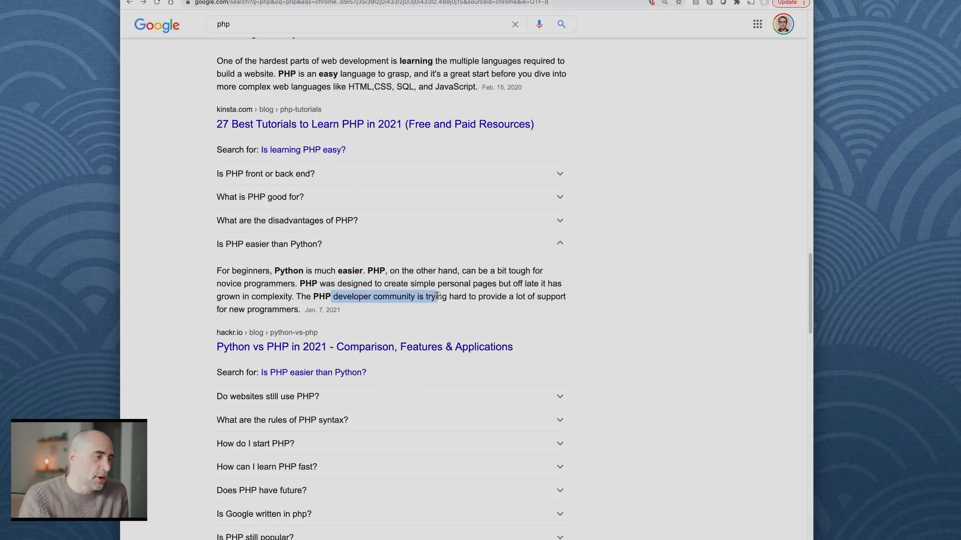
drag(435, 296, 564, 297)
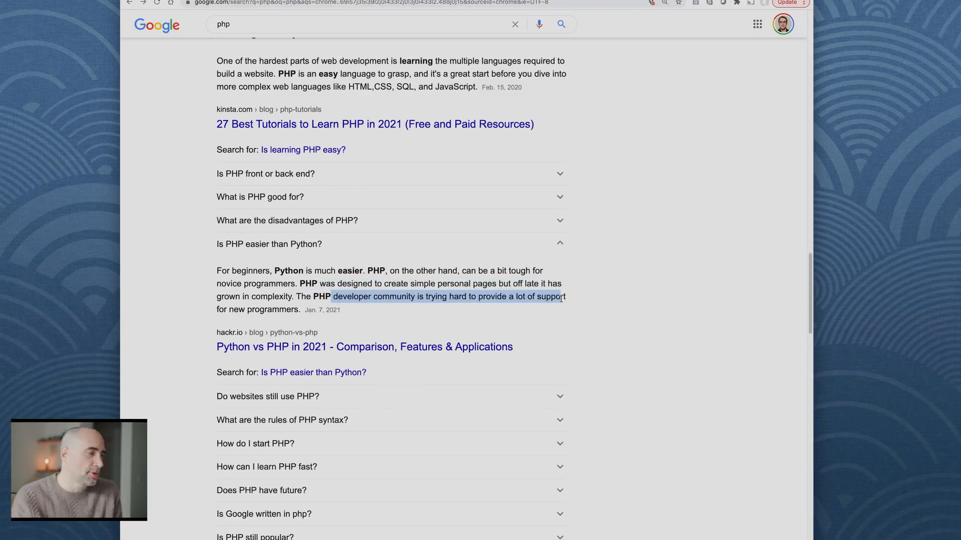